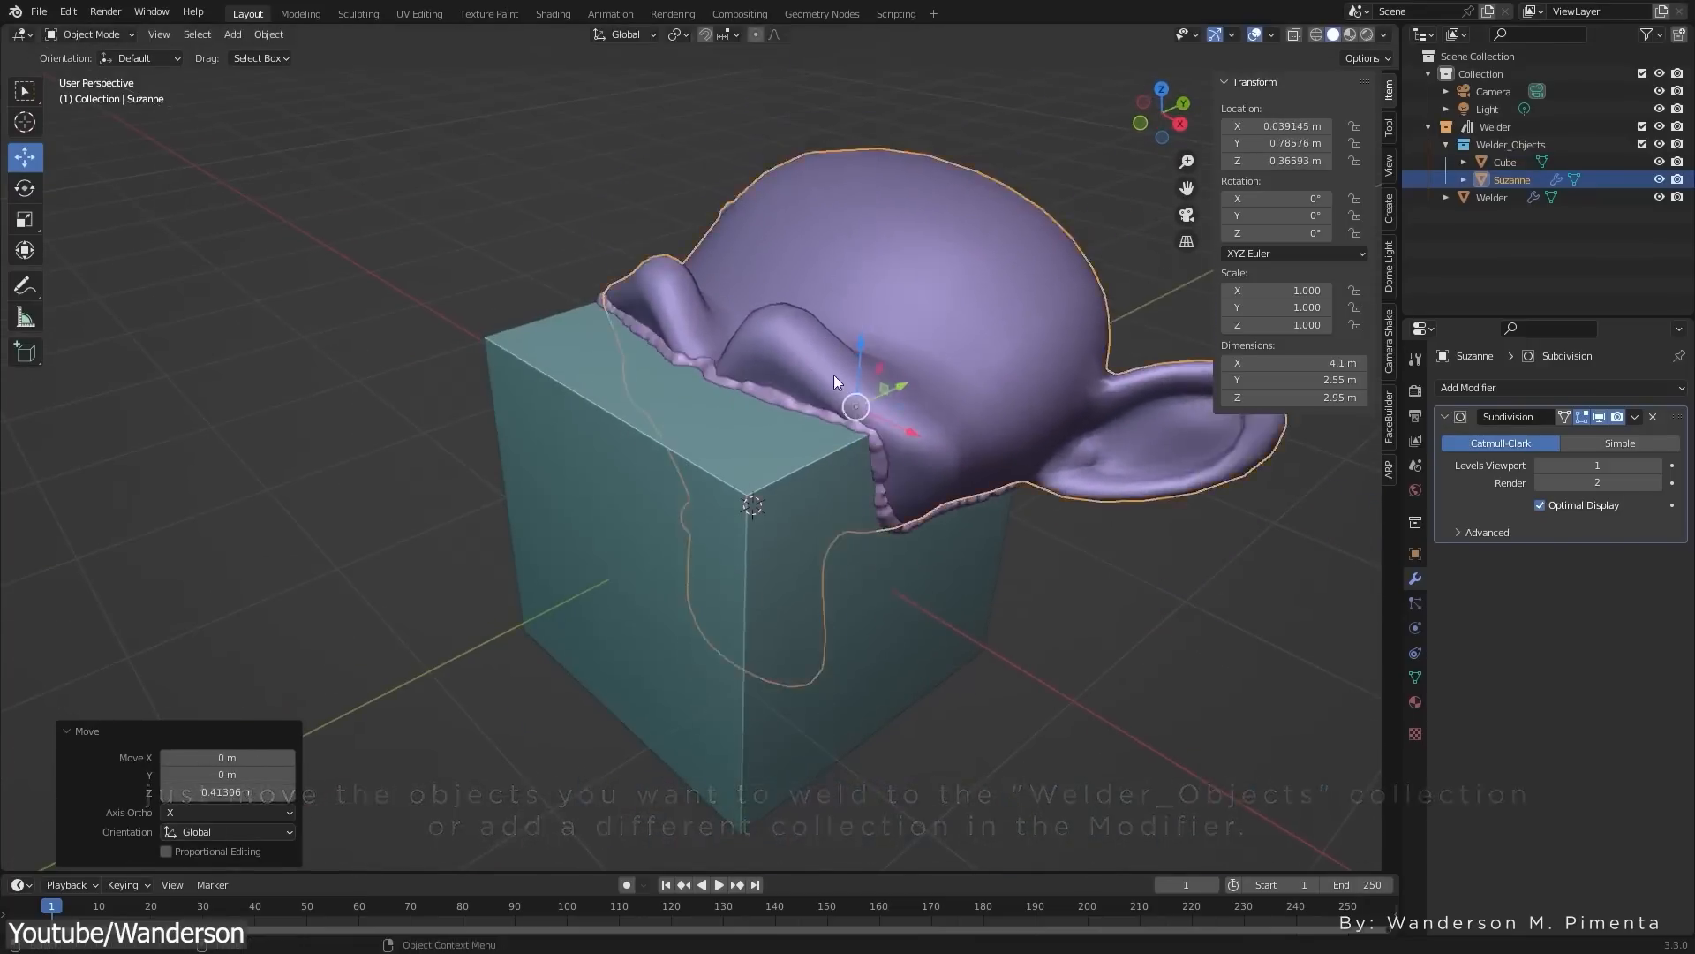
# Add a cylinder mesh to the scene for the Welder_Objects collection
pyautogui.click(231, 34)
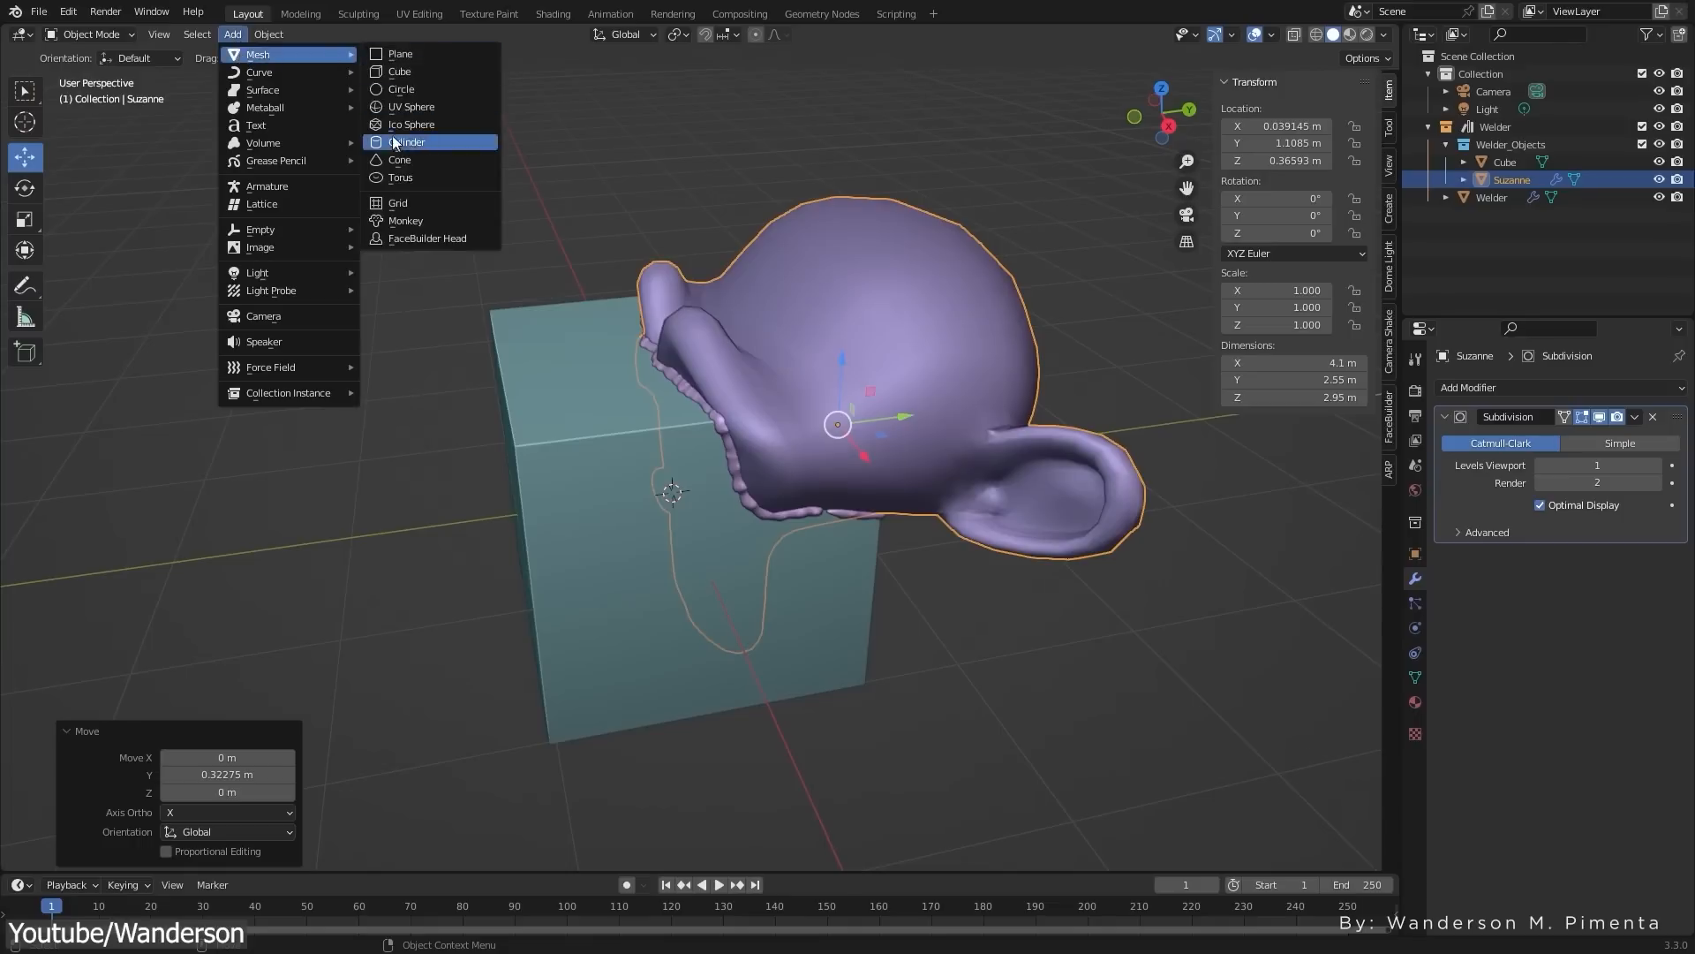
pyautogui.click(408, 141)
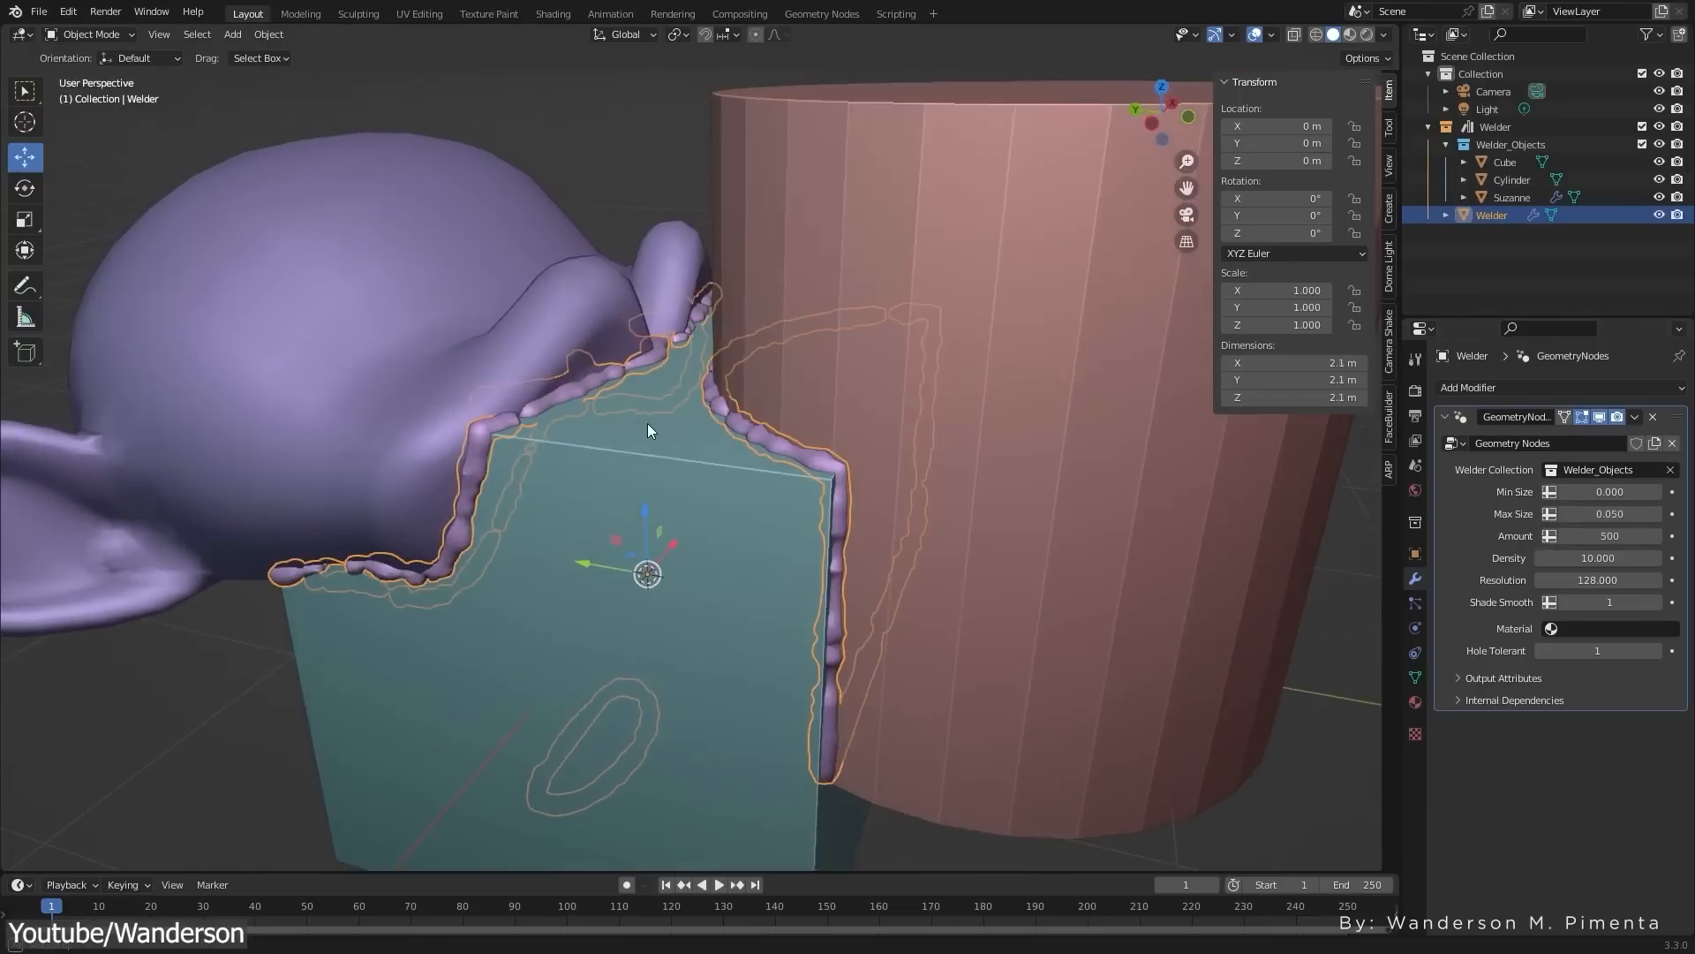
# Set the Welder modifier Amount to 1000 and turn Shade Smooth off for the weld bead
pyautogui.write('1000')
pyautogui.click(1600, 579)
pyautogui.write('256.000')
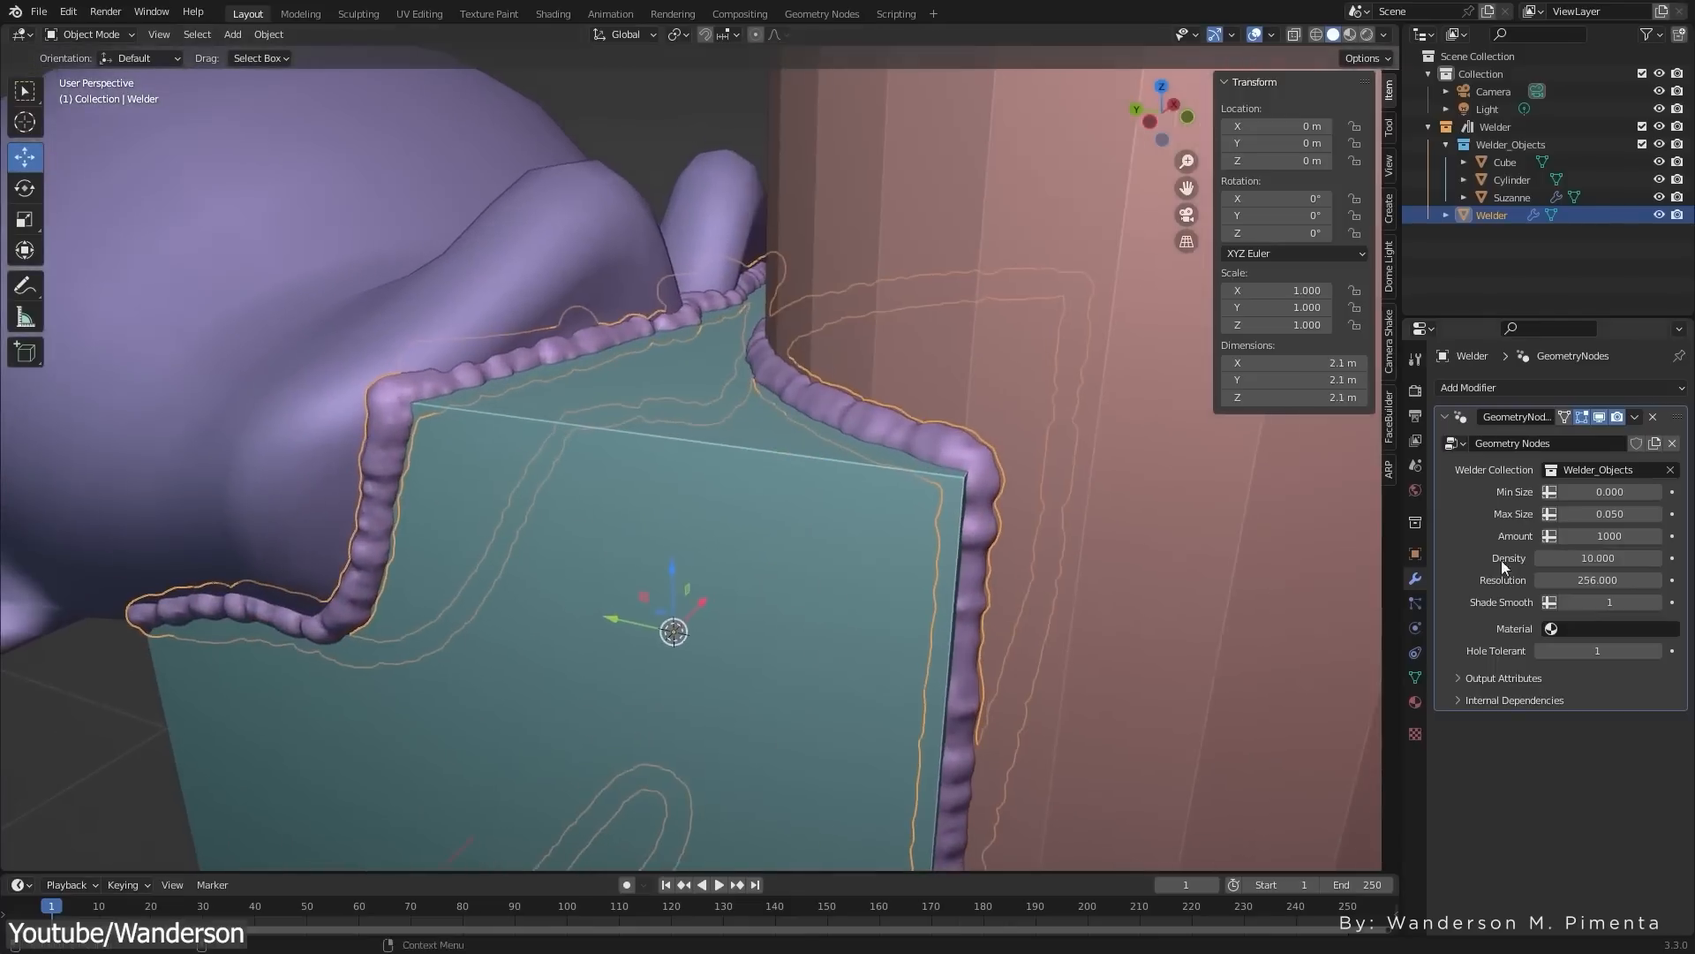
pyautogui.click(1608, 601)
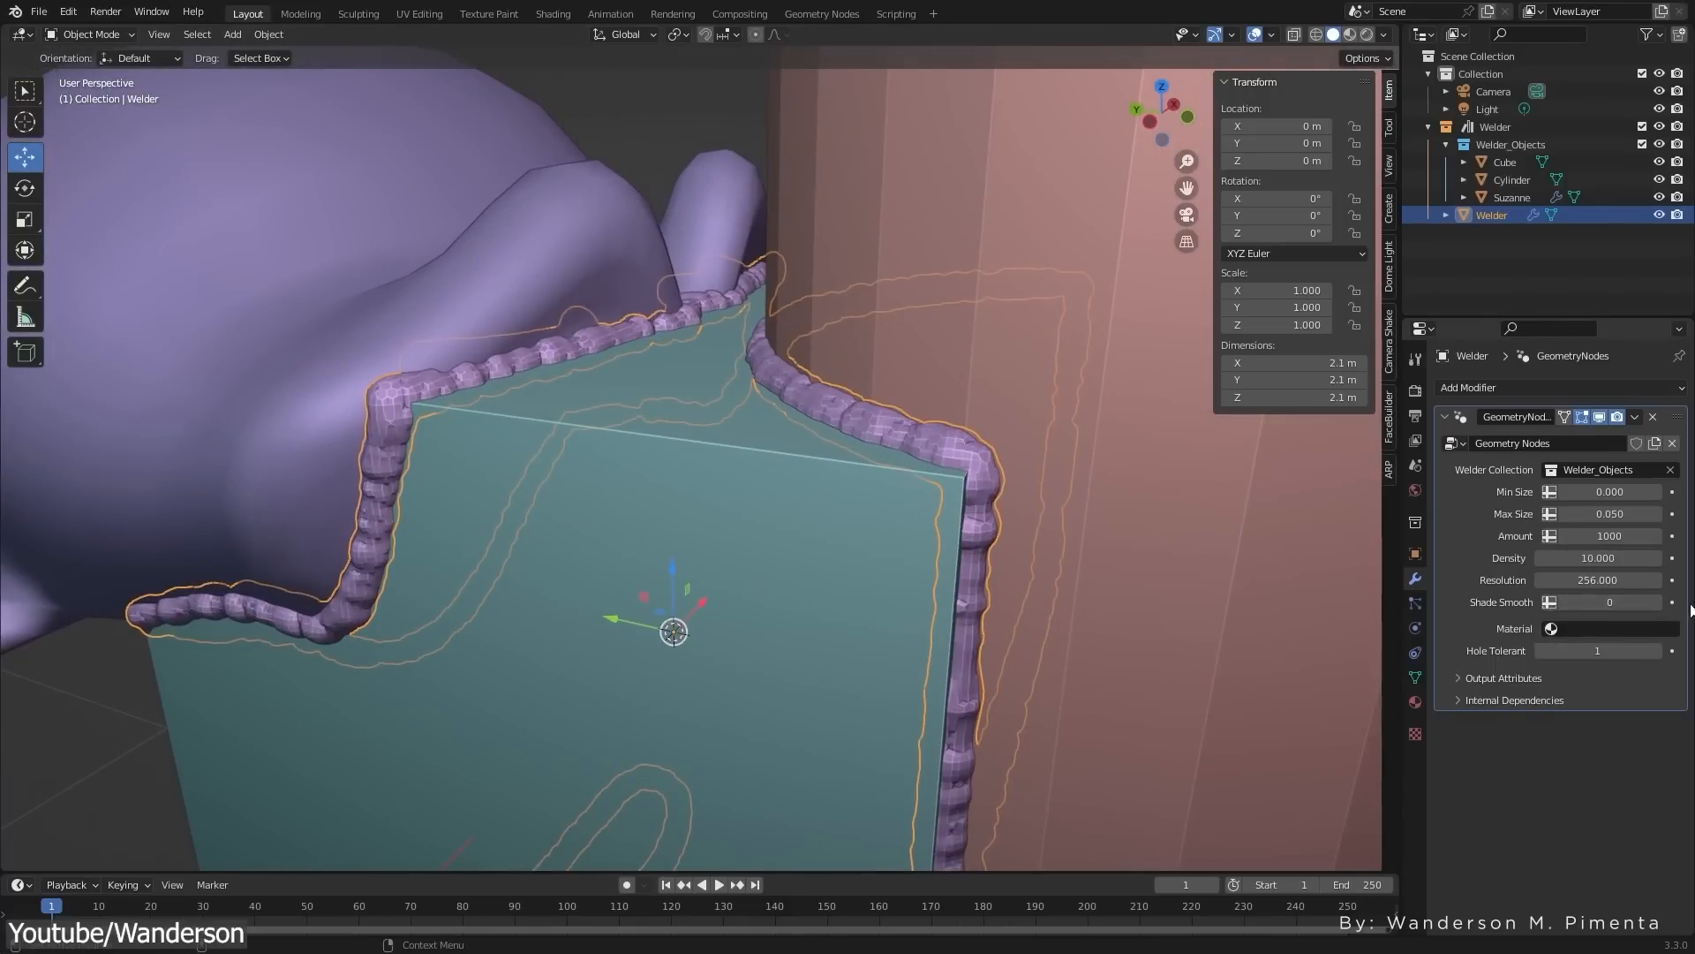
pyautogui.click(1610, 602)
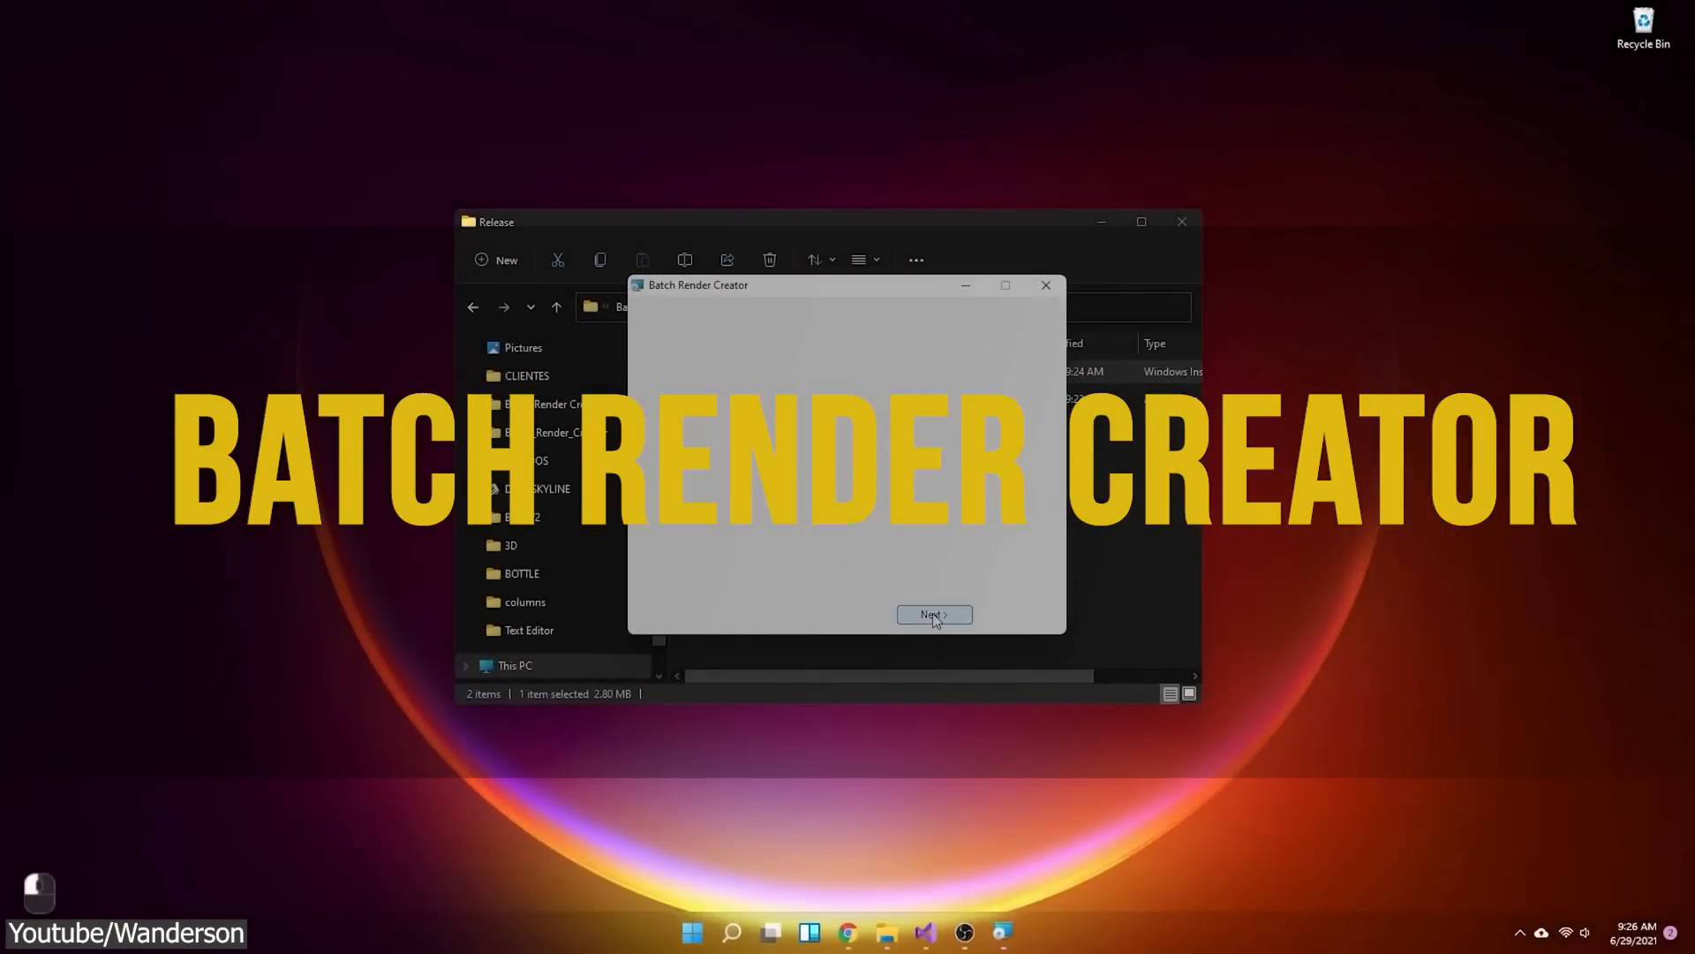
# Finish the Batch Render Creator installer and dismiss the beta warning and license notice
pyautogui.click(934, 614)
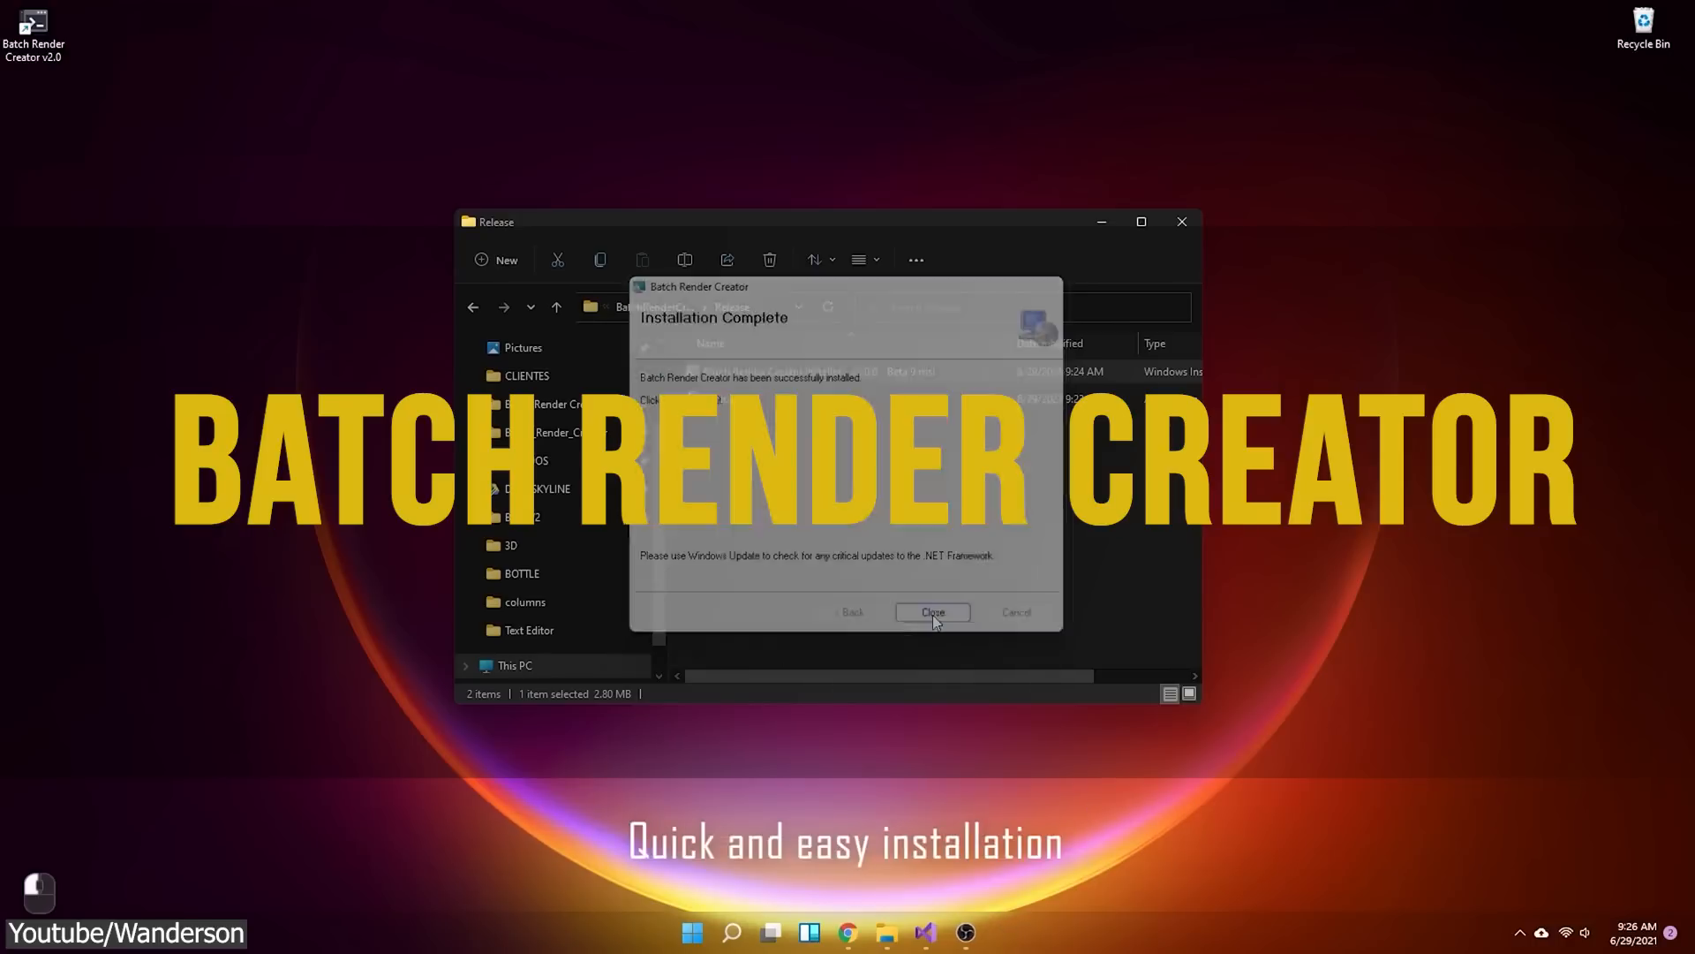
pyautogui.click(933, 612)
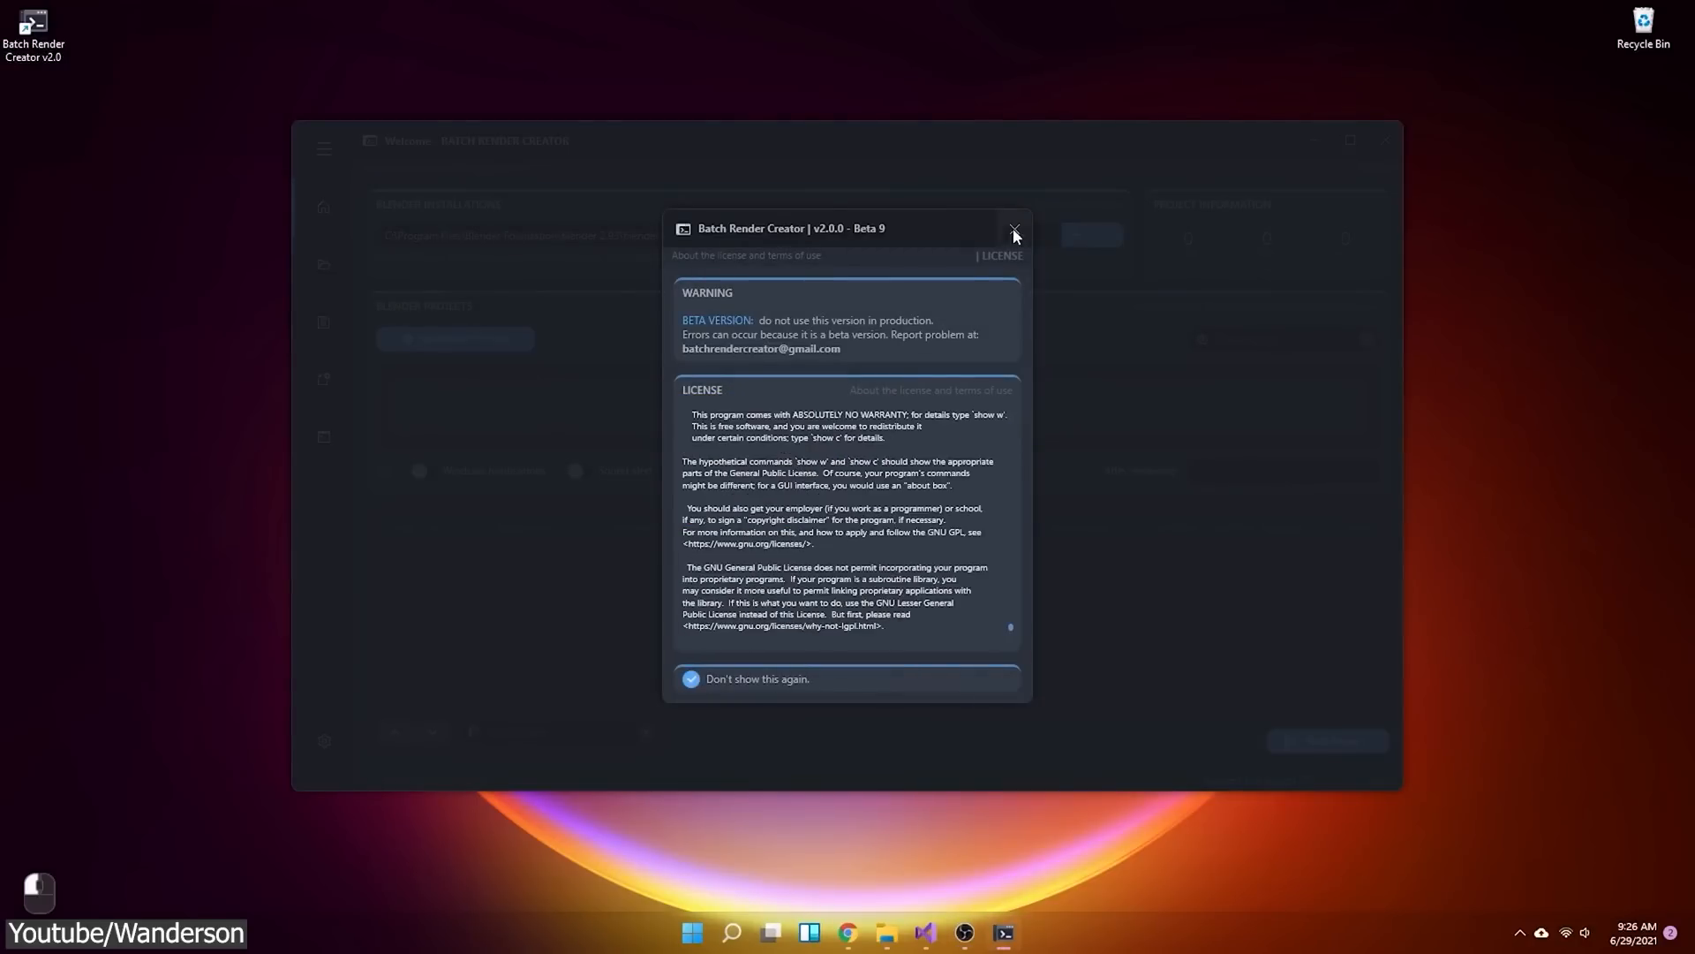
pyautogui.click(1013, 228)
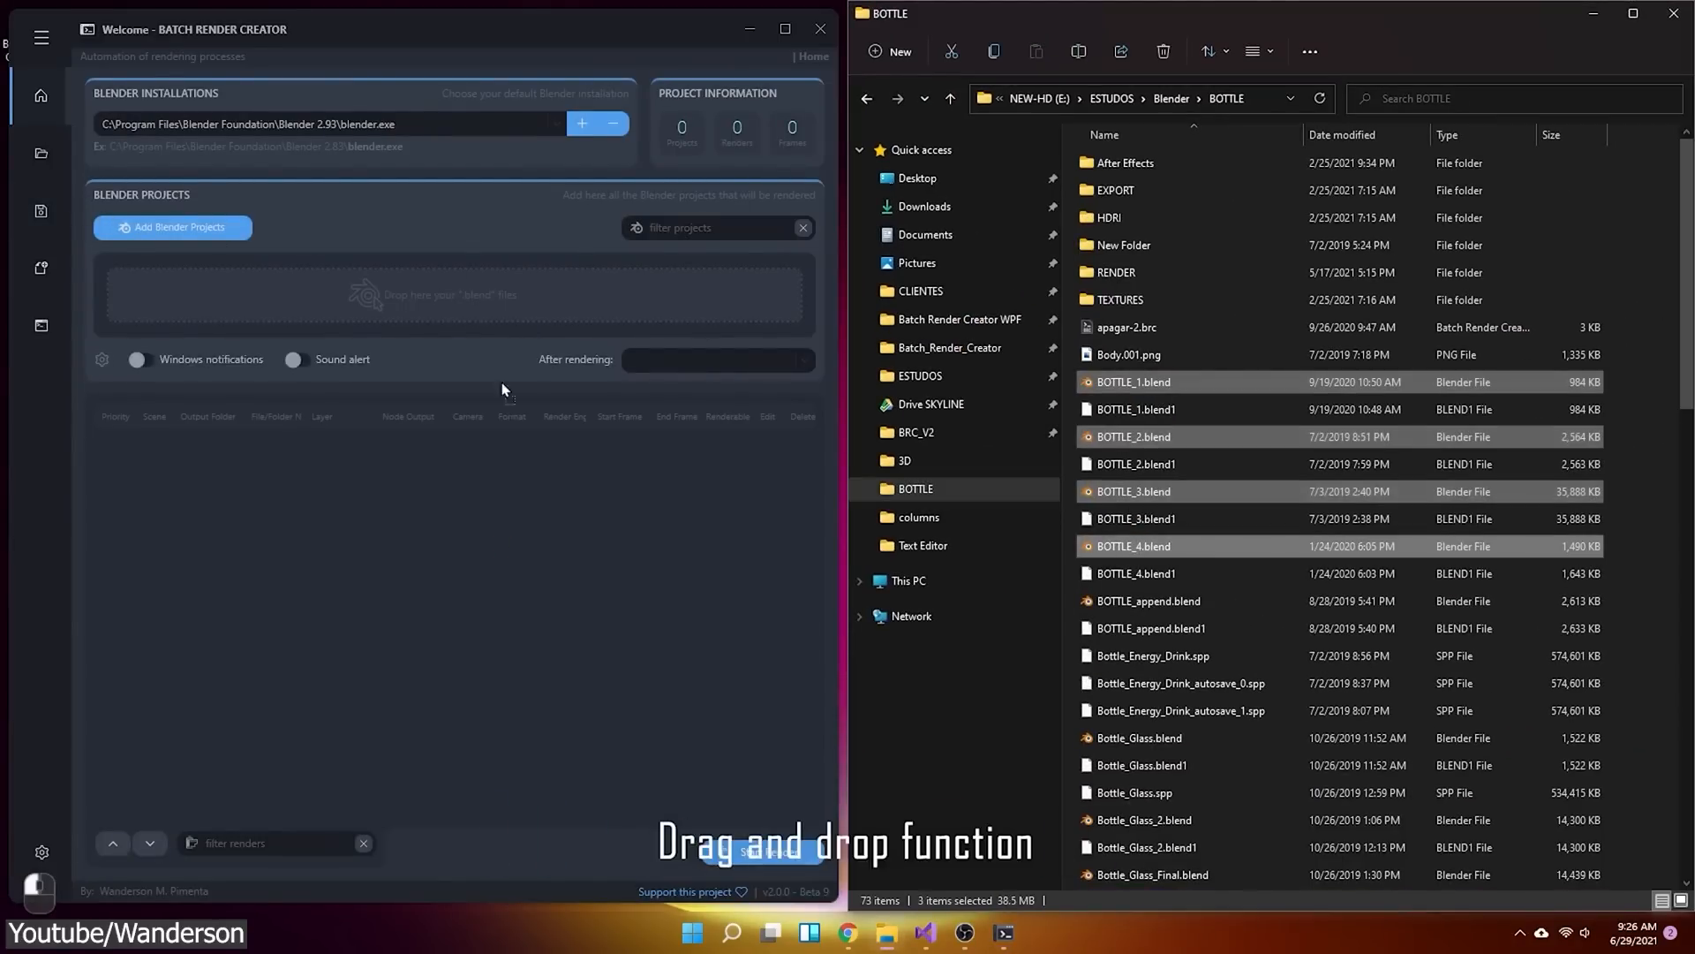
# Load the four BOTTLE .blend projects and queue renders for BOTTLE_4, BOTTLE_1 (from frame 5) and BOTTLE_3
pyautogui.moveTo(1133, 435); pyautogui.dragTo(432, 303)
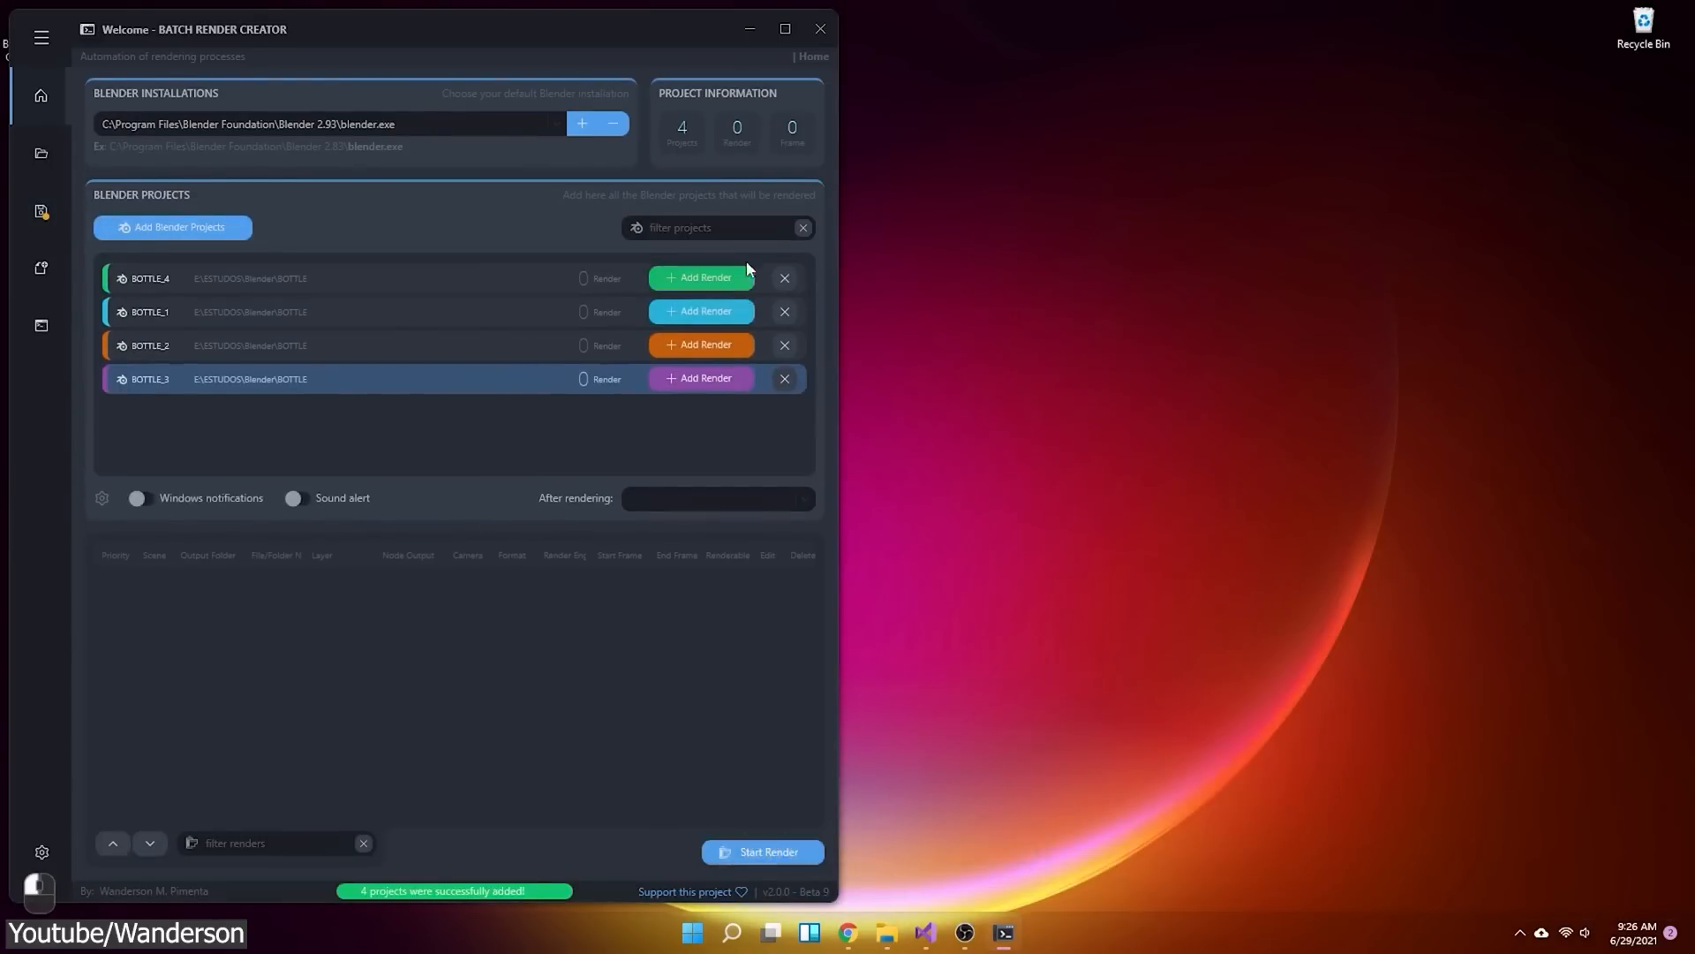
pyautogui.click(699, 278)
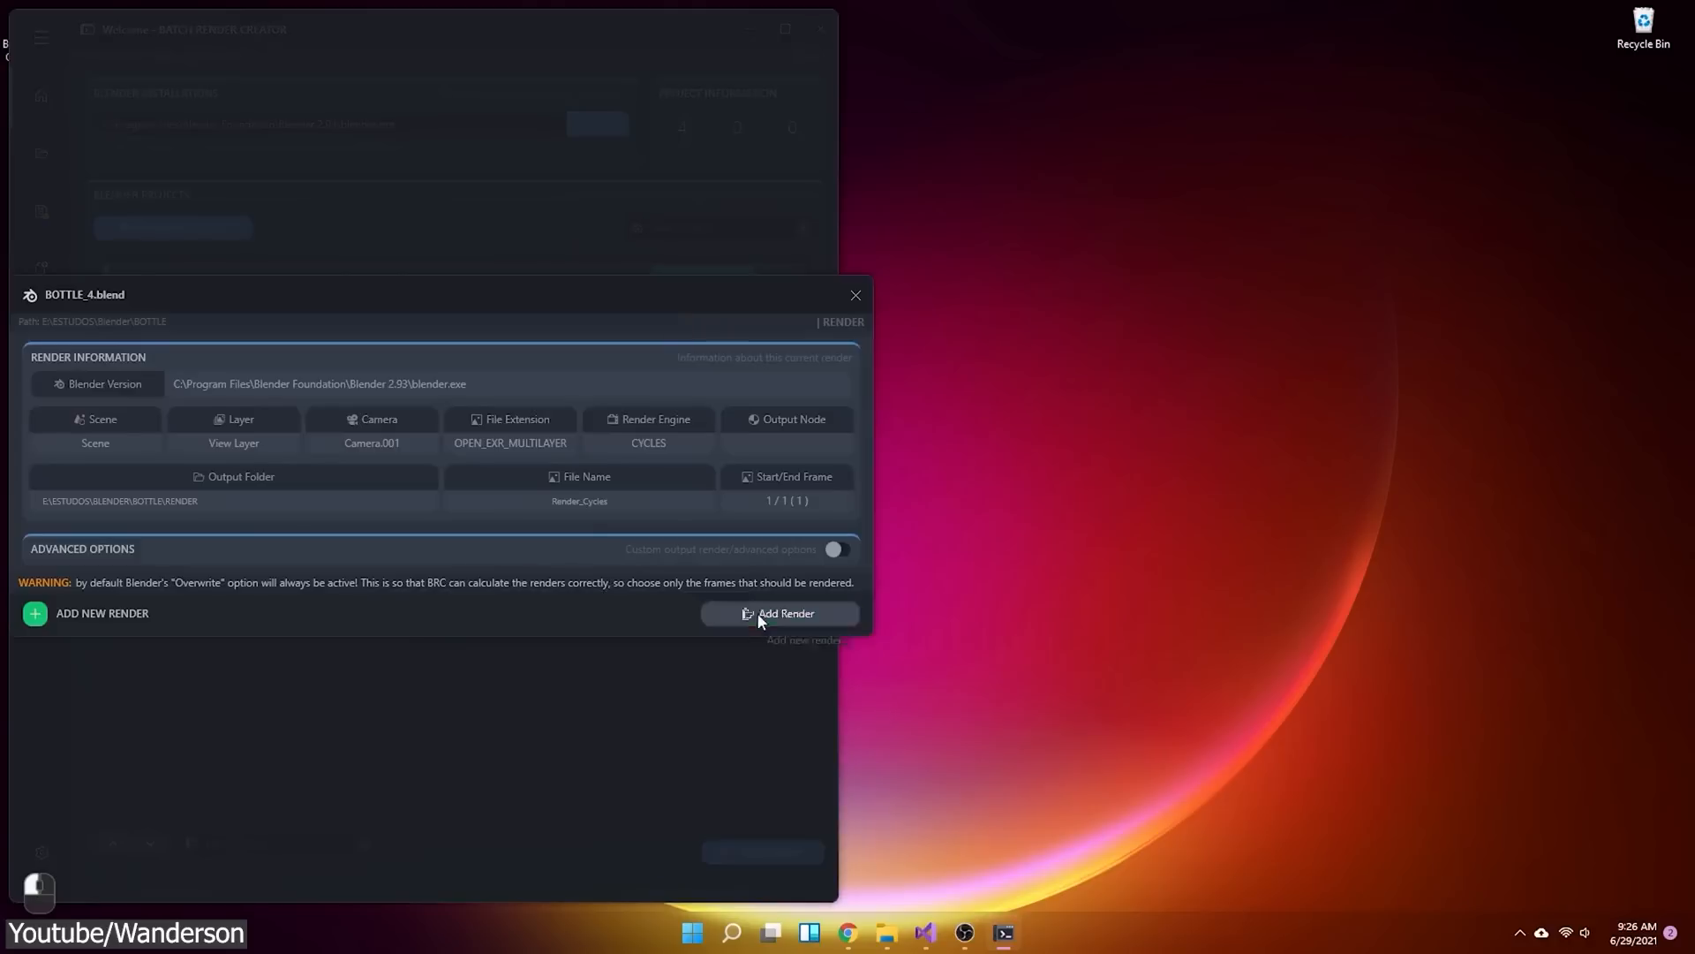
pyautogui.click(785, 613)
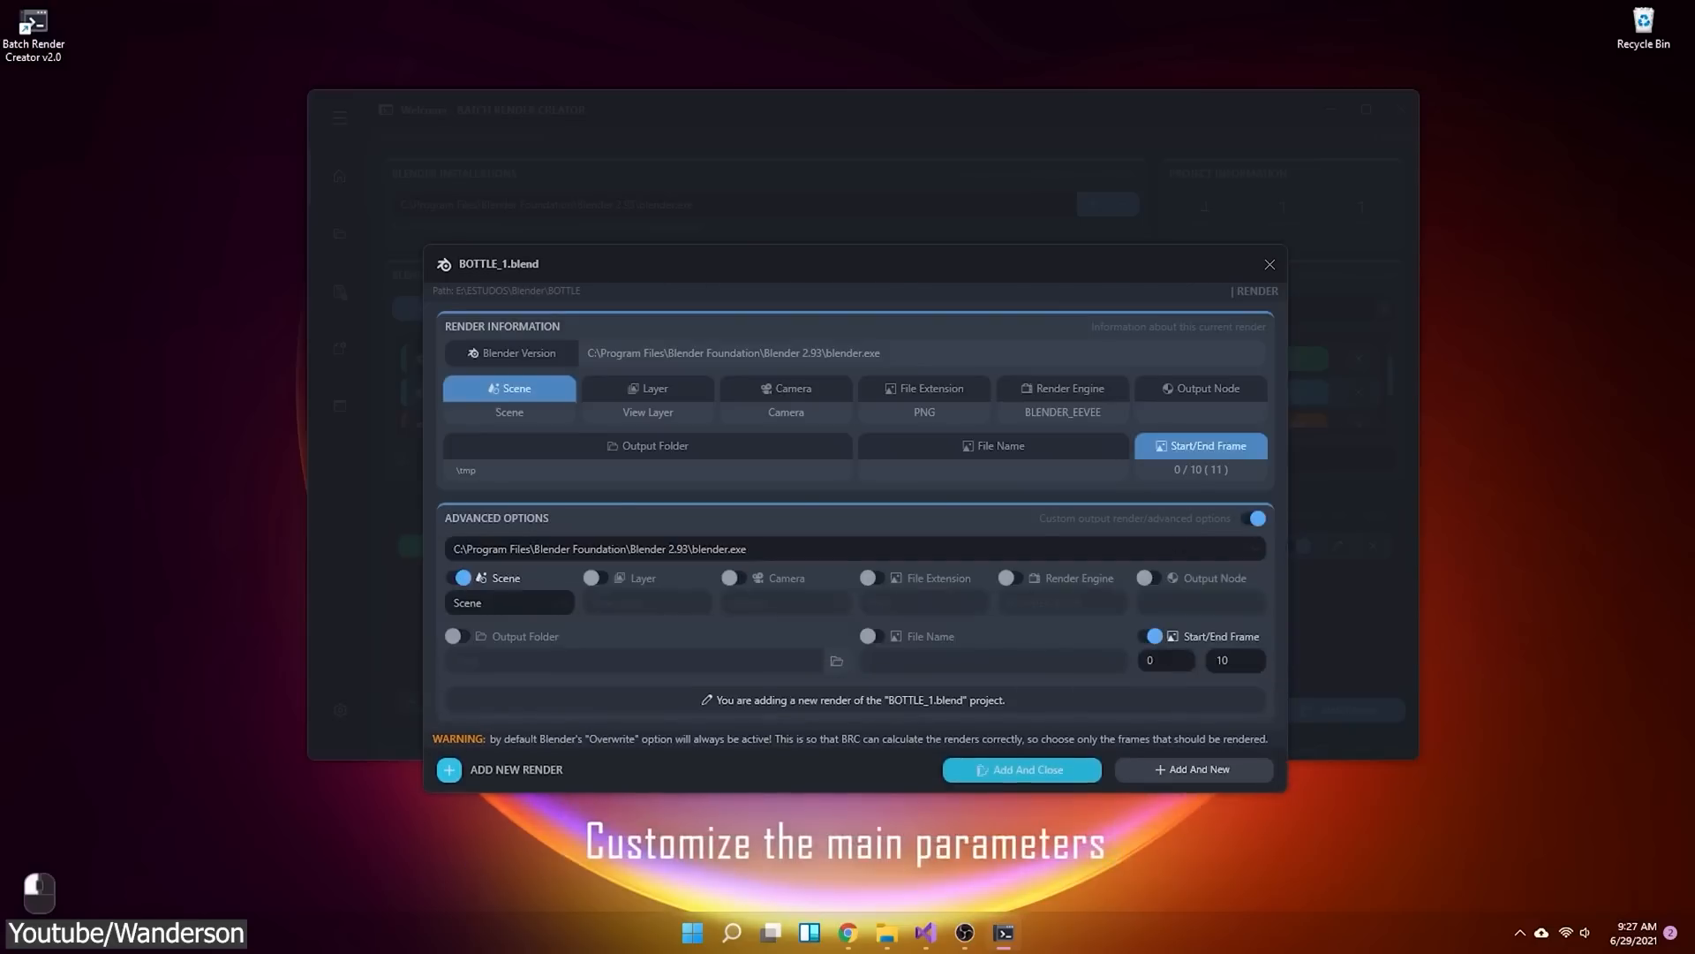
pyautogui.write('5')
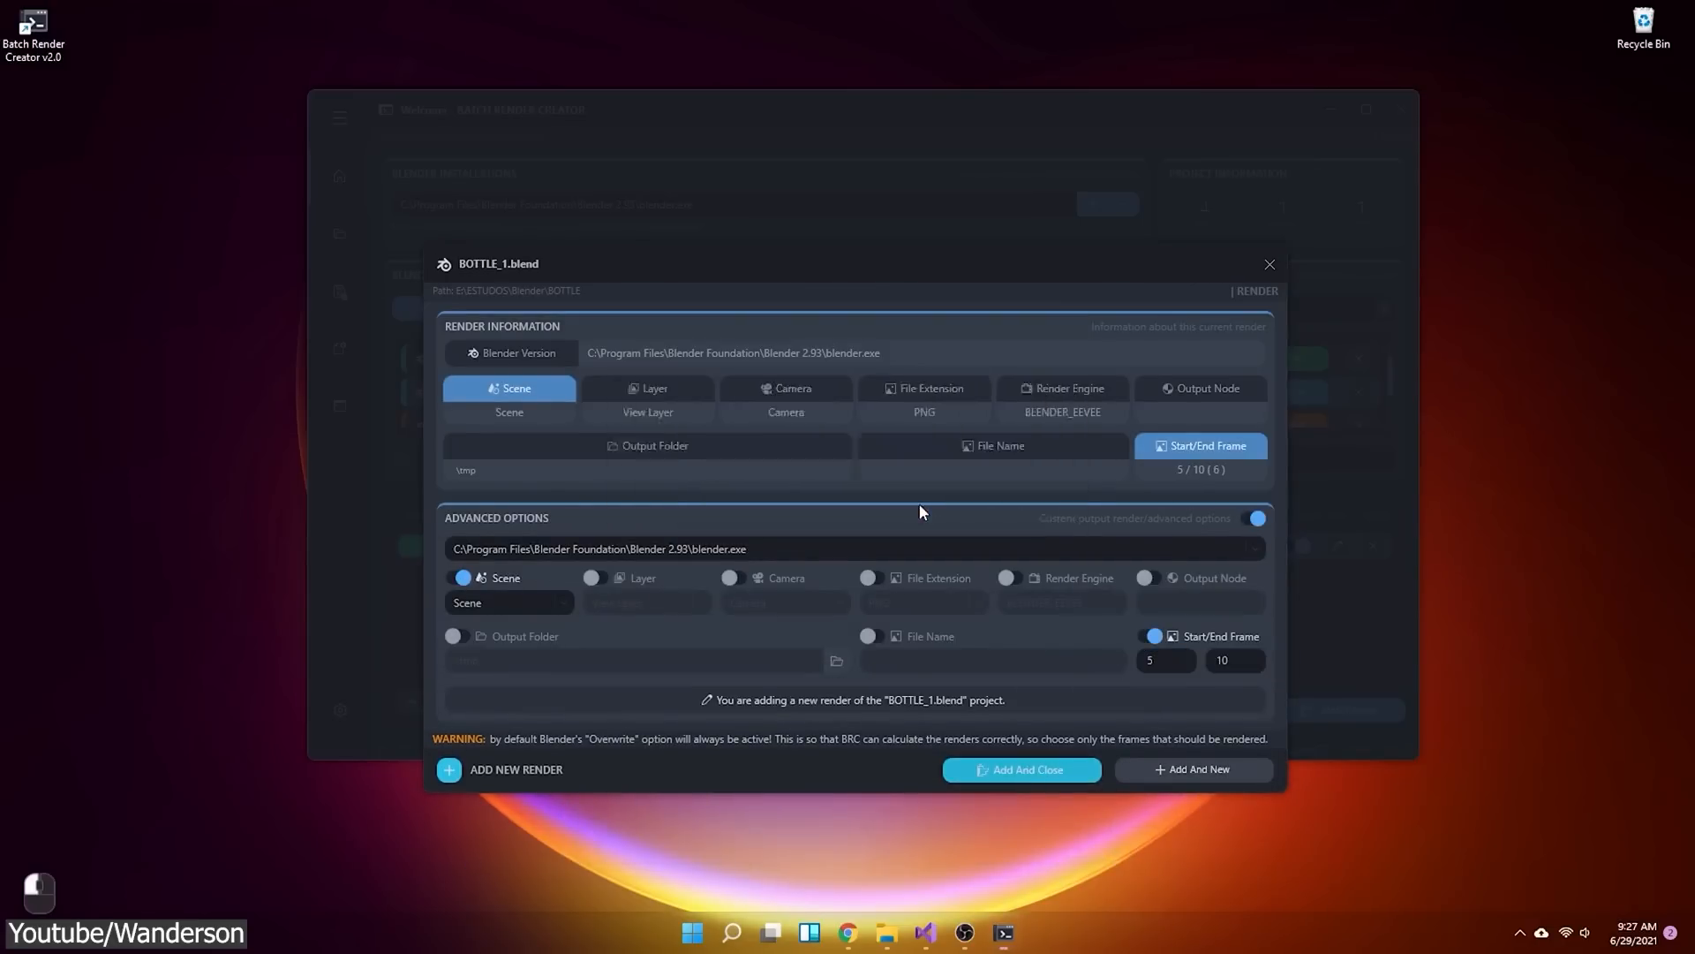
pyautogui.click(1018, 769)
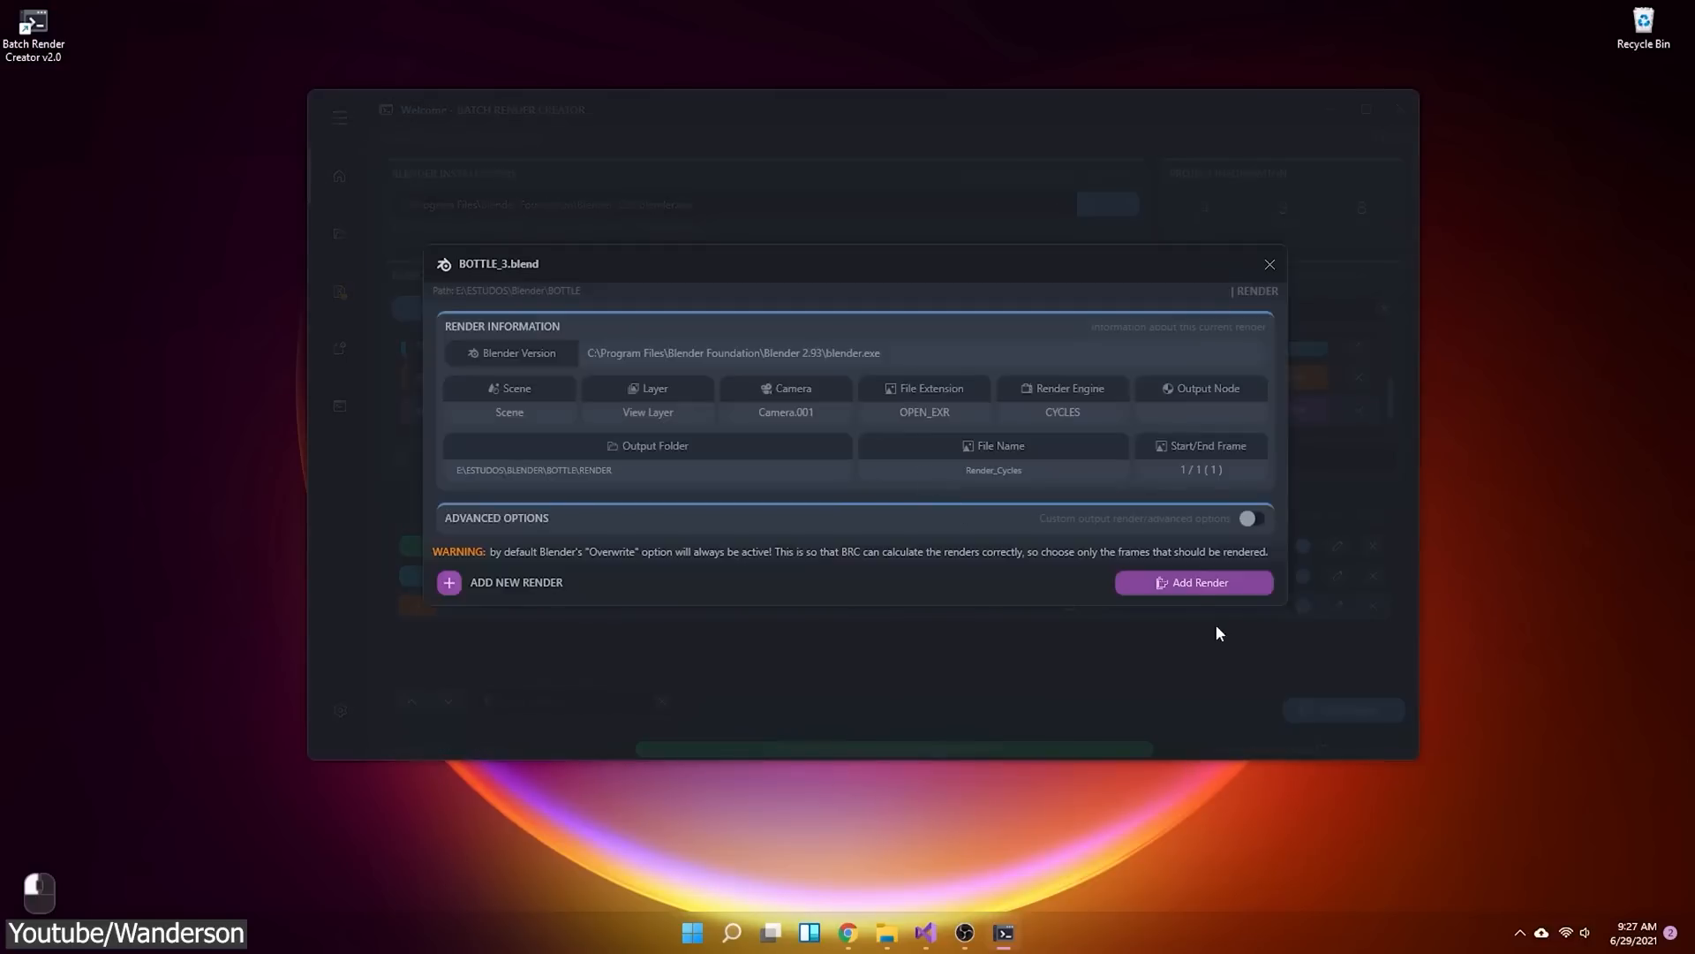
pyautogui.click(1193, 582)
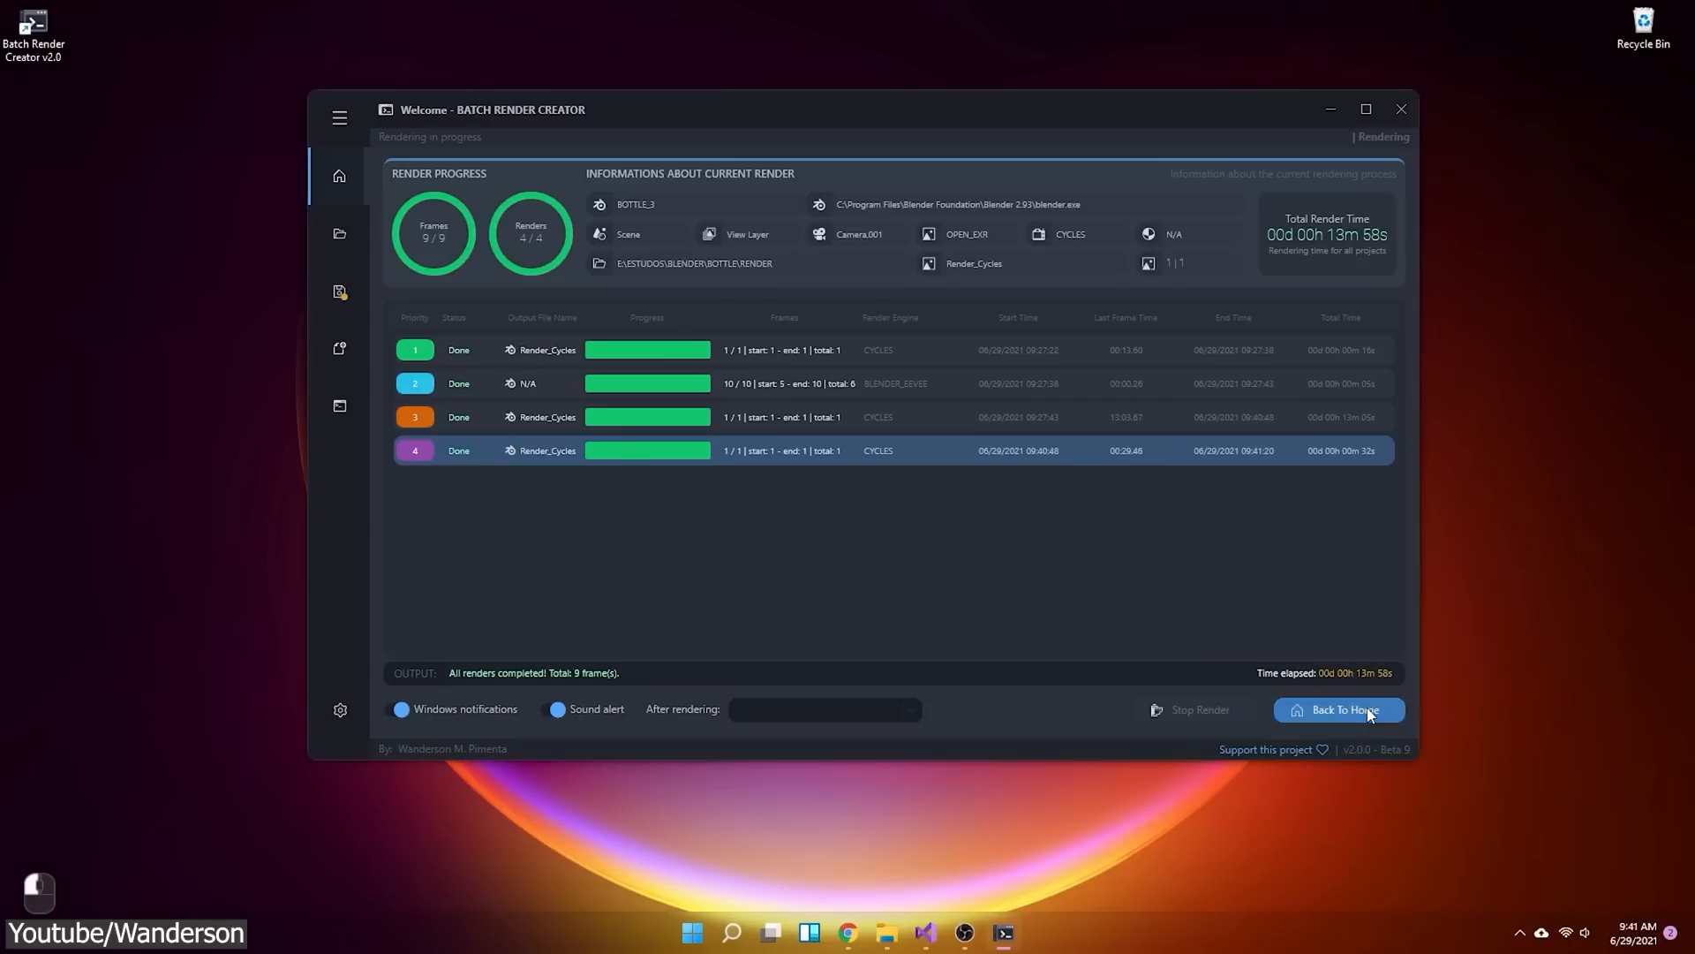
# Return to the home overview and start rendering all queued renders
pyautogui.click(1338, 709)
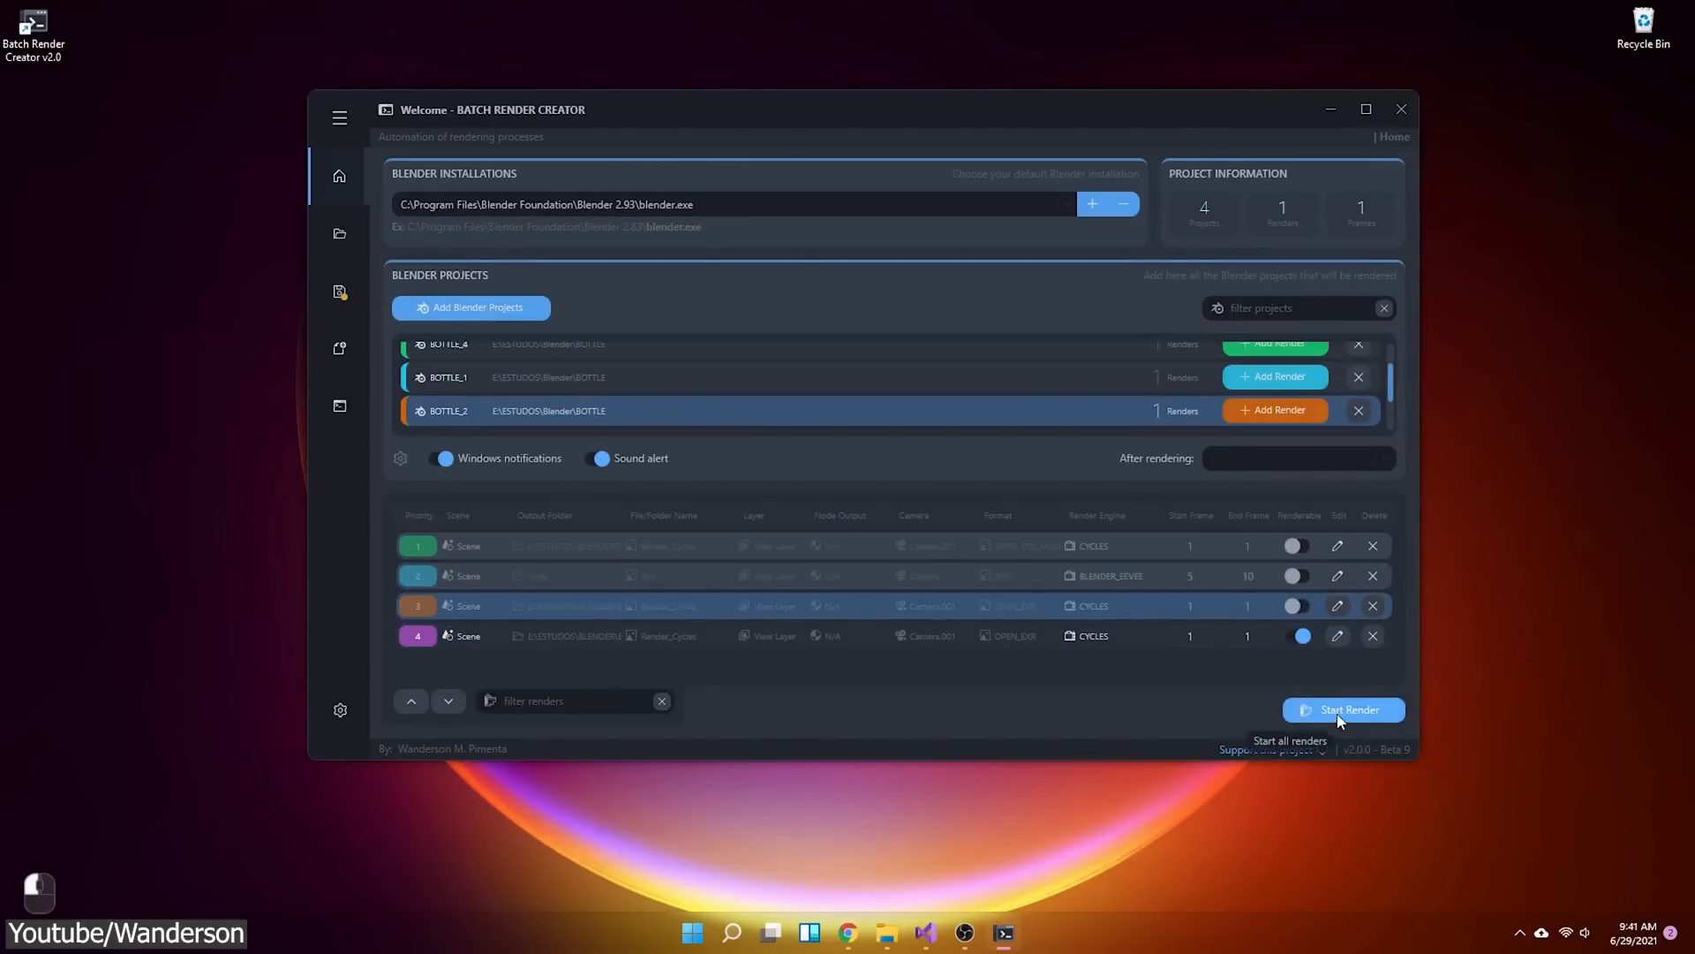
pyautogui.click(1344, 709)
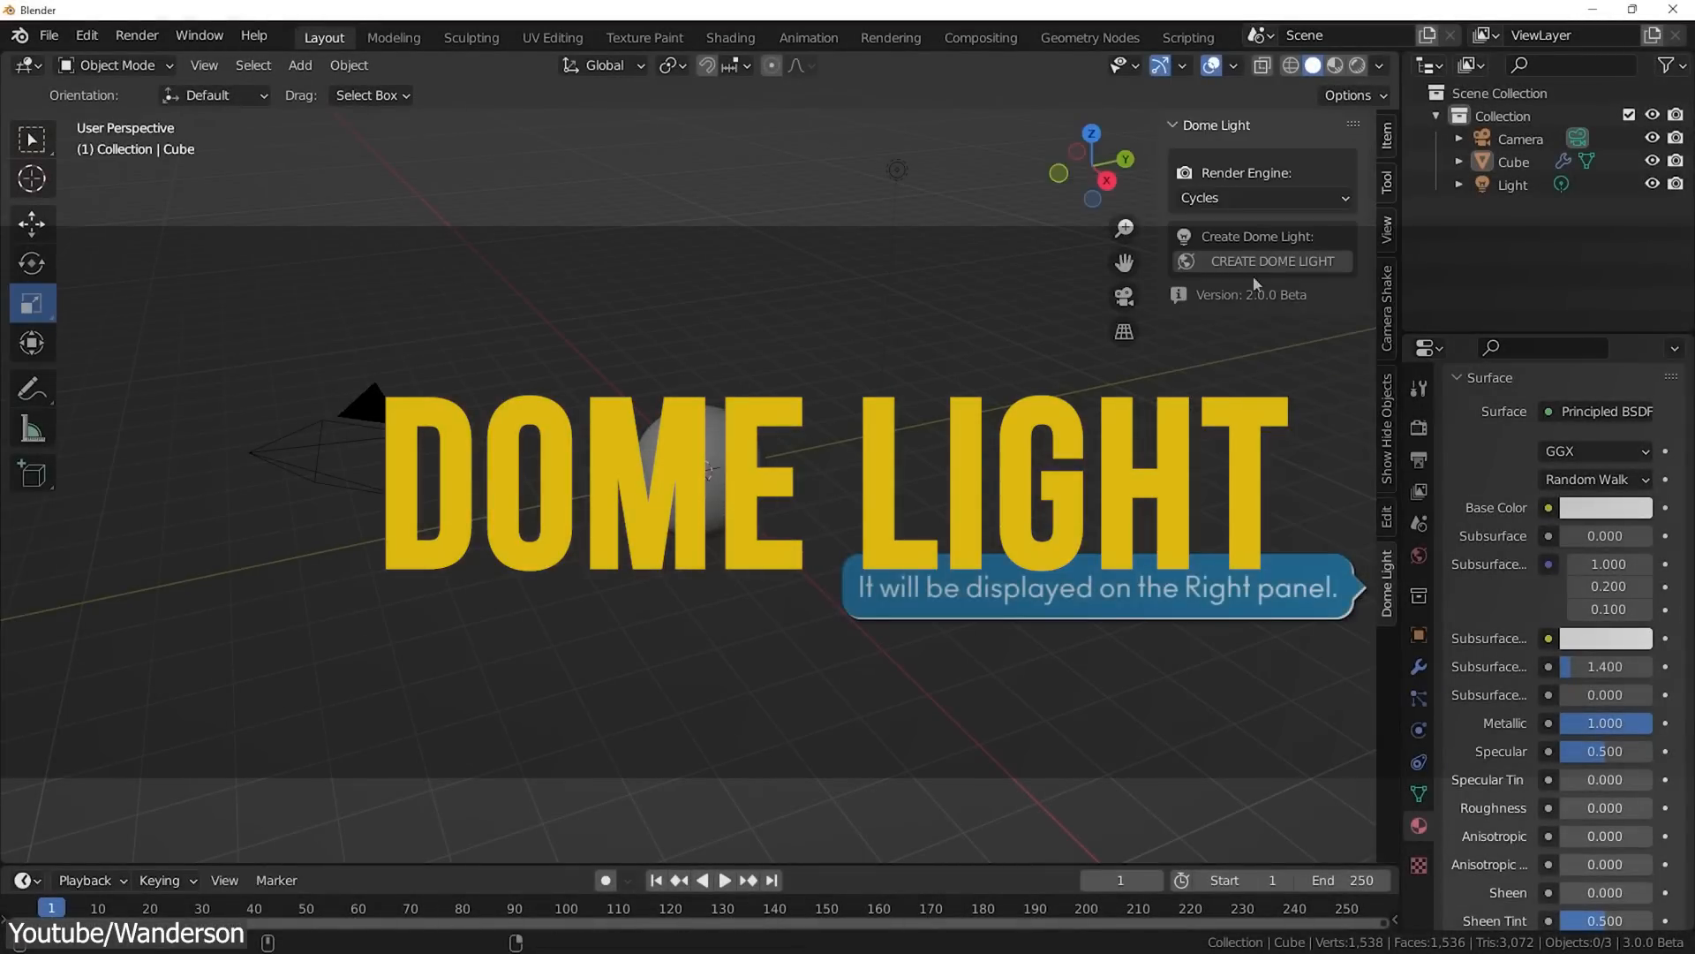
# Keep Cycles as the Dome Light render engine and browse to the recent HDRI folder for an HDR image
pyautogui.click(1260, 197)
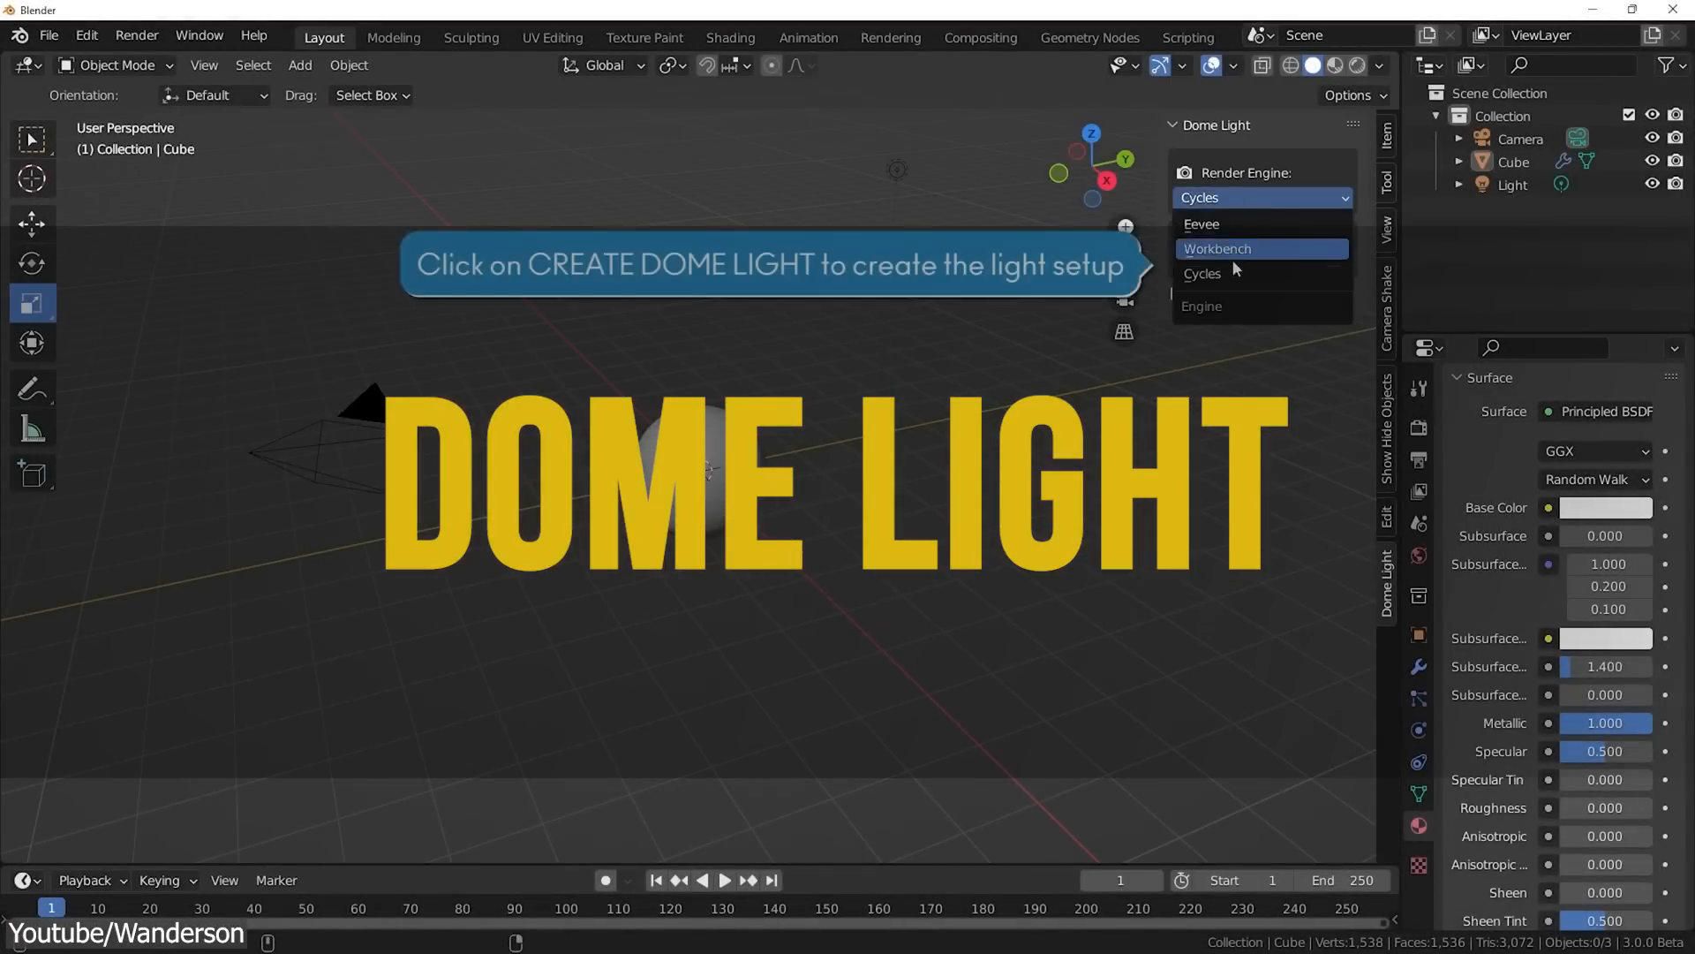
pyautogui.click(1201, 272)
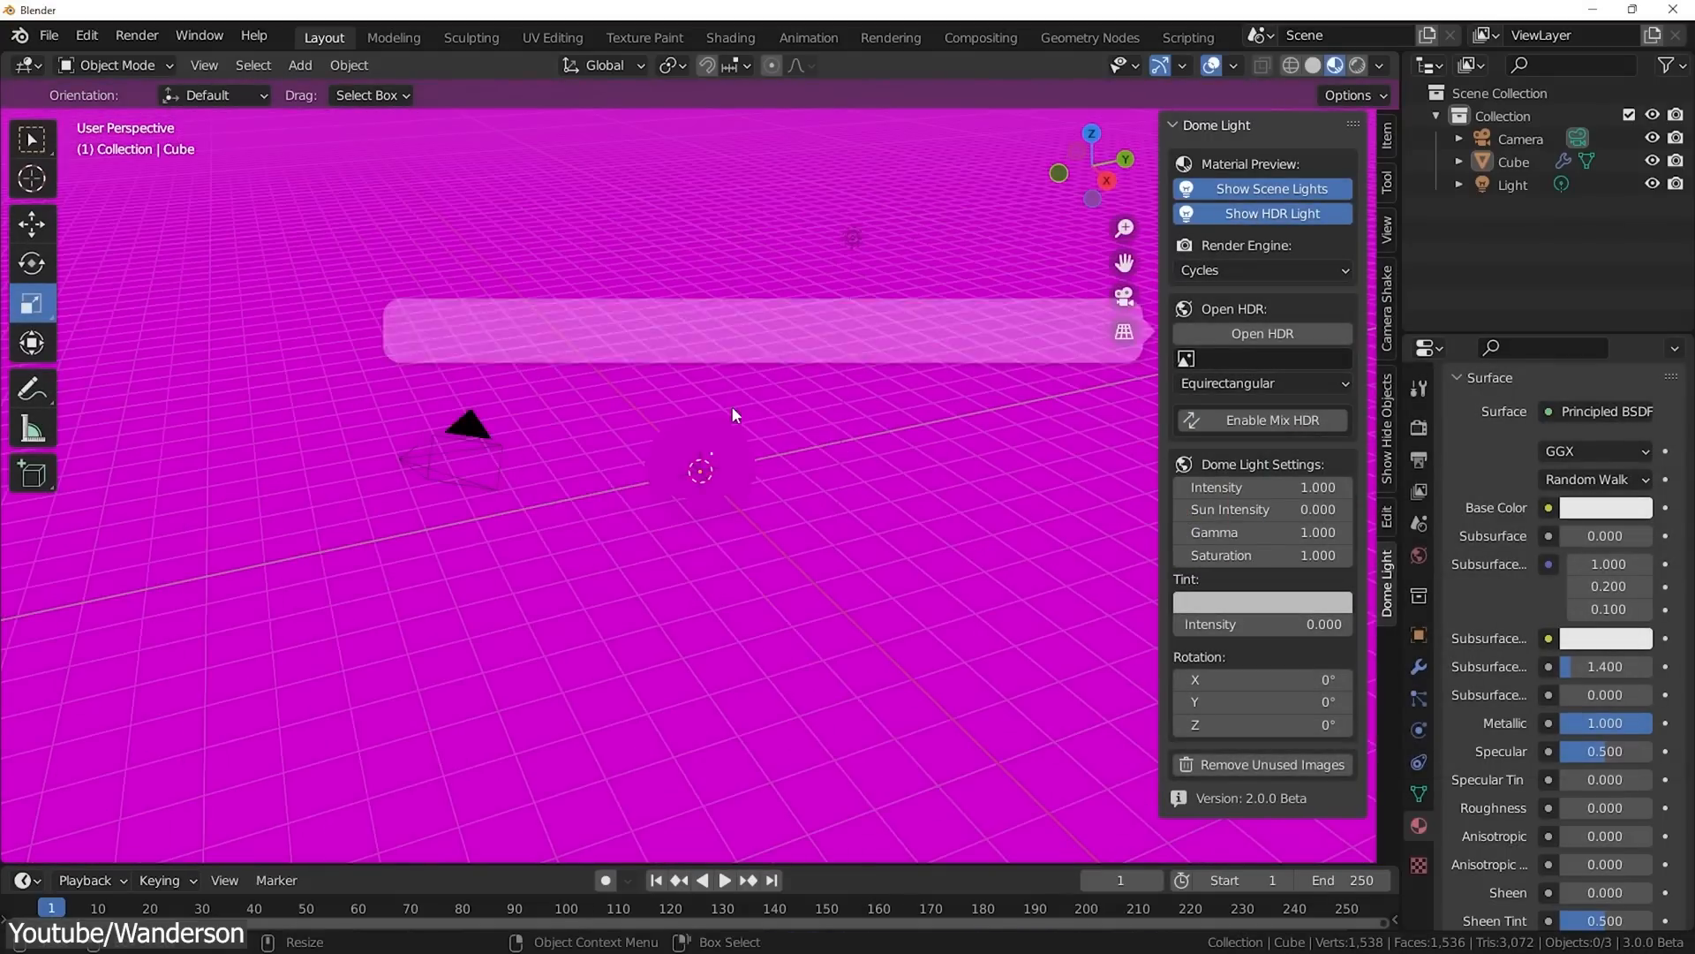
pyautogui.click(1261, 332)
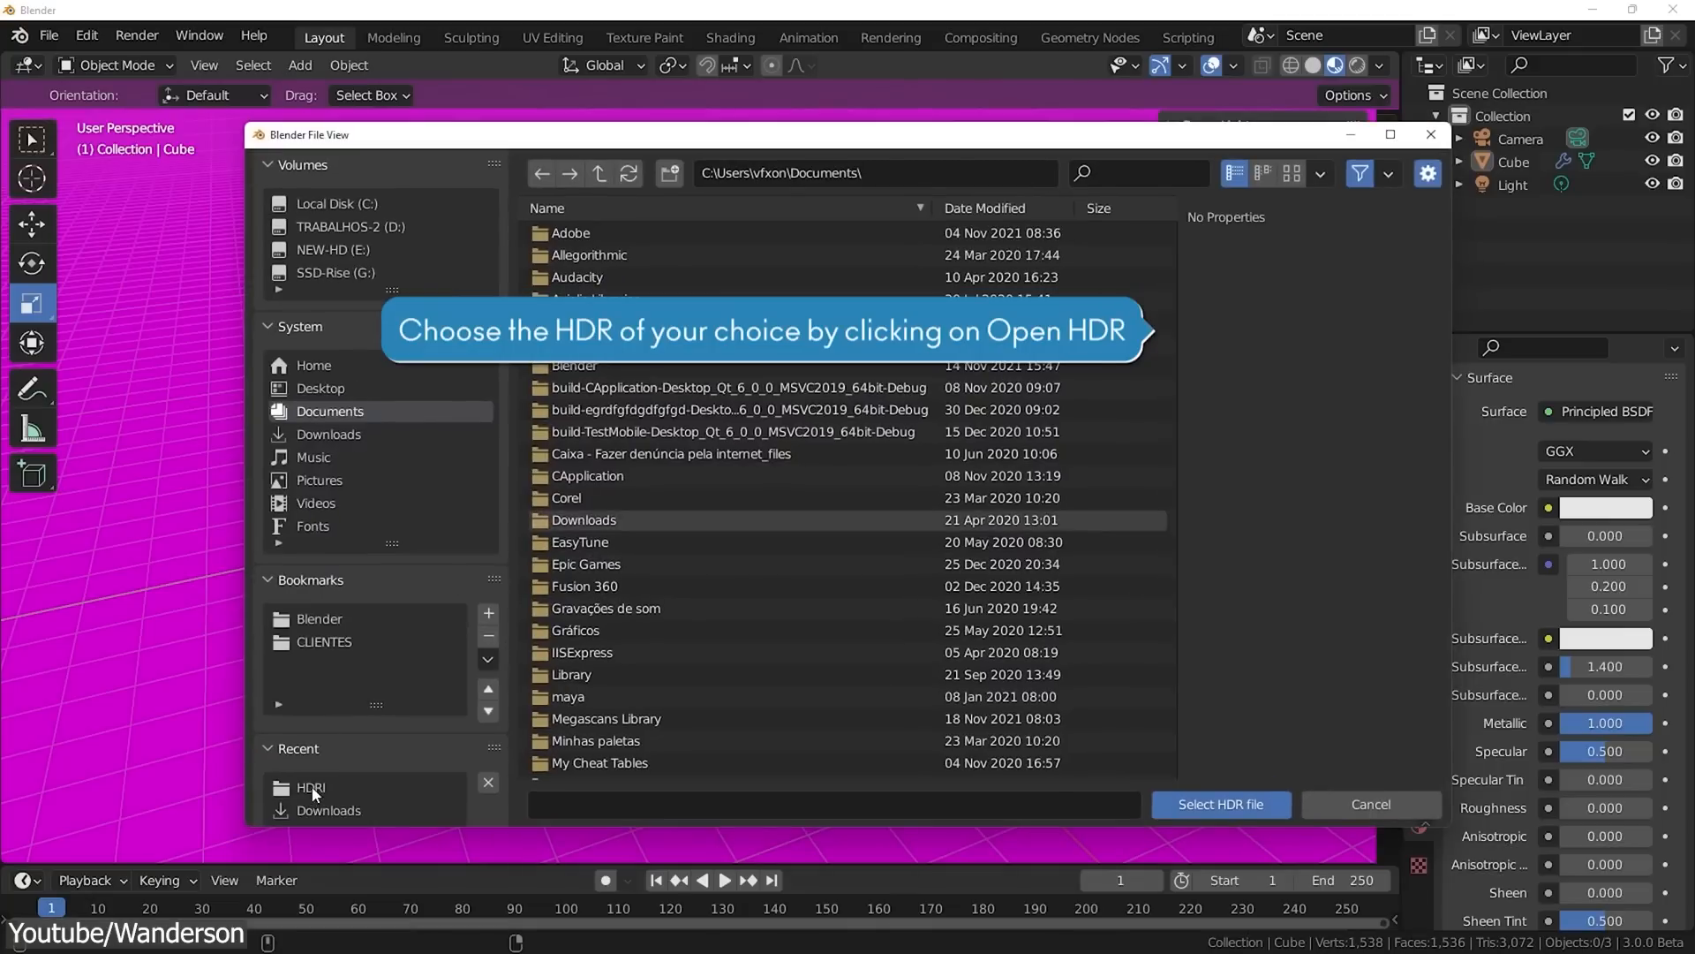
pyautogui.click(1369, 804)
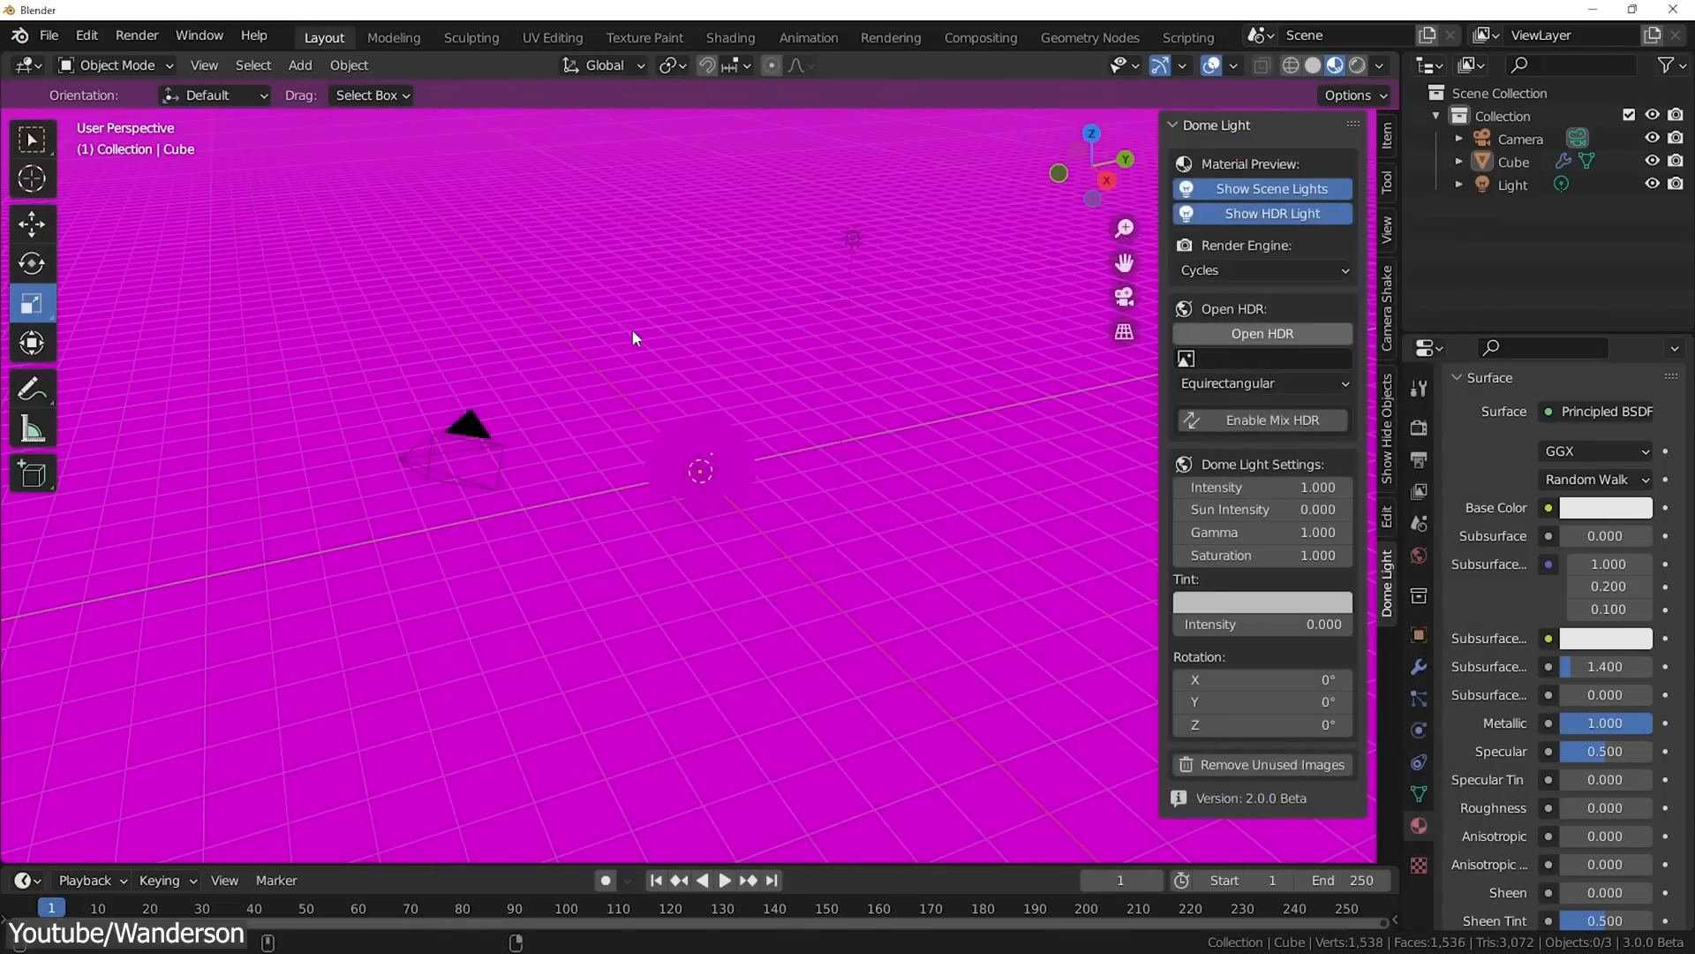
# Load the artist_workshop HDR and rotate the environment around the Z axis
pyautogui.click(1261, 333)
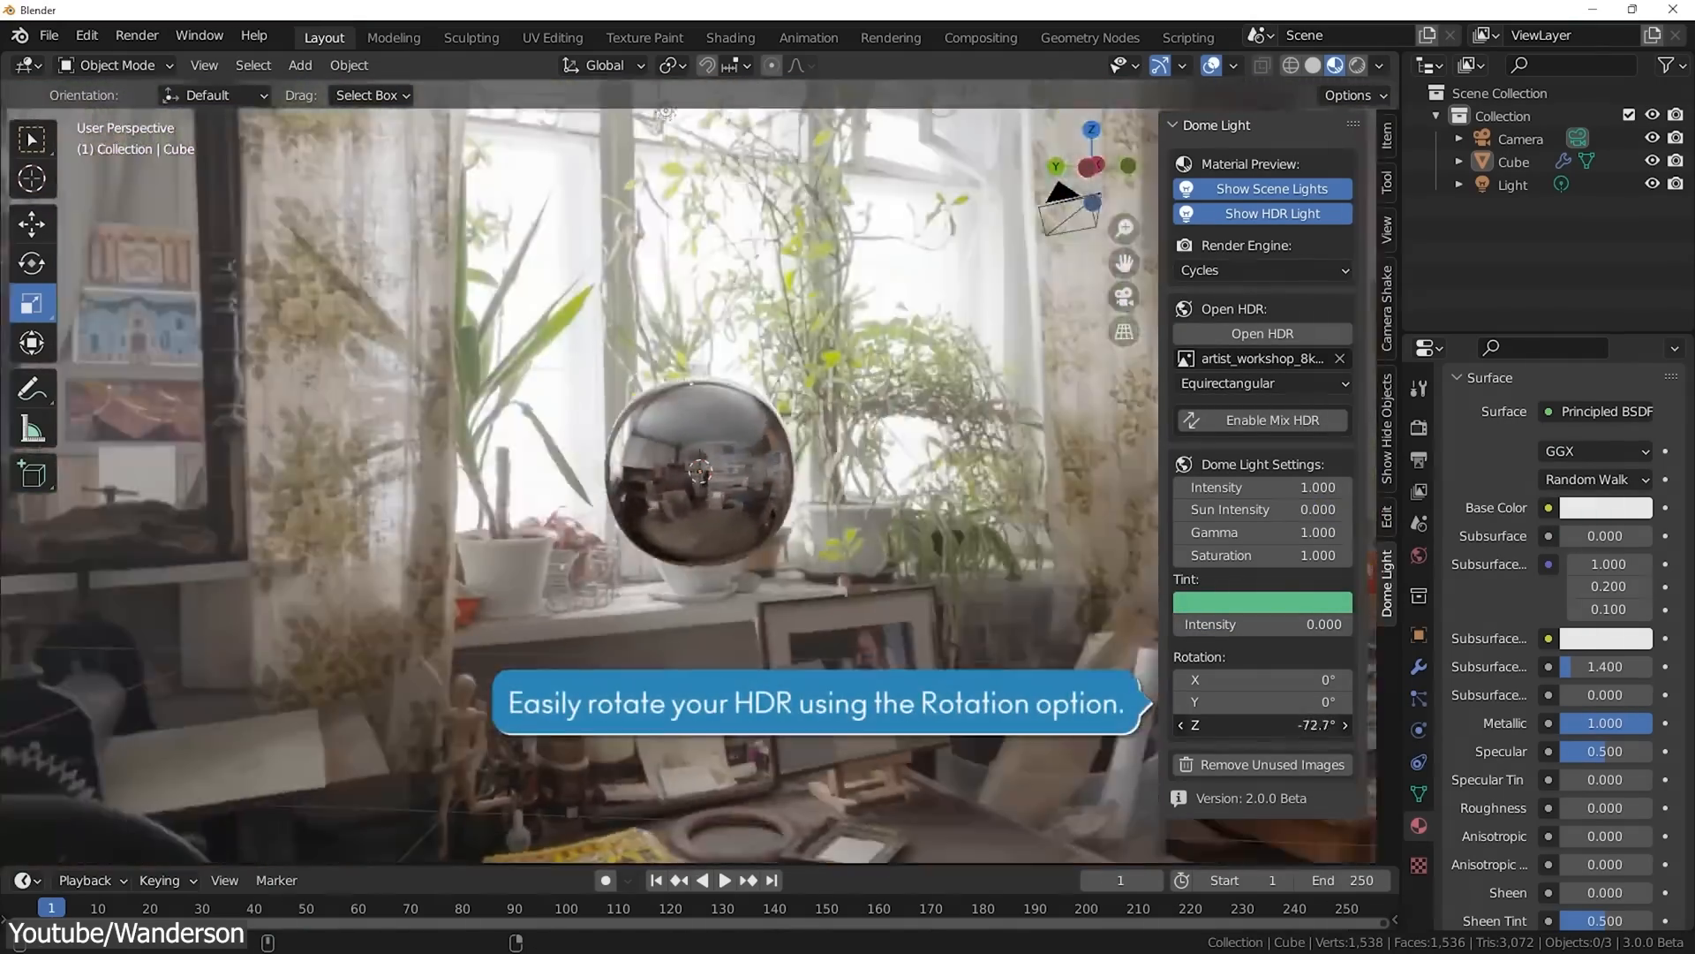
pyautogui.moveTo(1260, 702); pyautogui.dragTo(1281, 702)
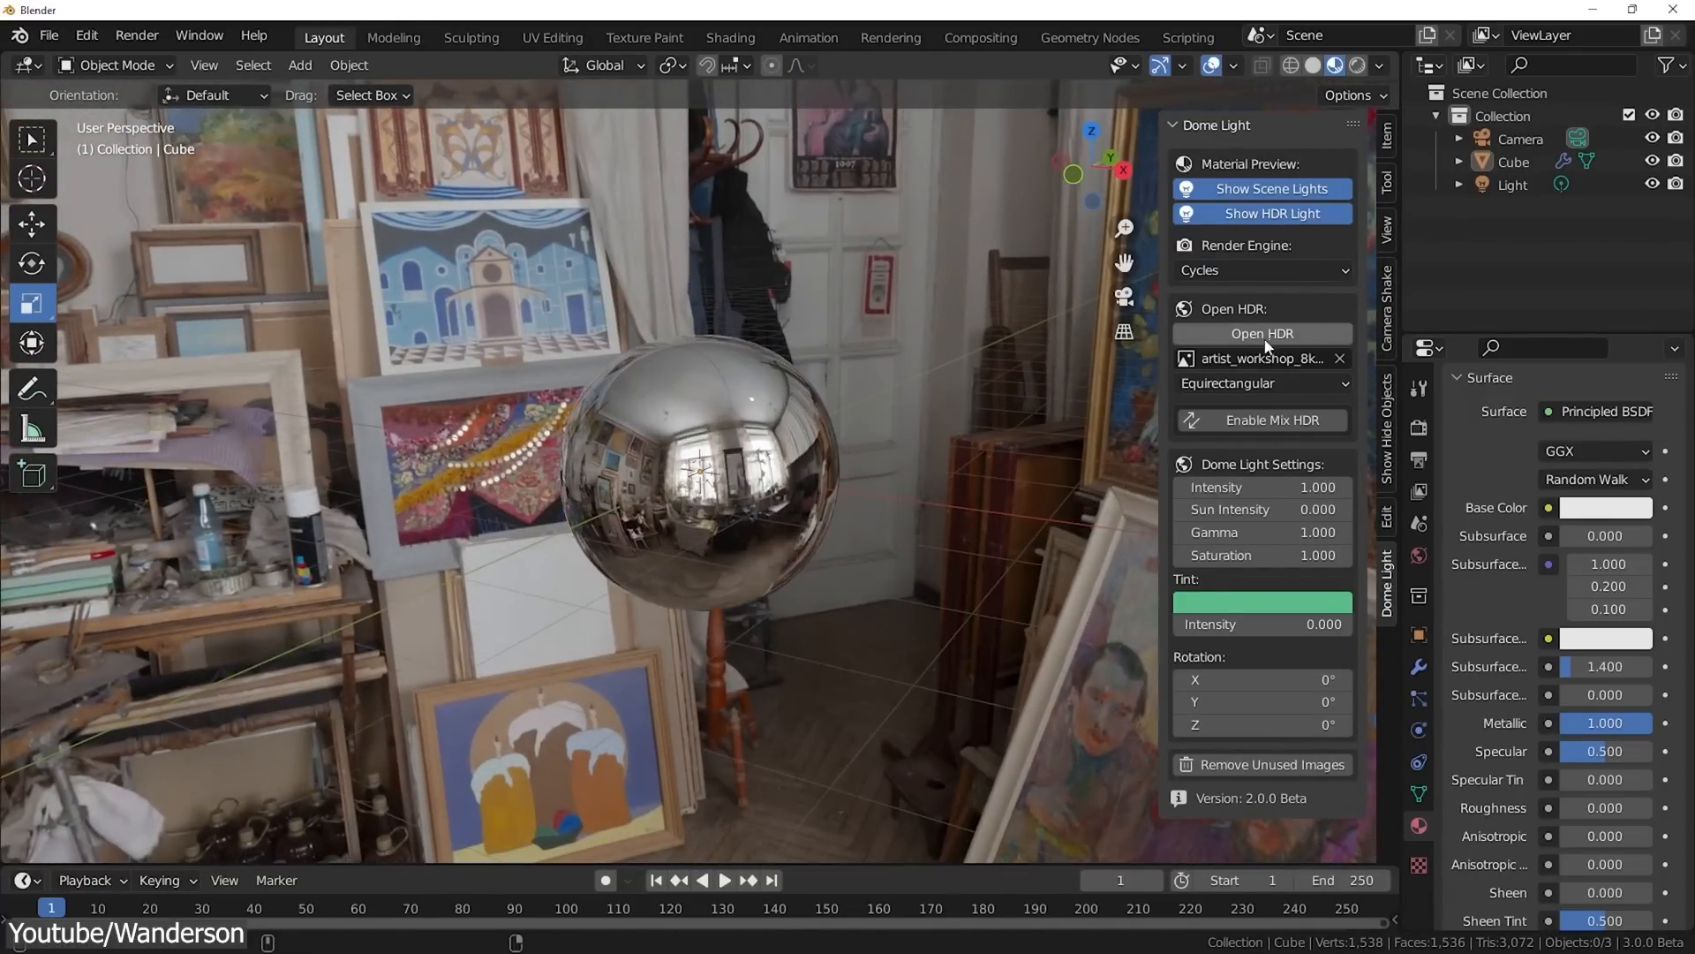
# Swap the environment to HDR_Studio_2.hdr and rotate it around Z to about -25°
pyautogui.click(1261, 420)
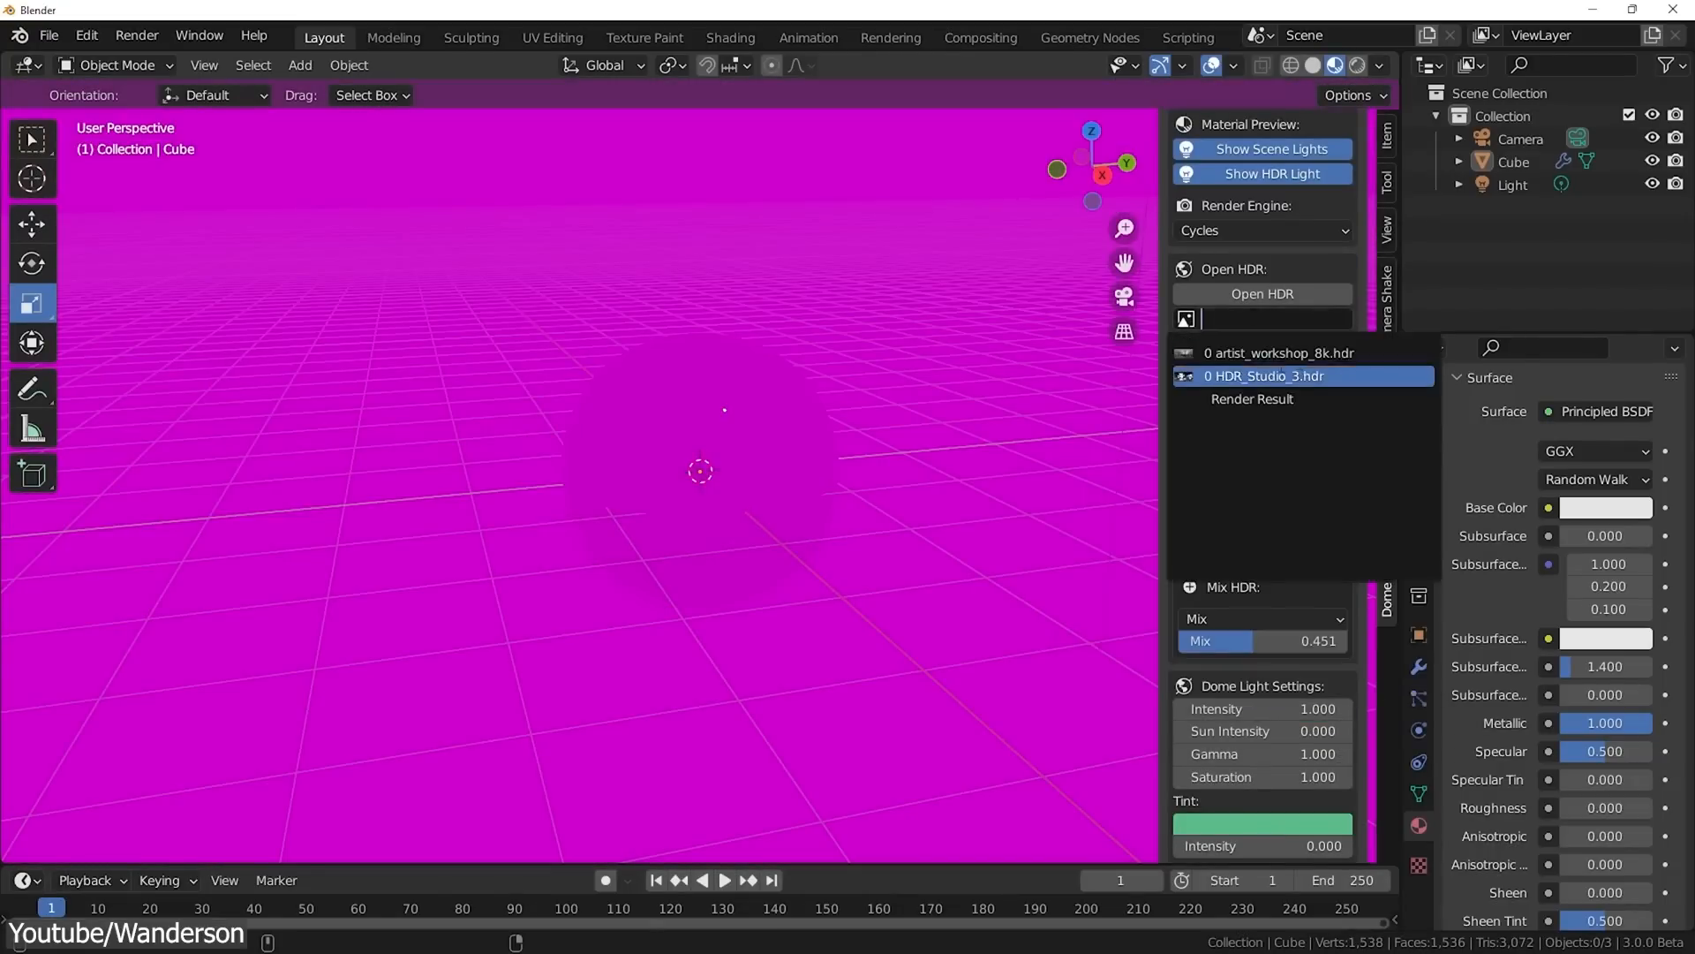
pyautogui.click(1262, 293)
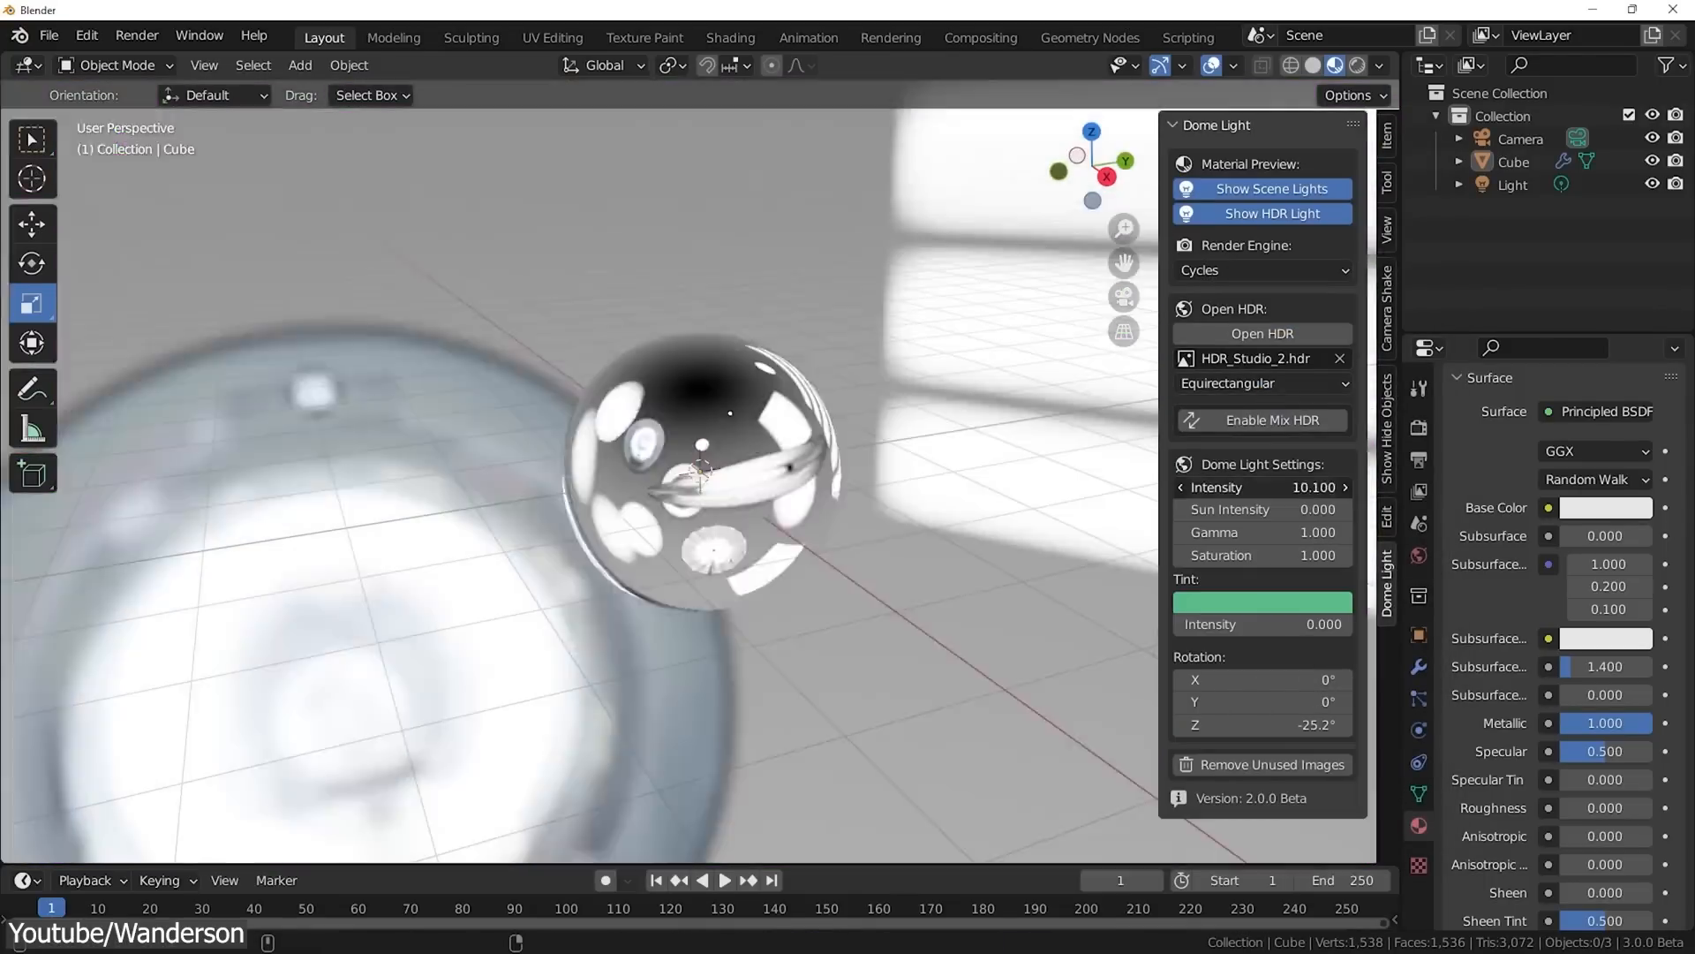
pyautogui.moveTo(1297, 487); pyautogui.dragTo(1222, 488)
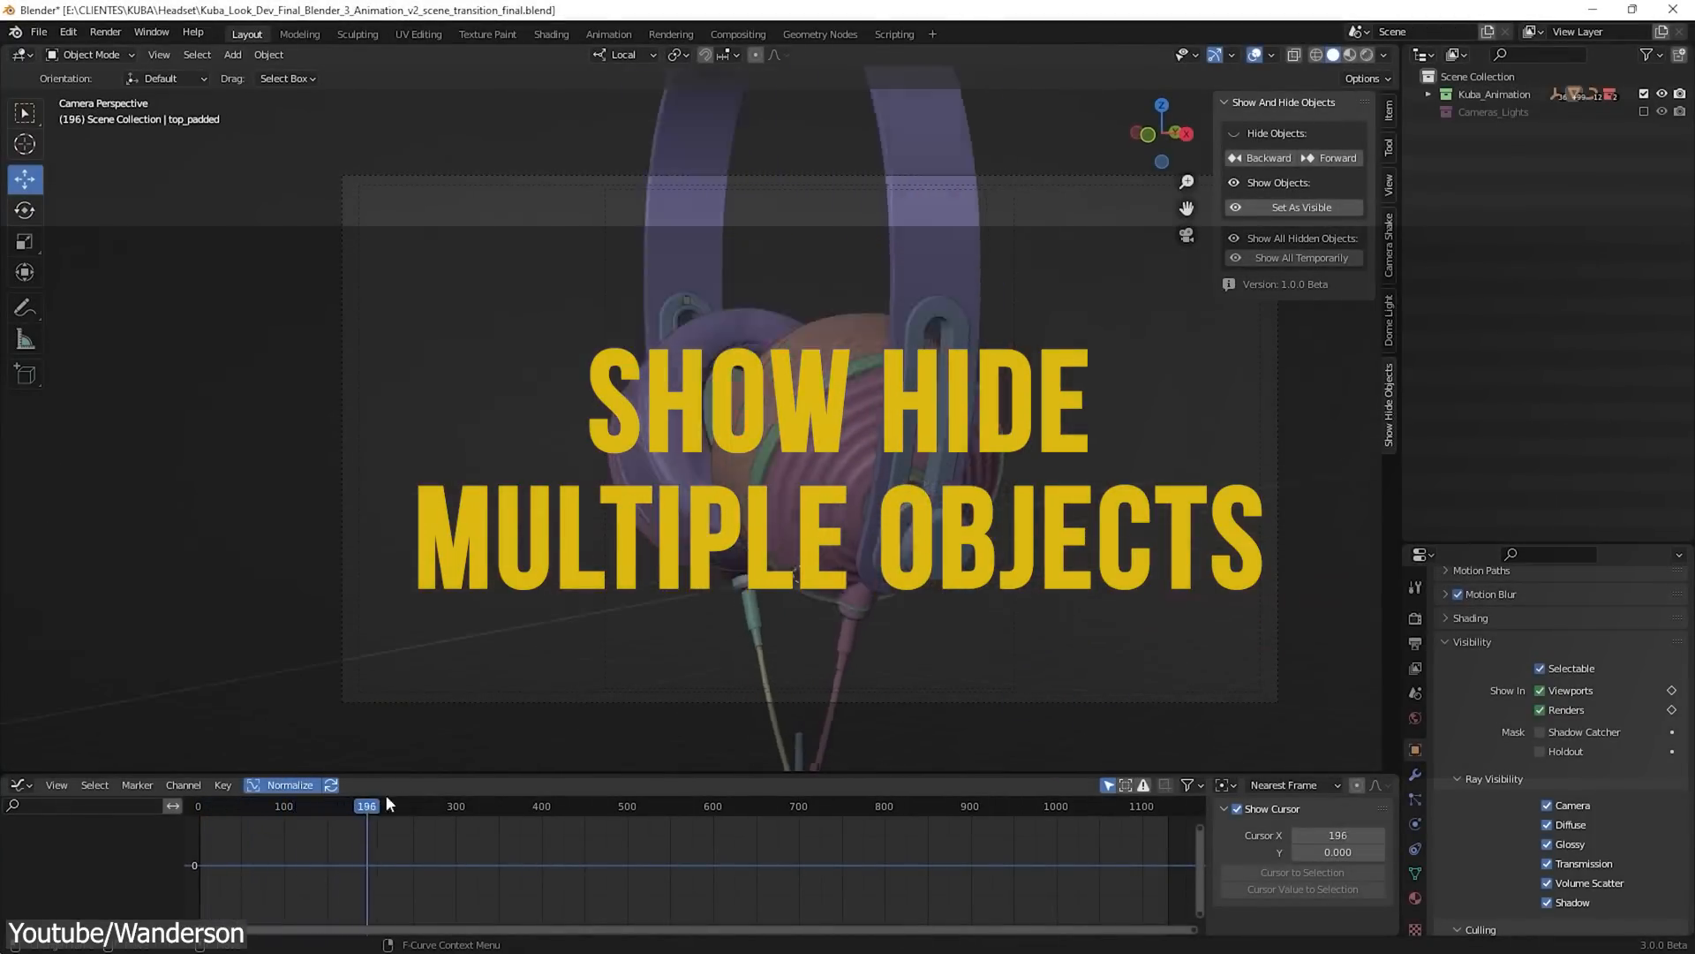
# Scrub the headset animation to about frame 539 and hide the headband piece from there onward
pyautogui.moveTo(367, 805); pyautogui.dragTo(451, 805)
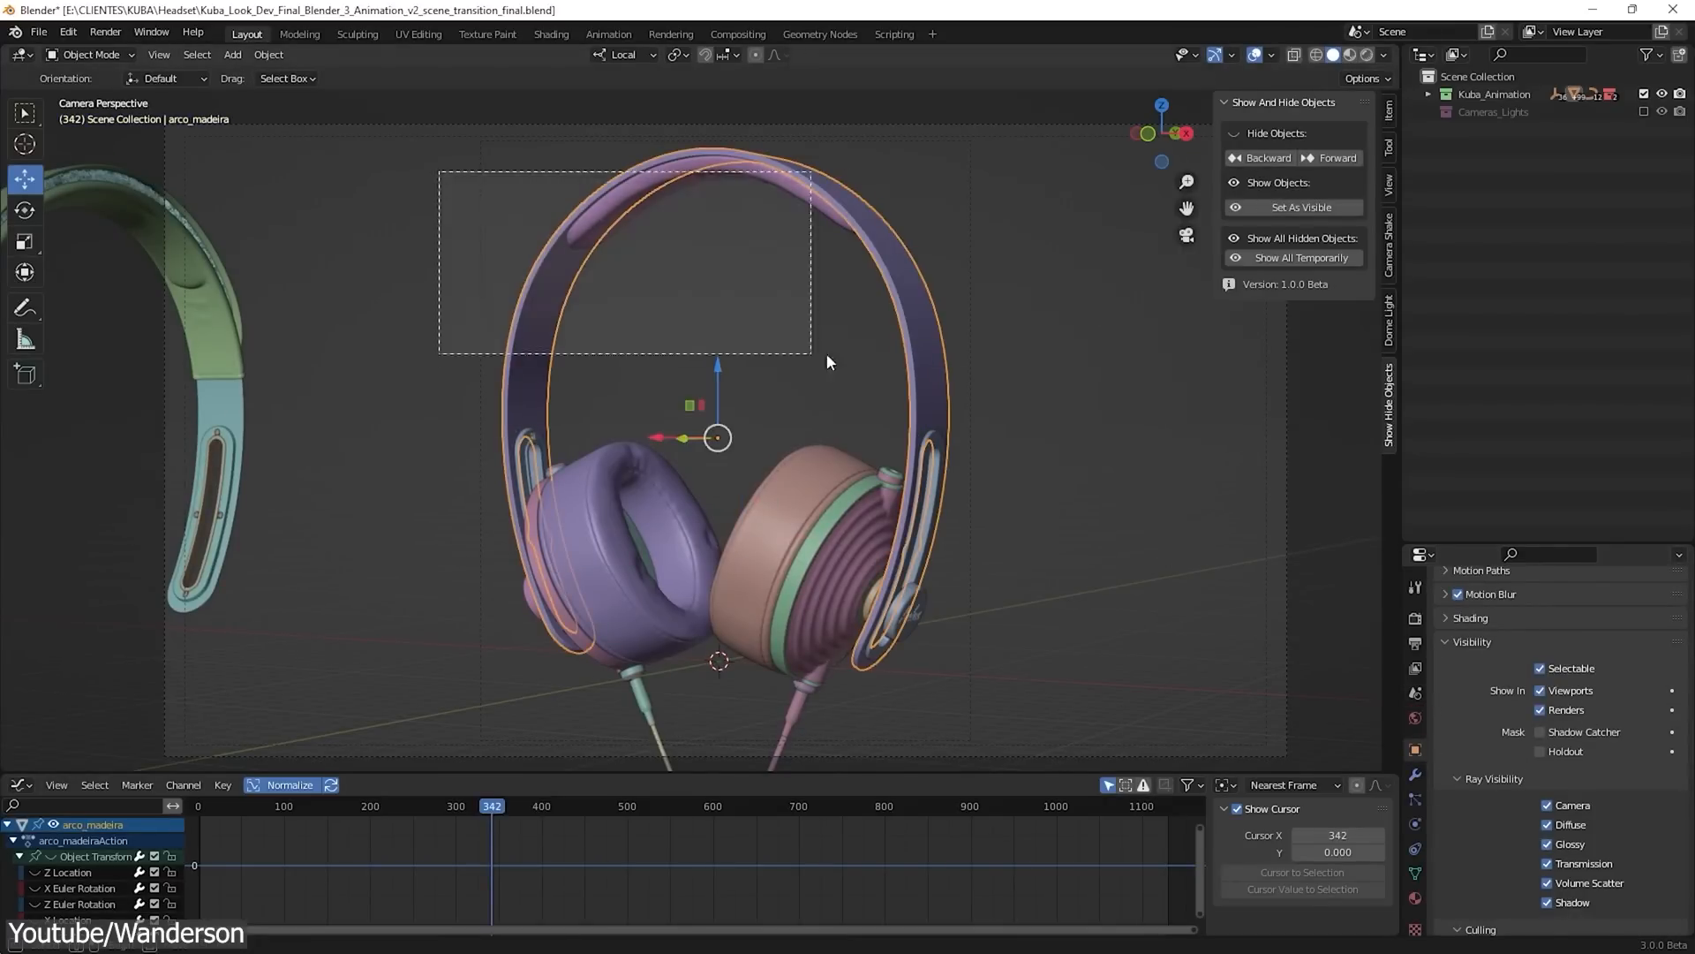
pyautogui.click(362, 806)
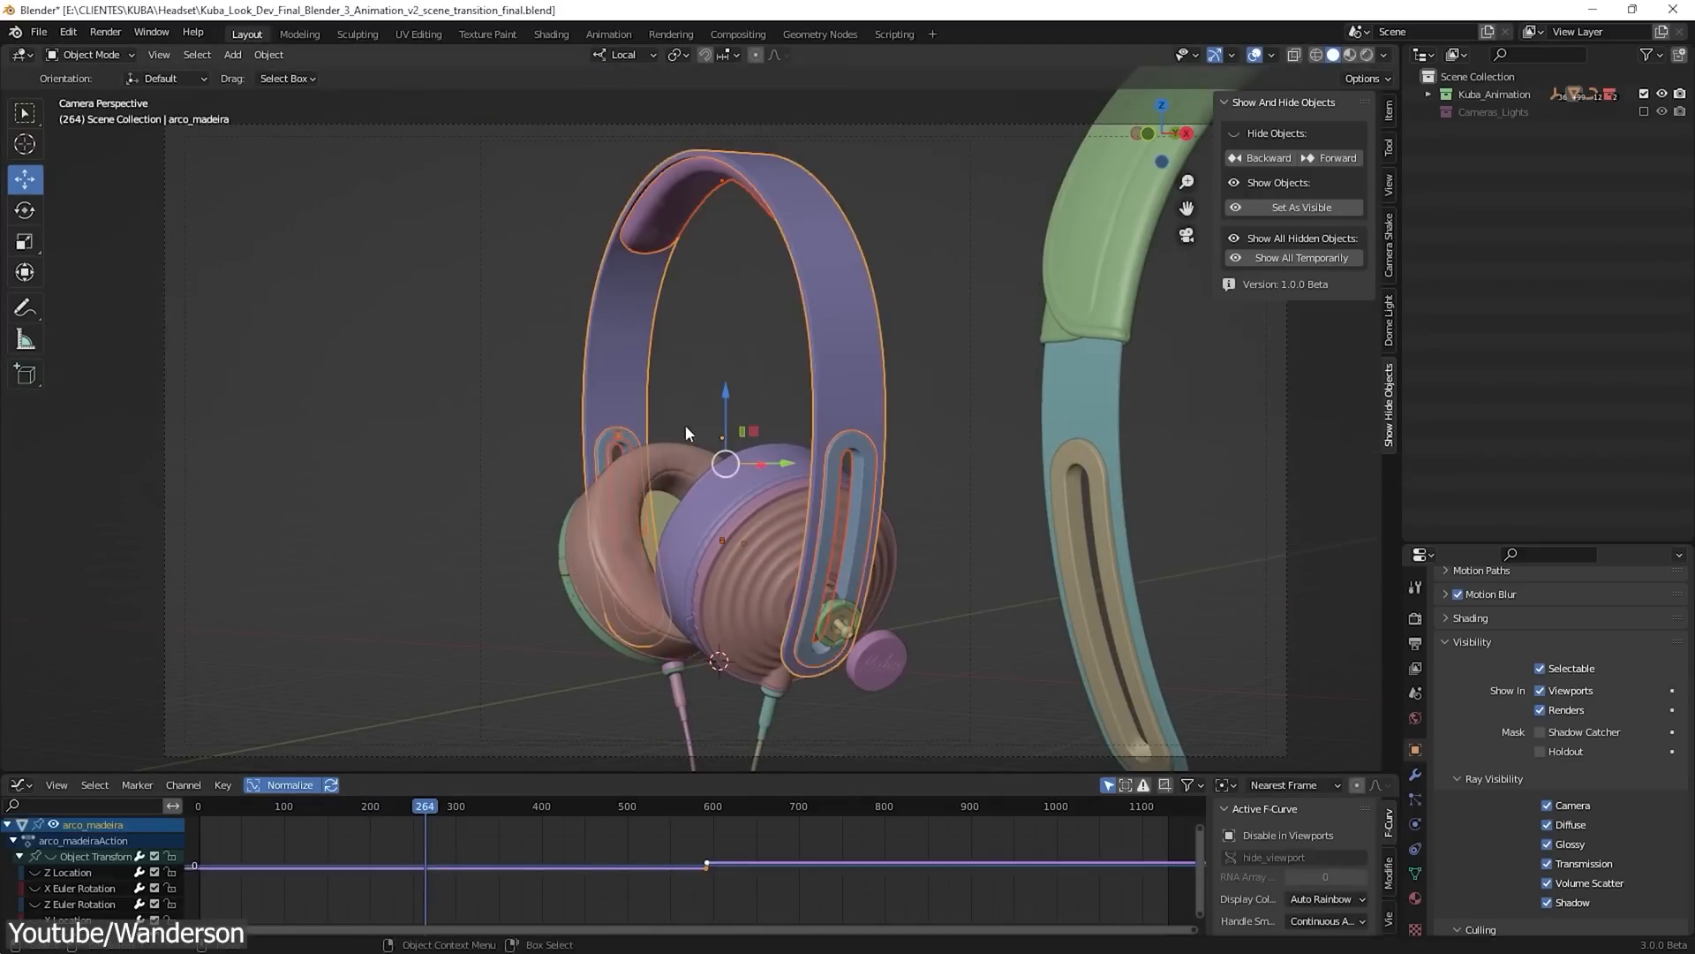
pyautogui.click(567, 805)
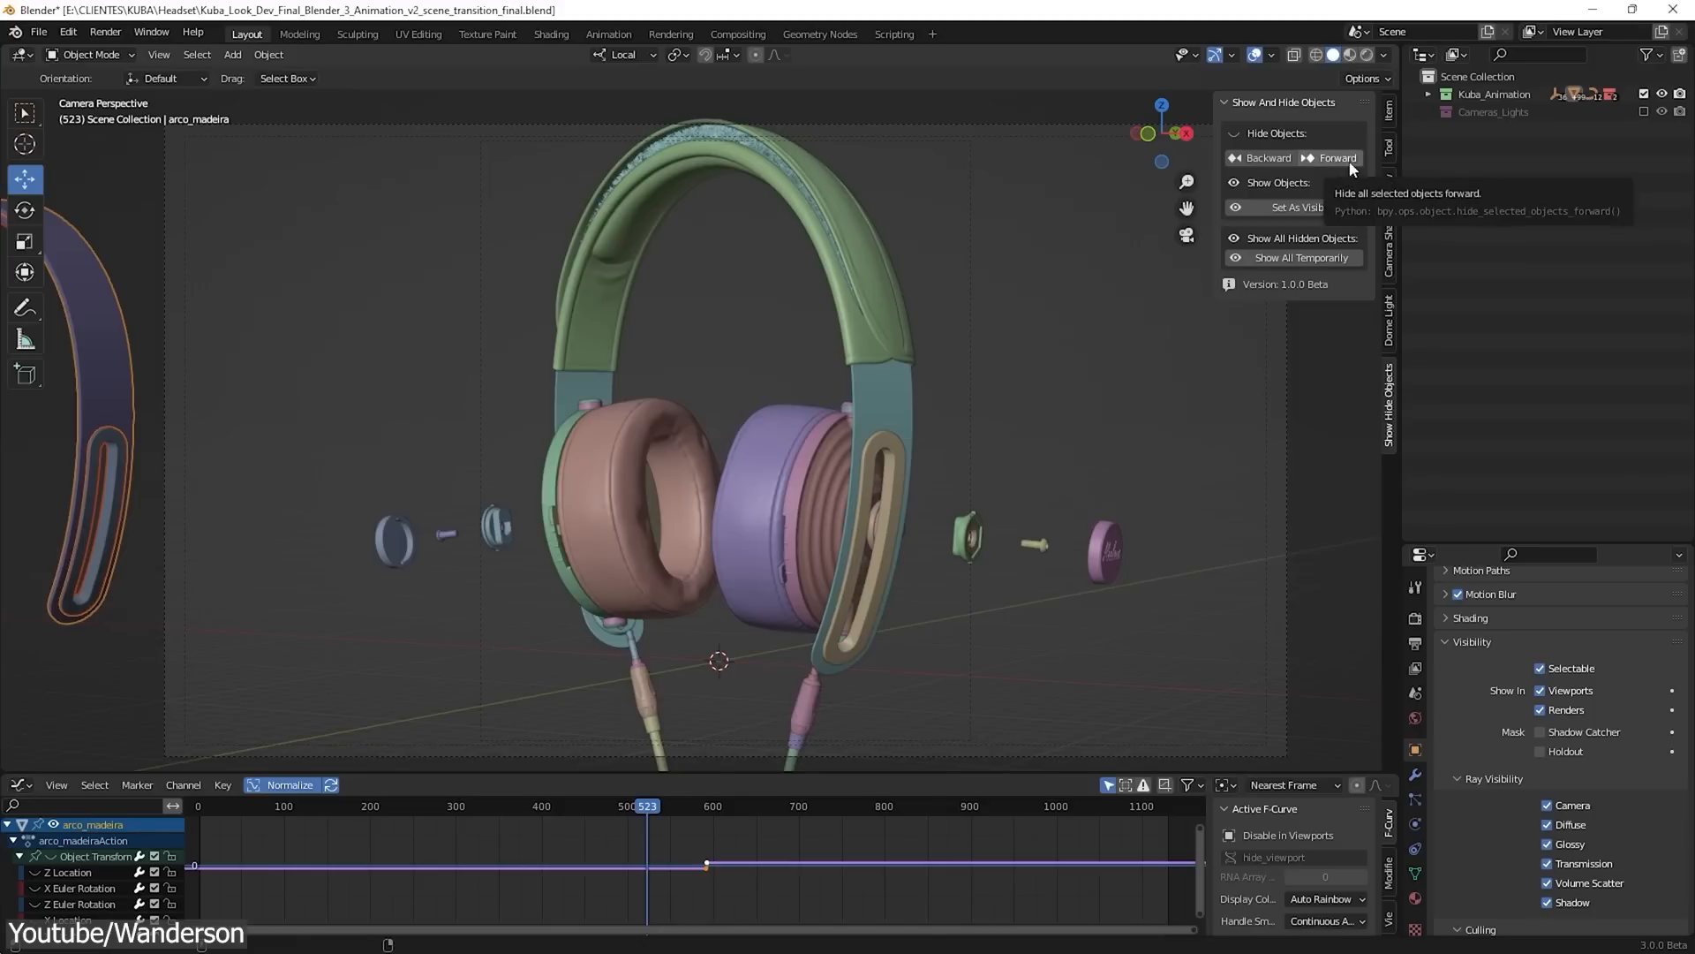
pyautogui.moveTo(1340, 179)
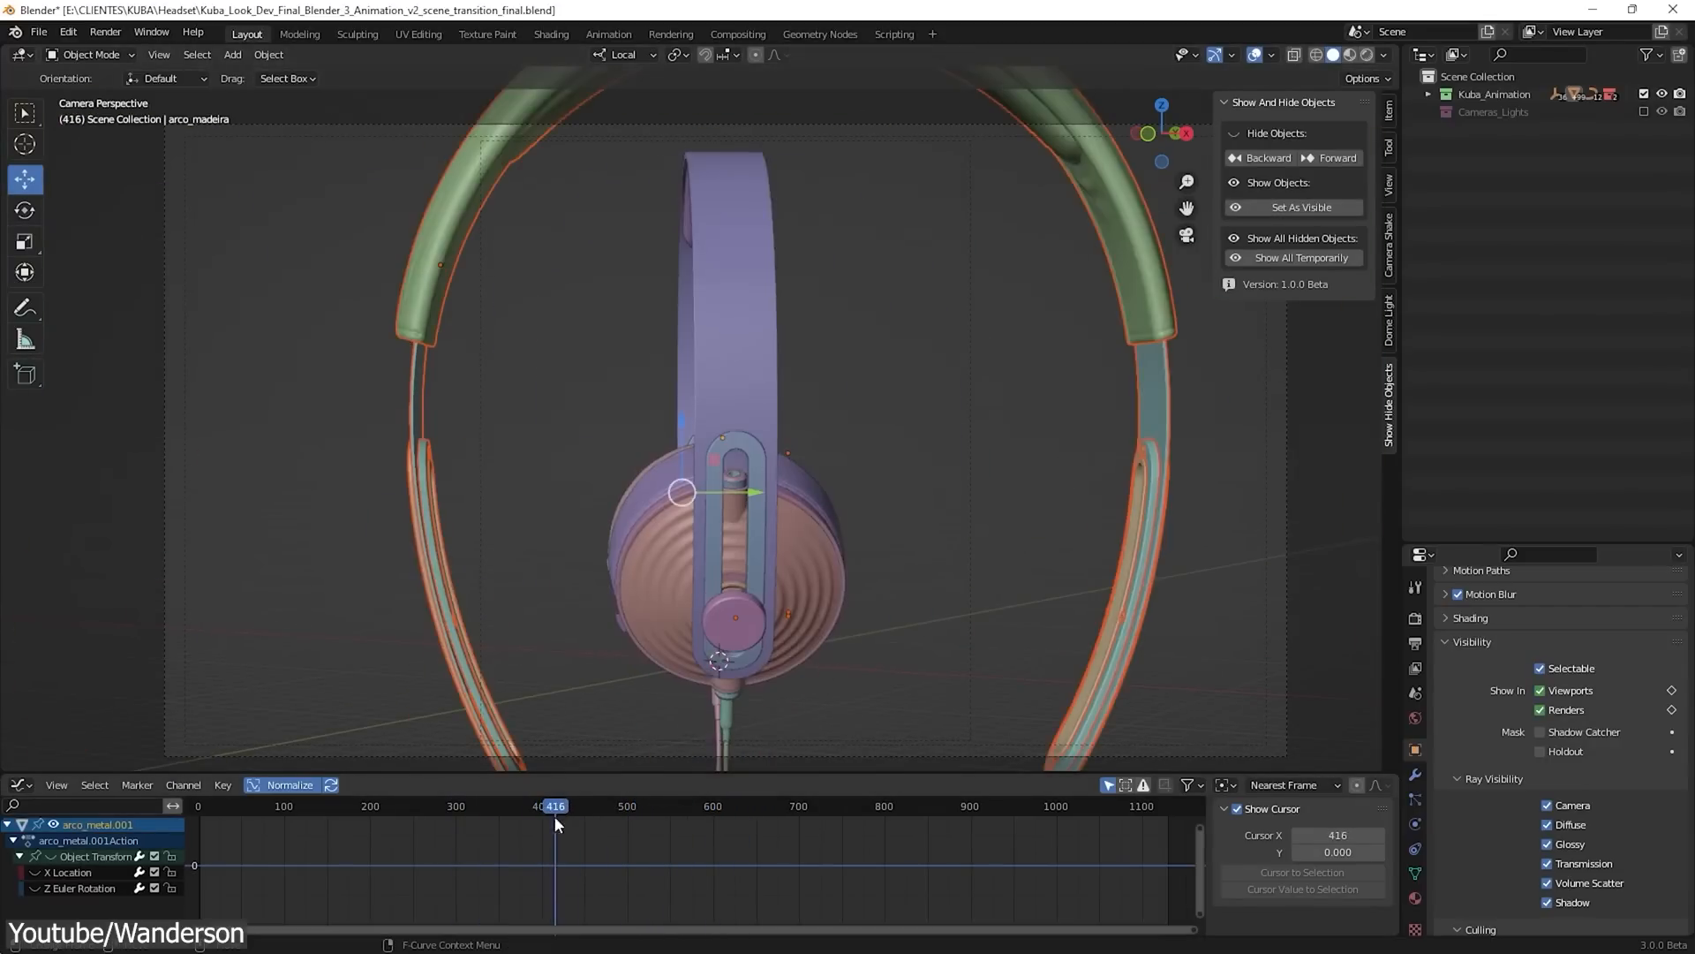
# Scrub back and forth through the animation to check the headband disappears at the right frame
pyautogui.moveTo(554, 805); pyautogui.dragTo(596, 805)
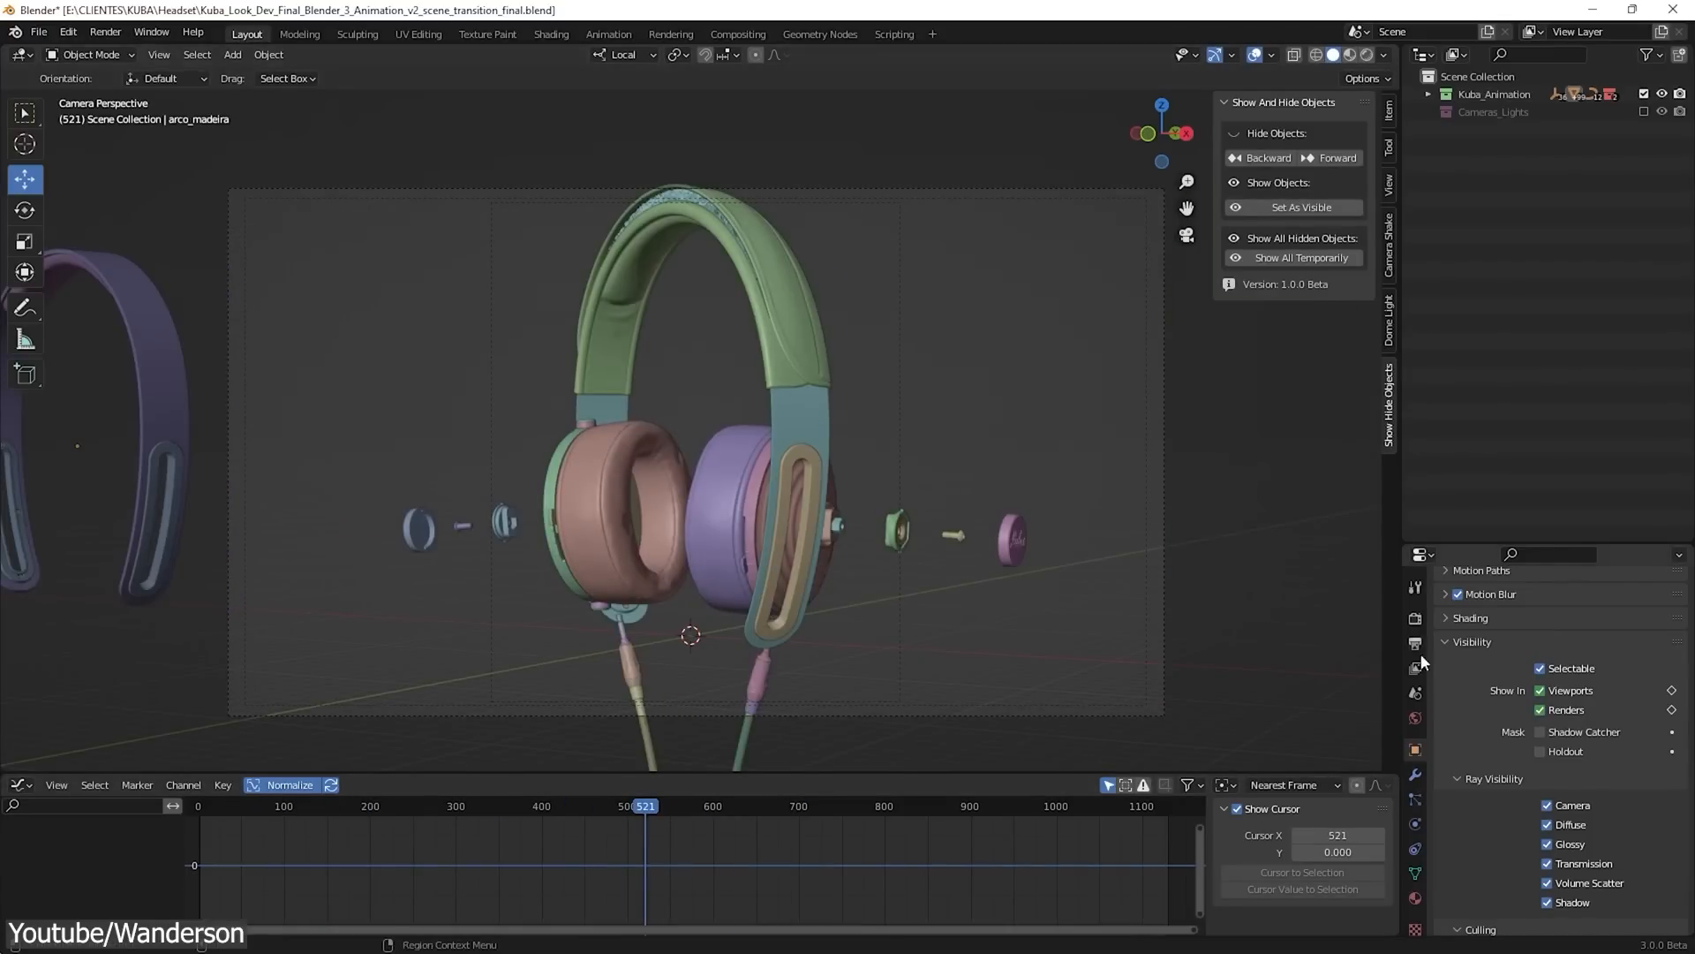
pyautogui.moveTo(645, 806); pyautogui.dragTo(535, 806)
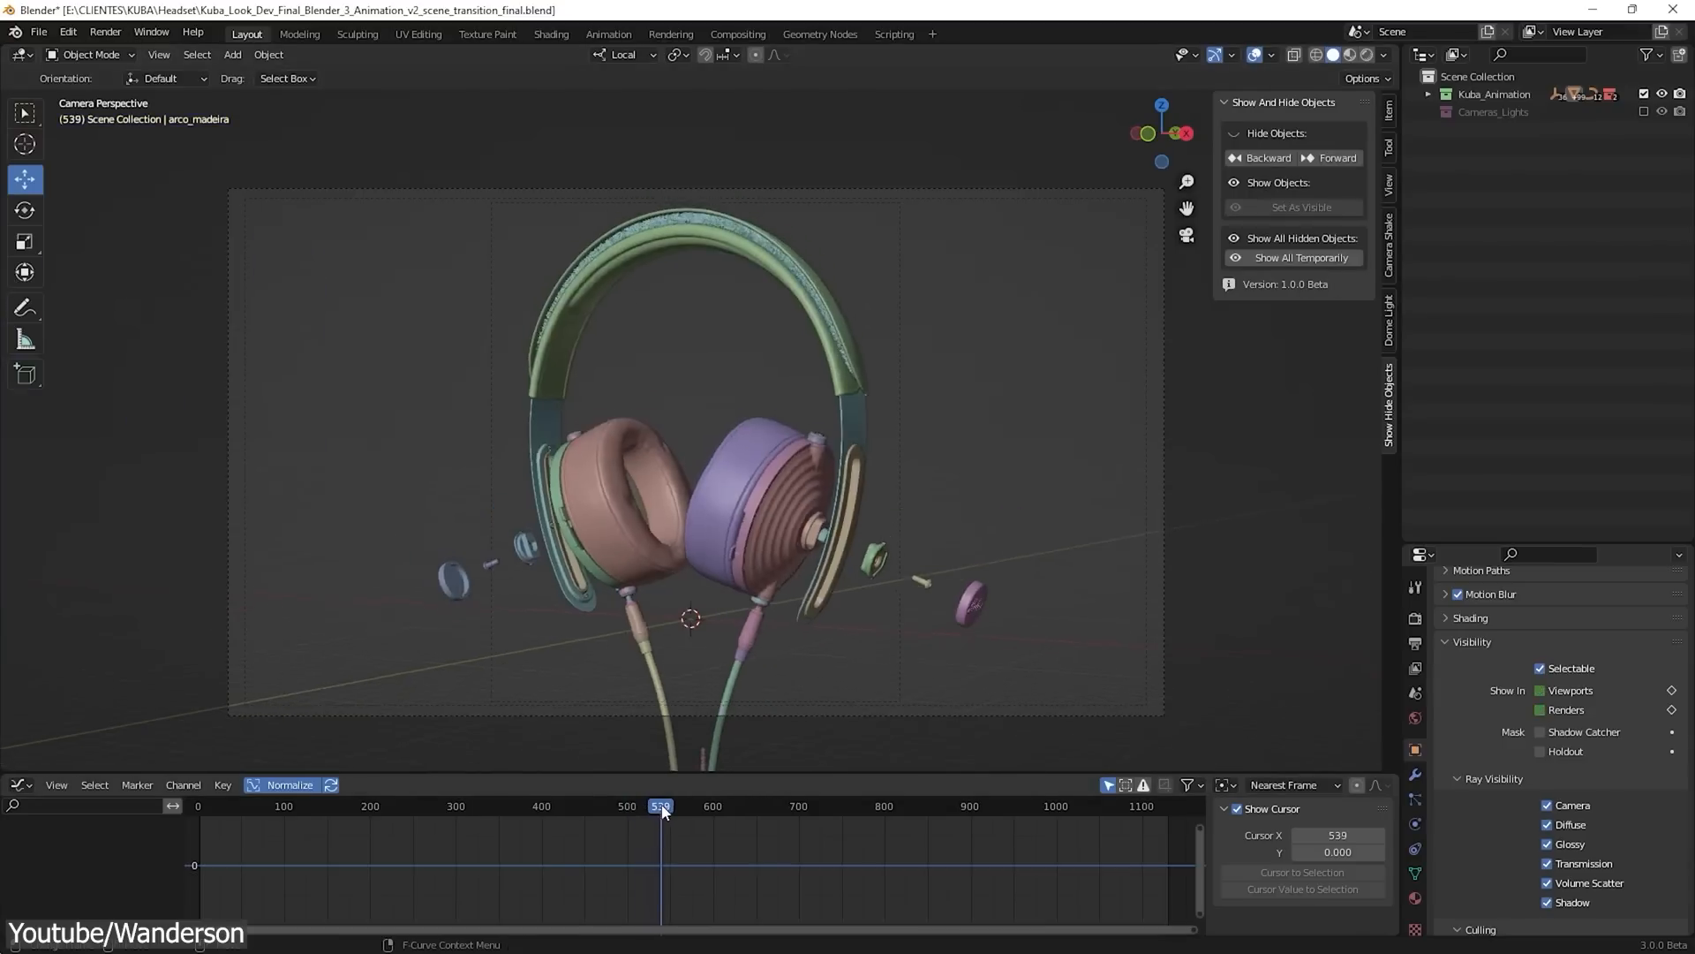
pyautogui.click(1299, 257)
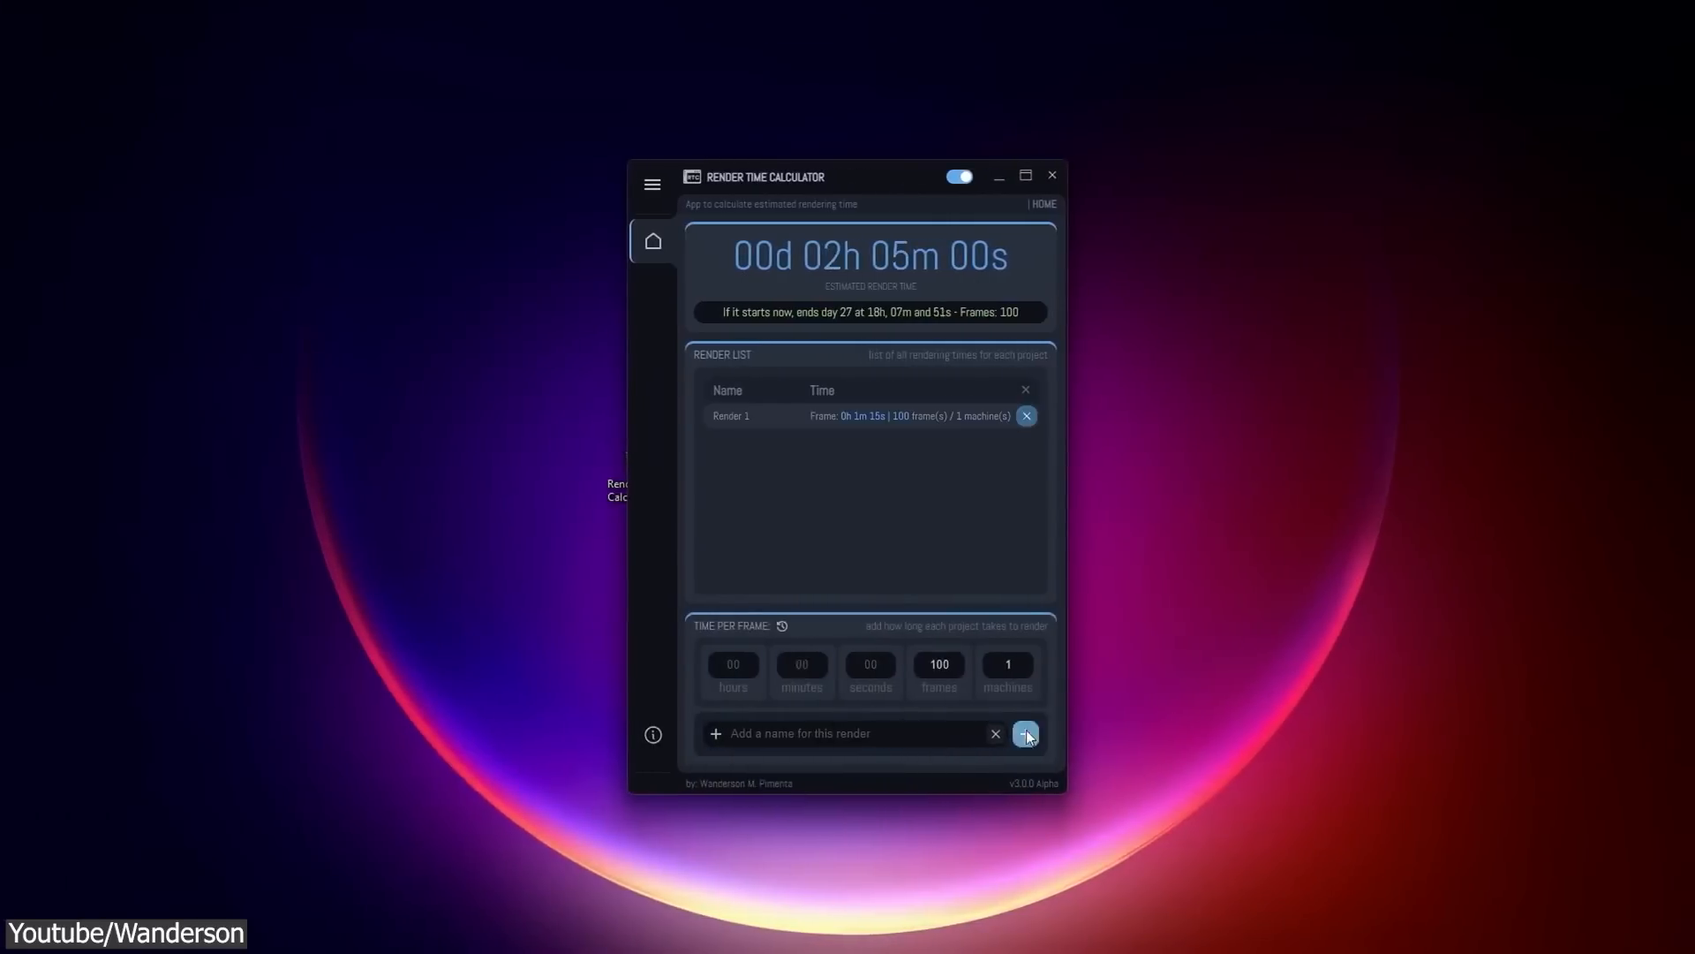
# Add two render entries (including Render 8) to the list and remove Render 5
pyautogui.click(1024, 733)
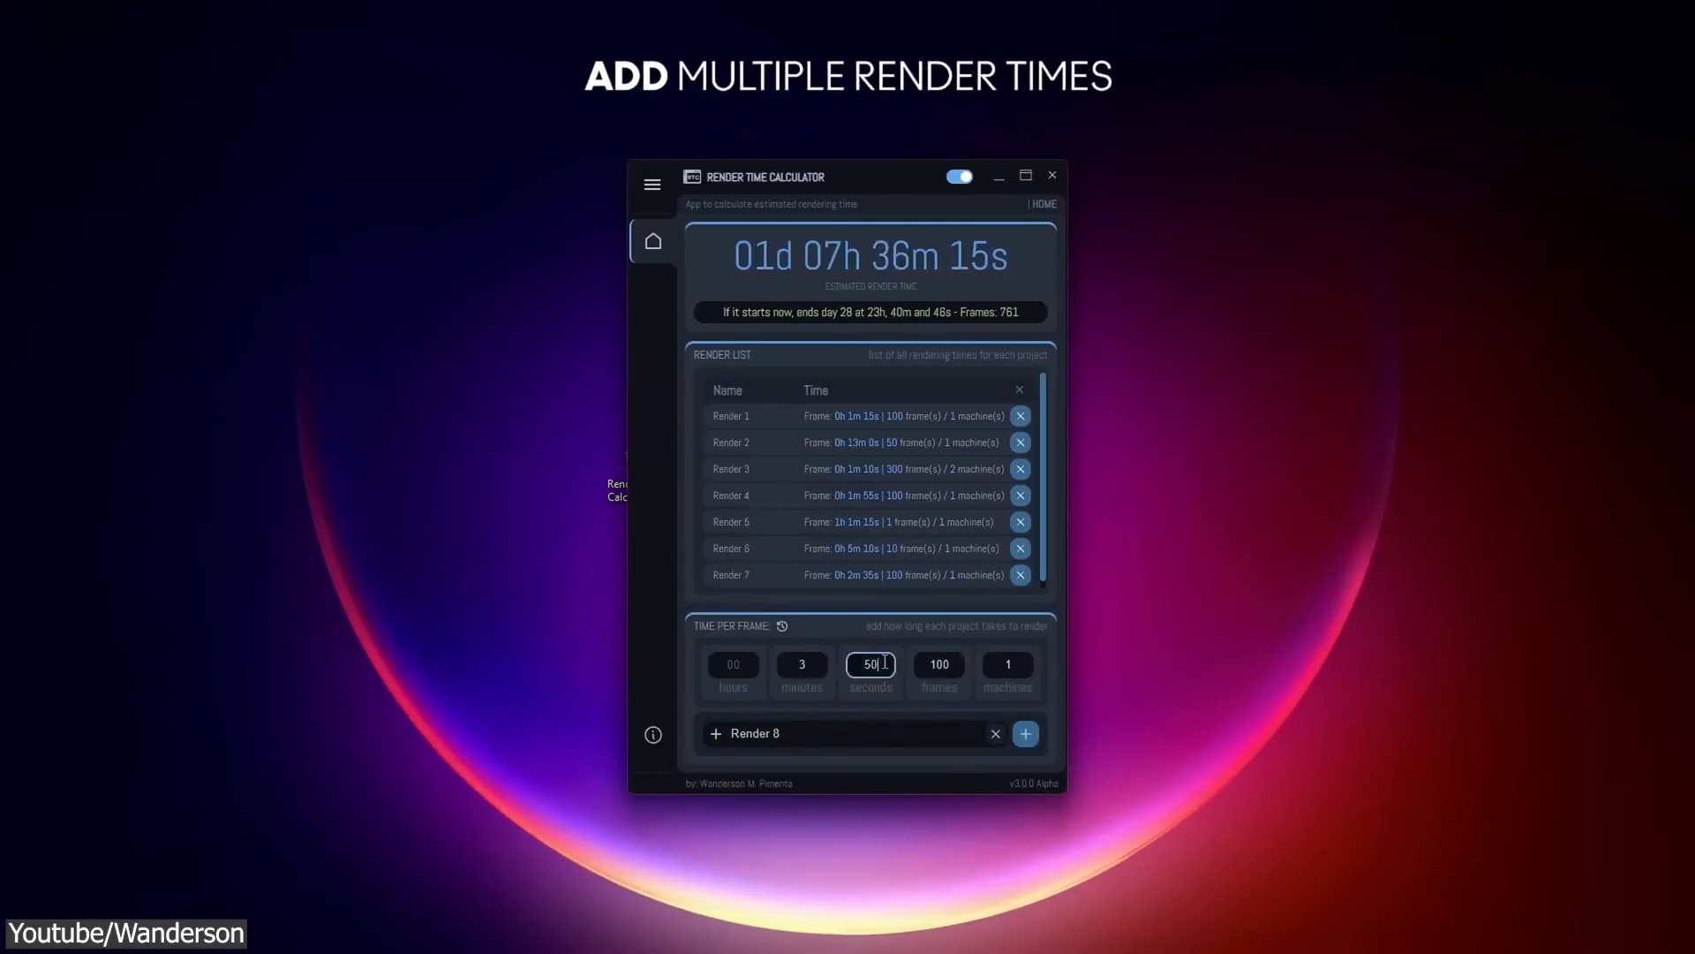
pyautogui.click(1023, 733)
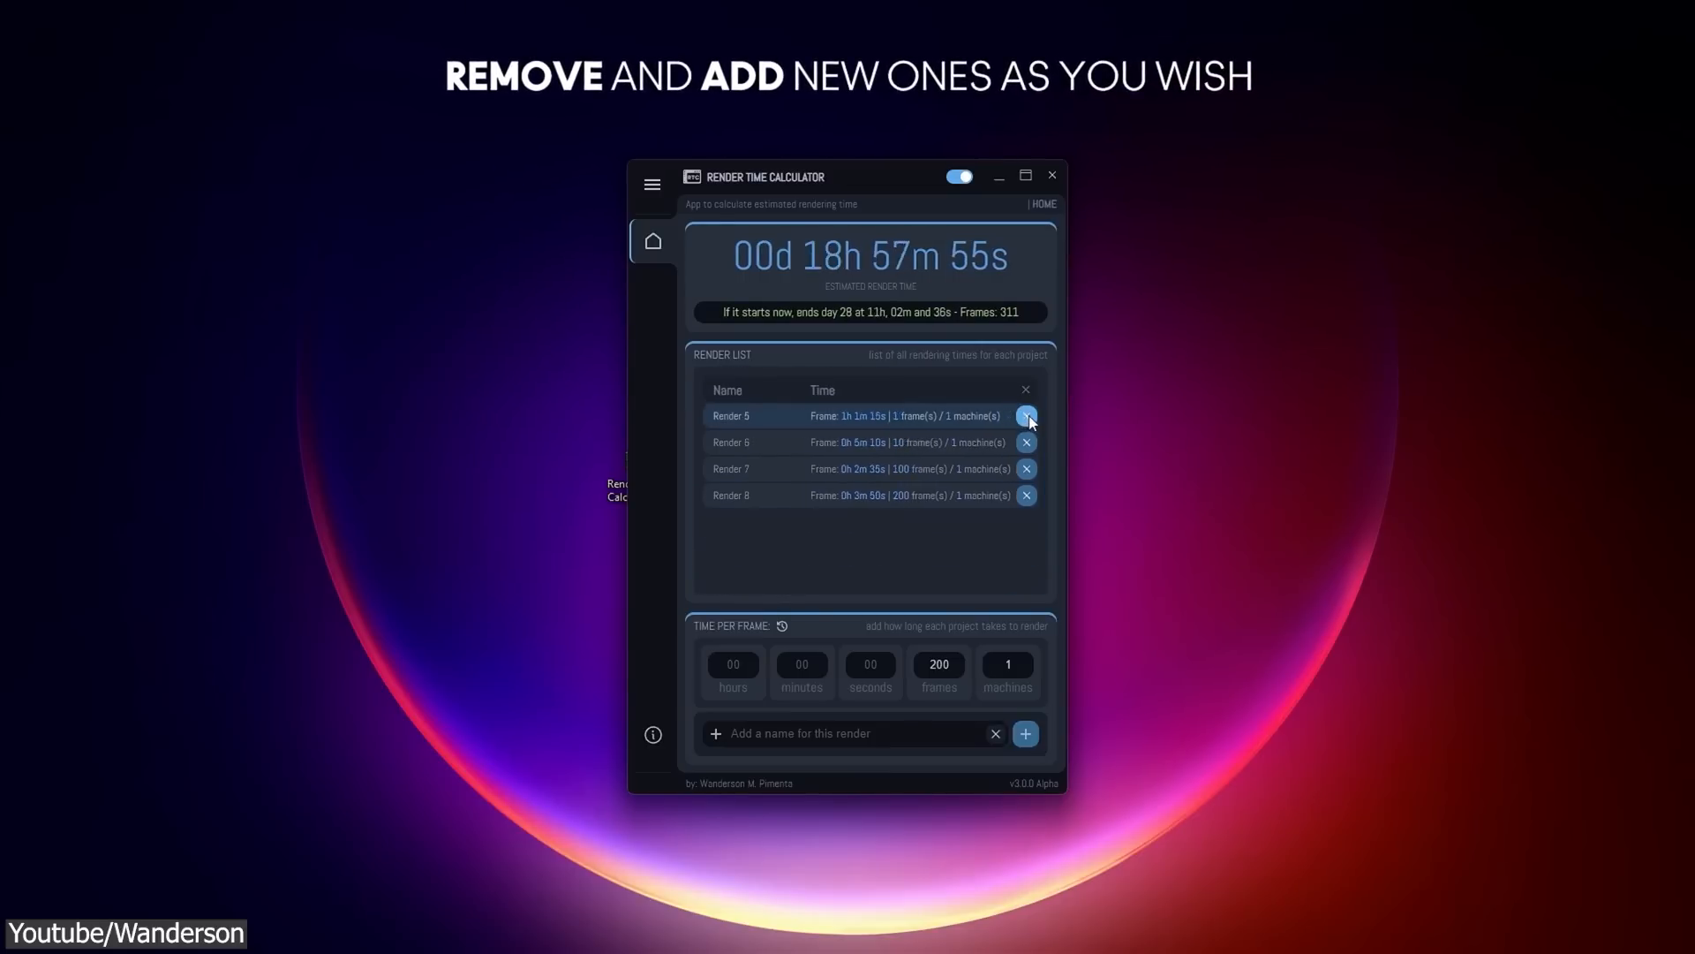
pyautogui.click(1025, 415)
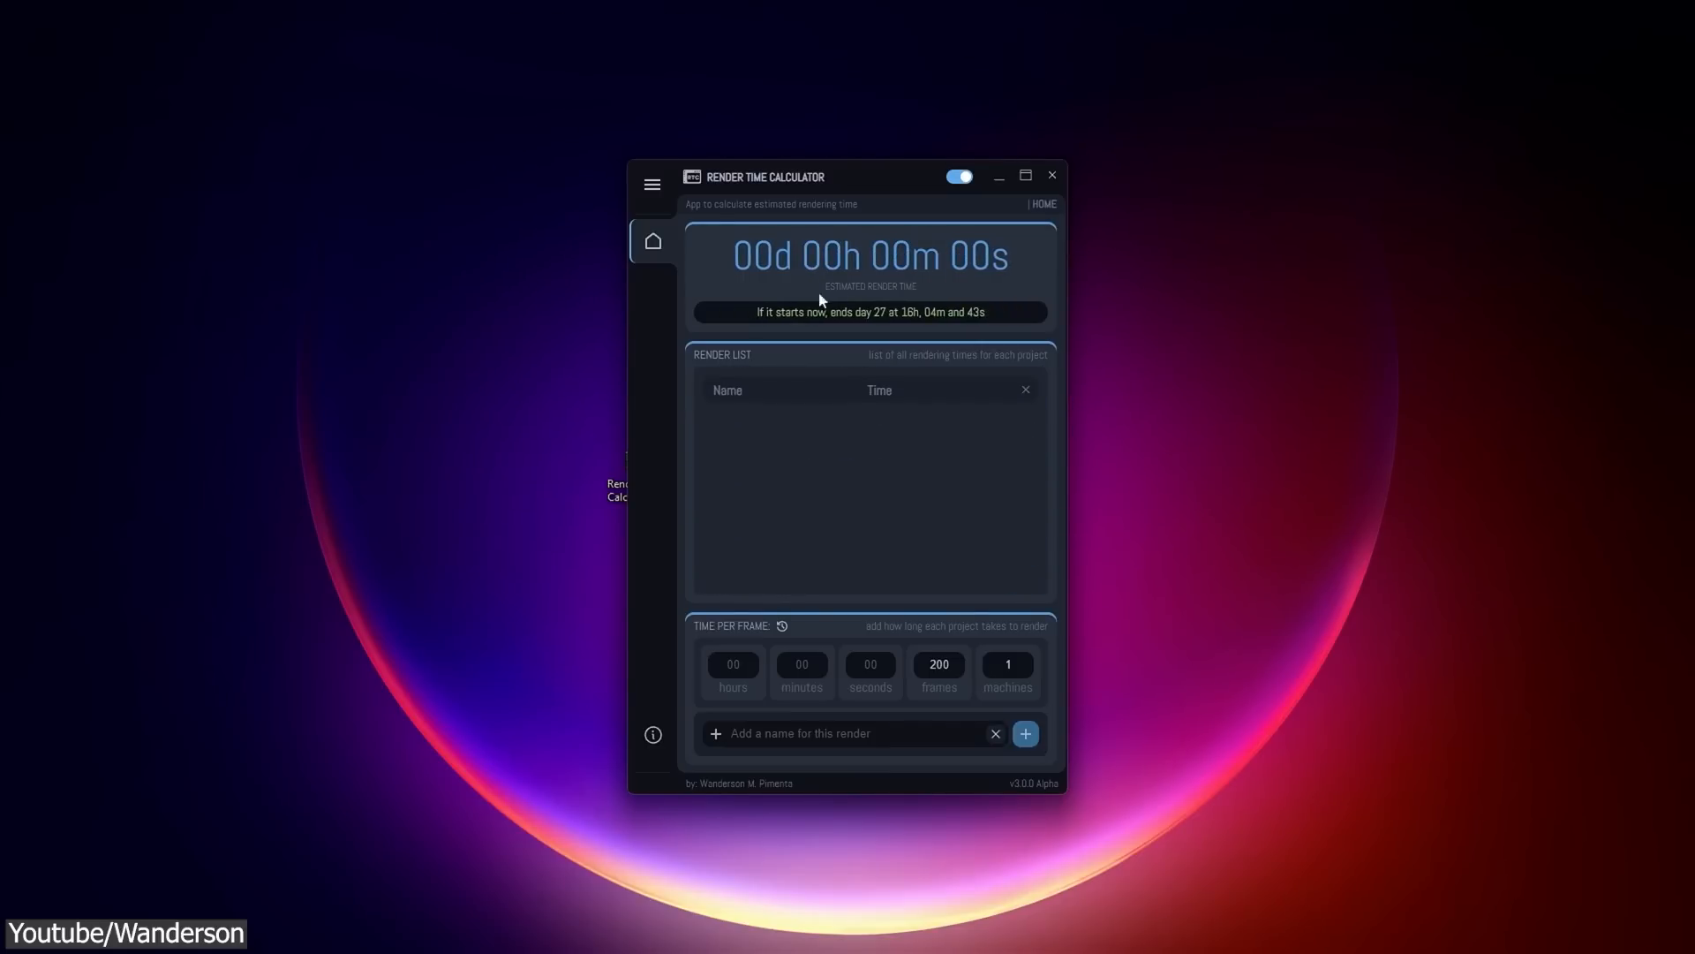
# Relaunch the Render Time Calculator and switch it to the light theme from the About page
pyautogui.click(1050, 175)
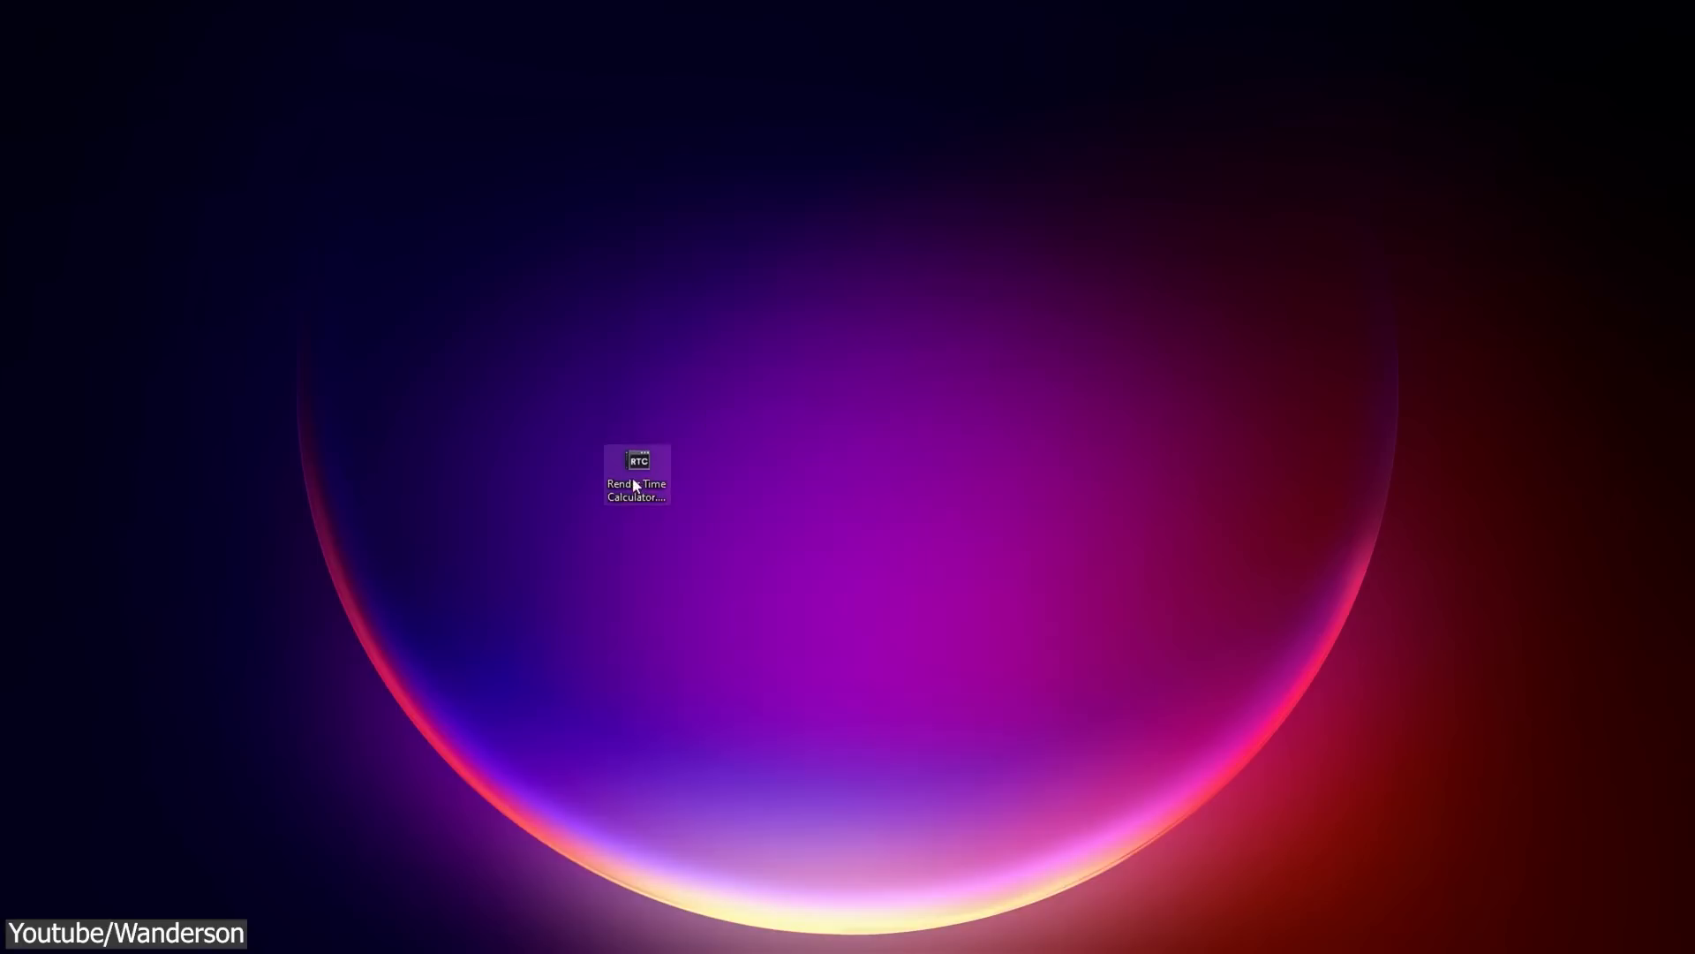
pyautogui.doubleClick(635, 473)
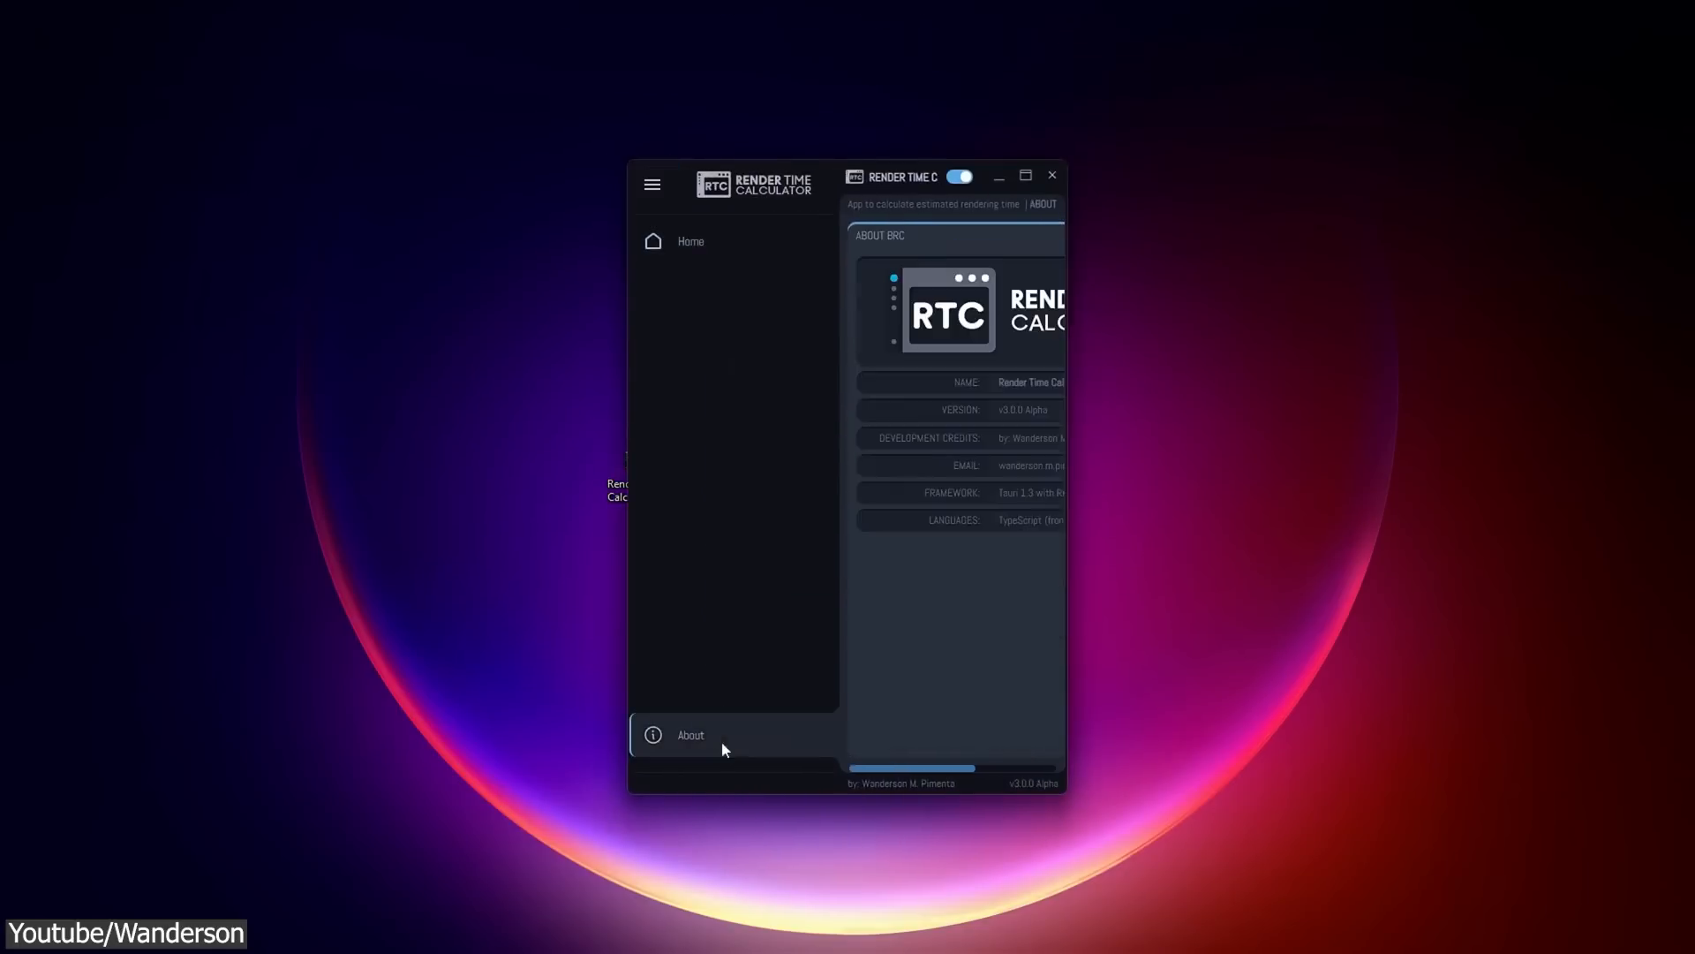
pyautogui.click(958, 177)
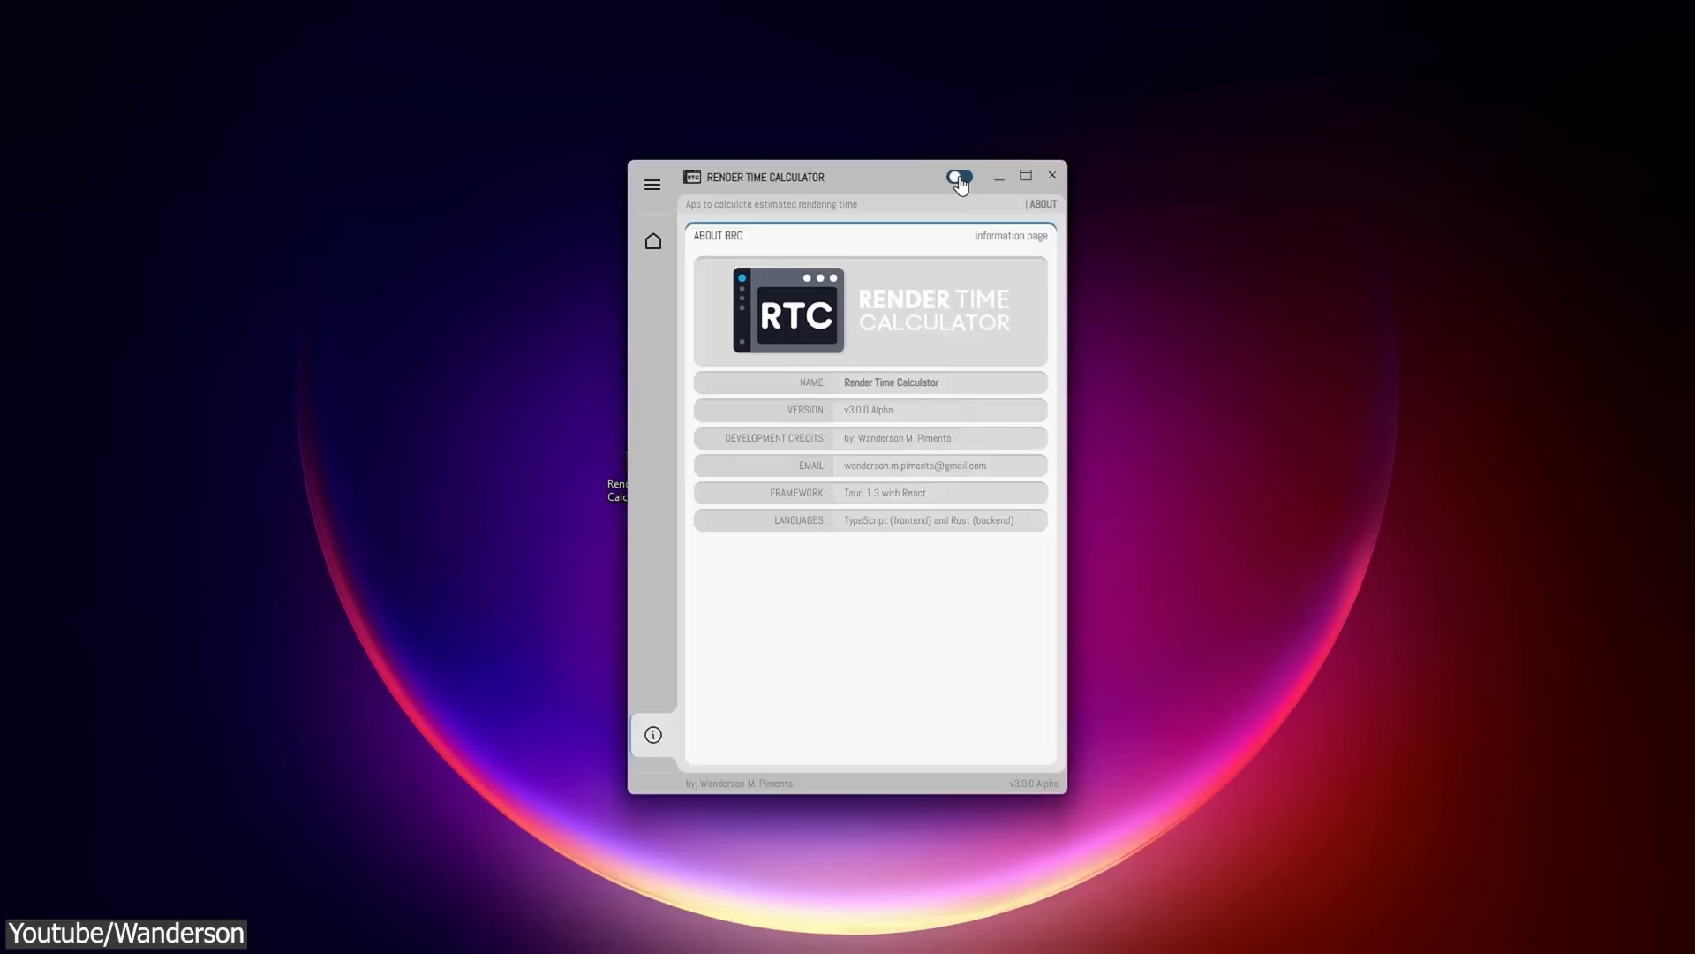
pyautogui.click(654, 240)
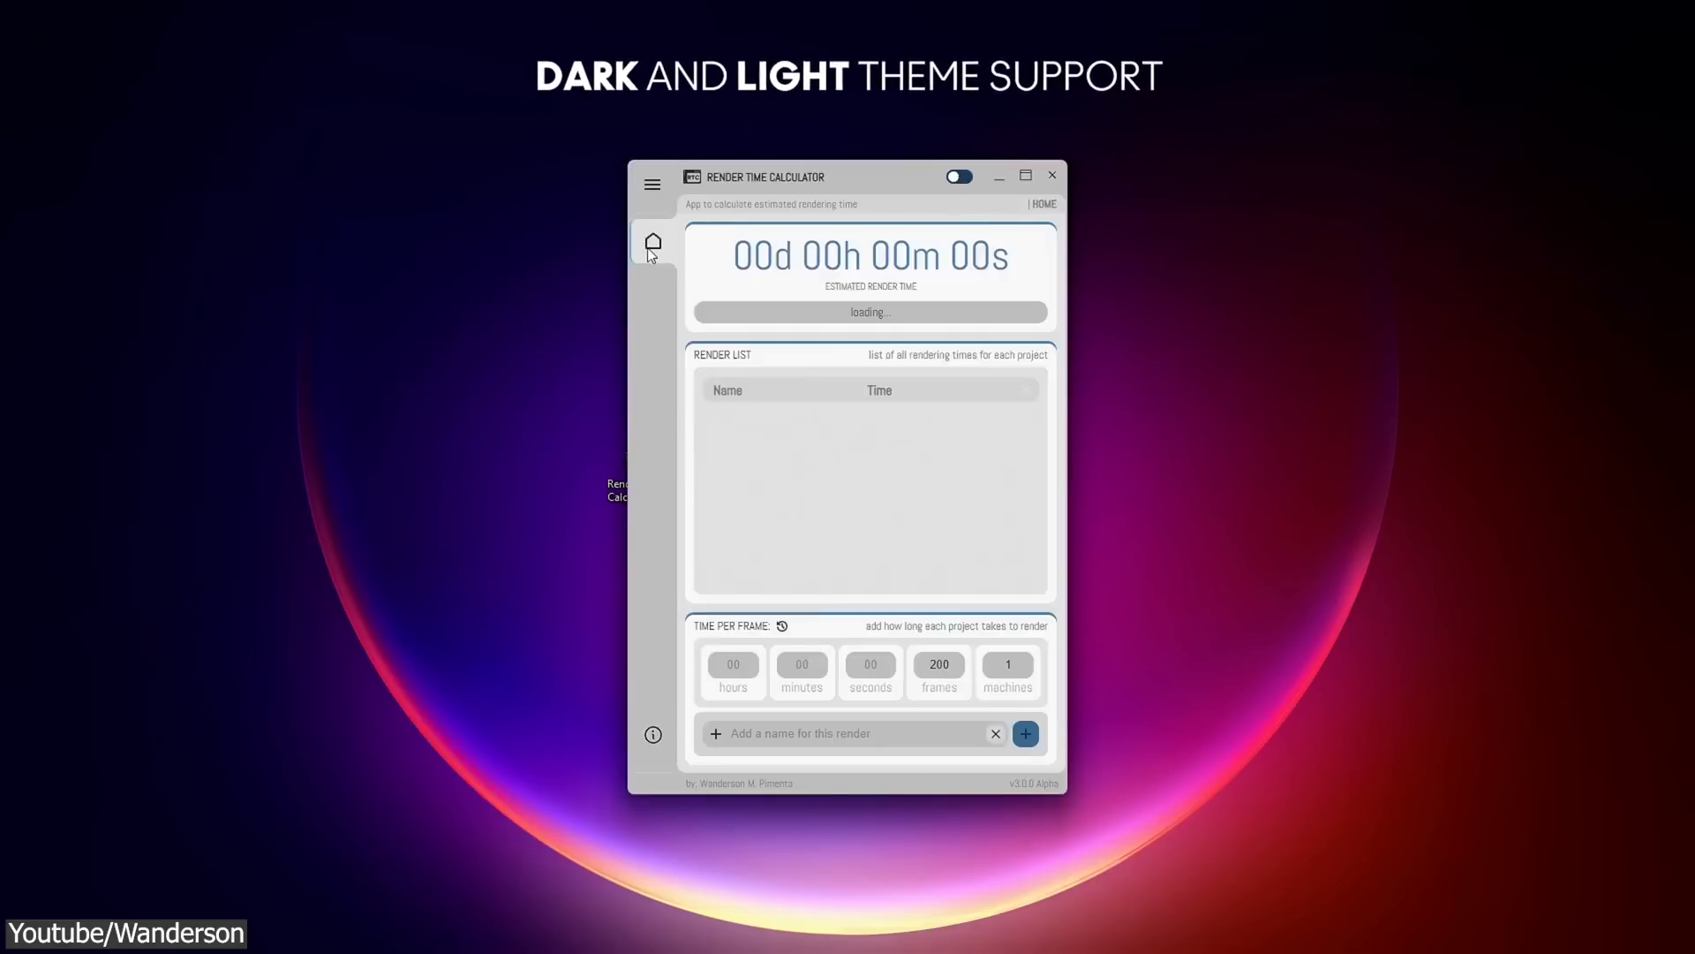
pyautogui.click(955, 175)
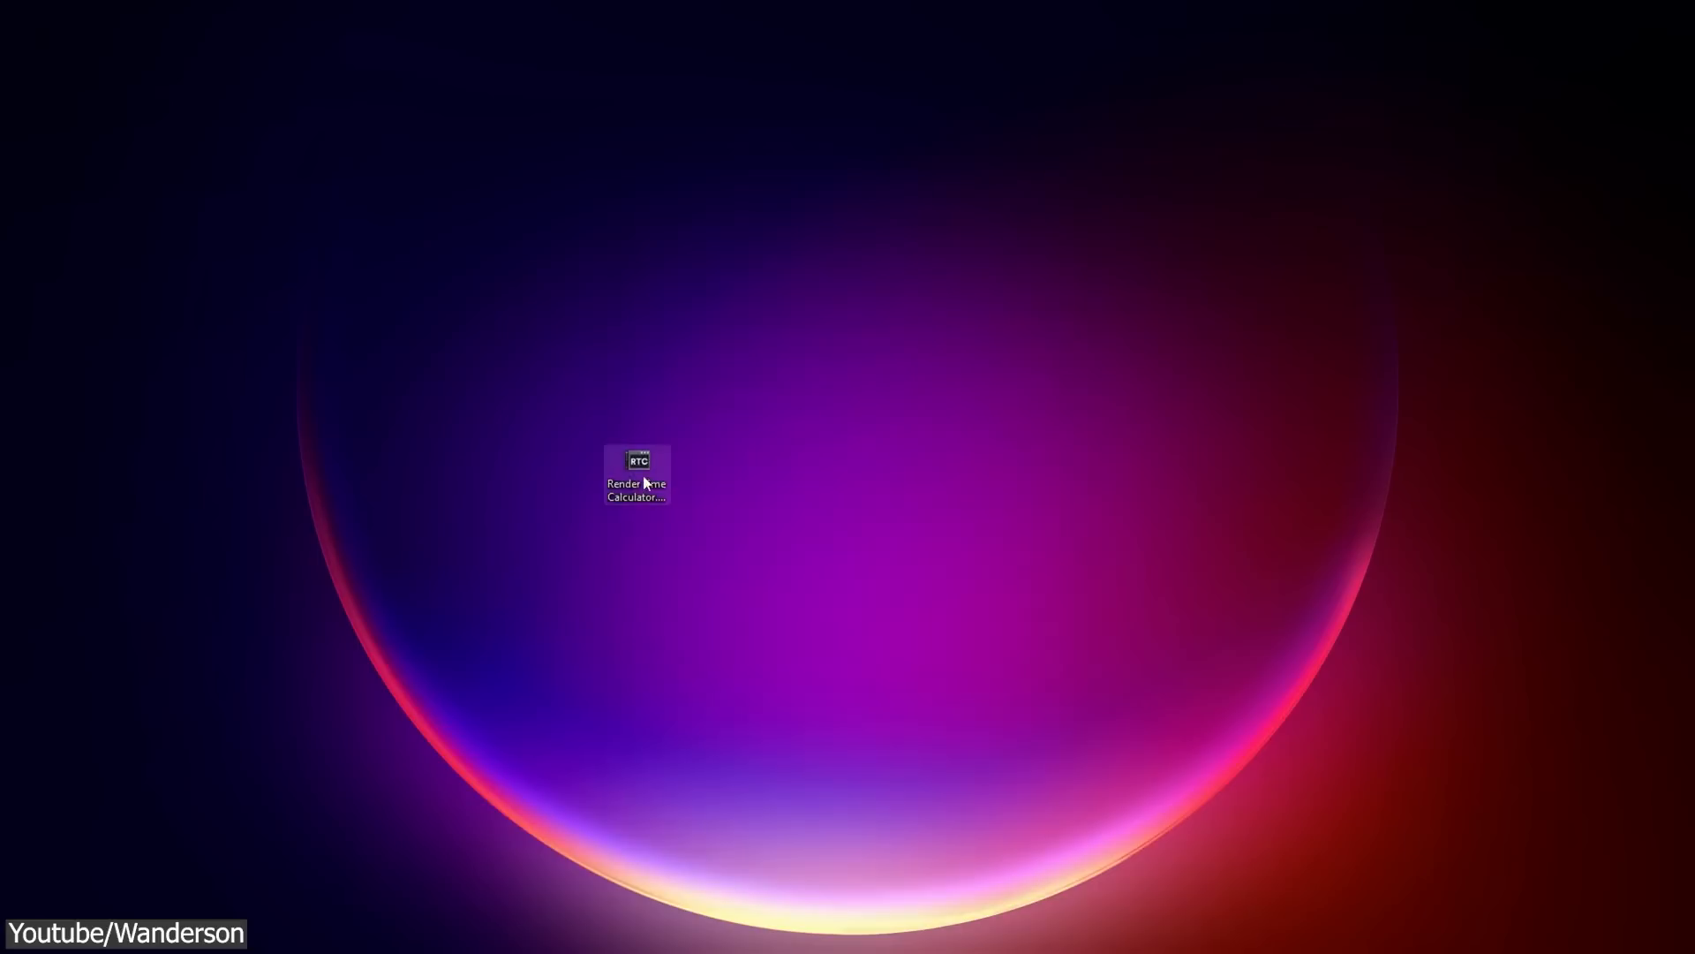
# Relaunch the calculator again from the desktop icon and revisit the About page
pyautogui.doubleClick(636, 465)
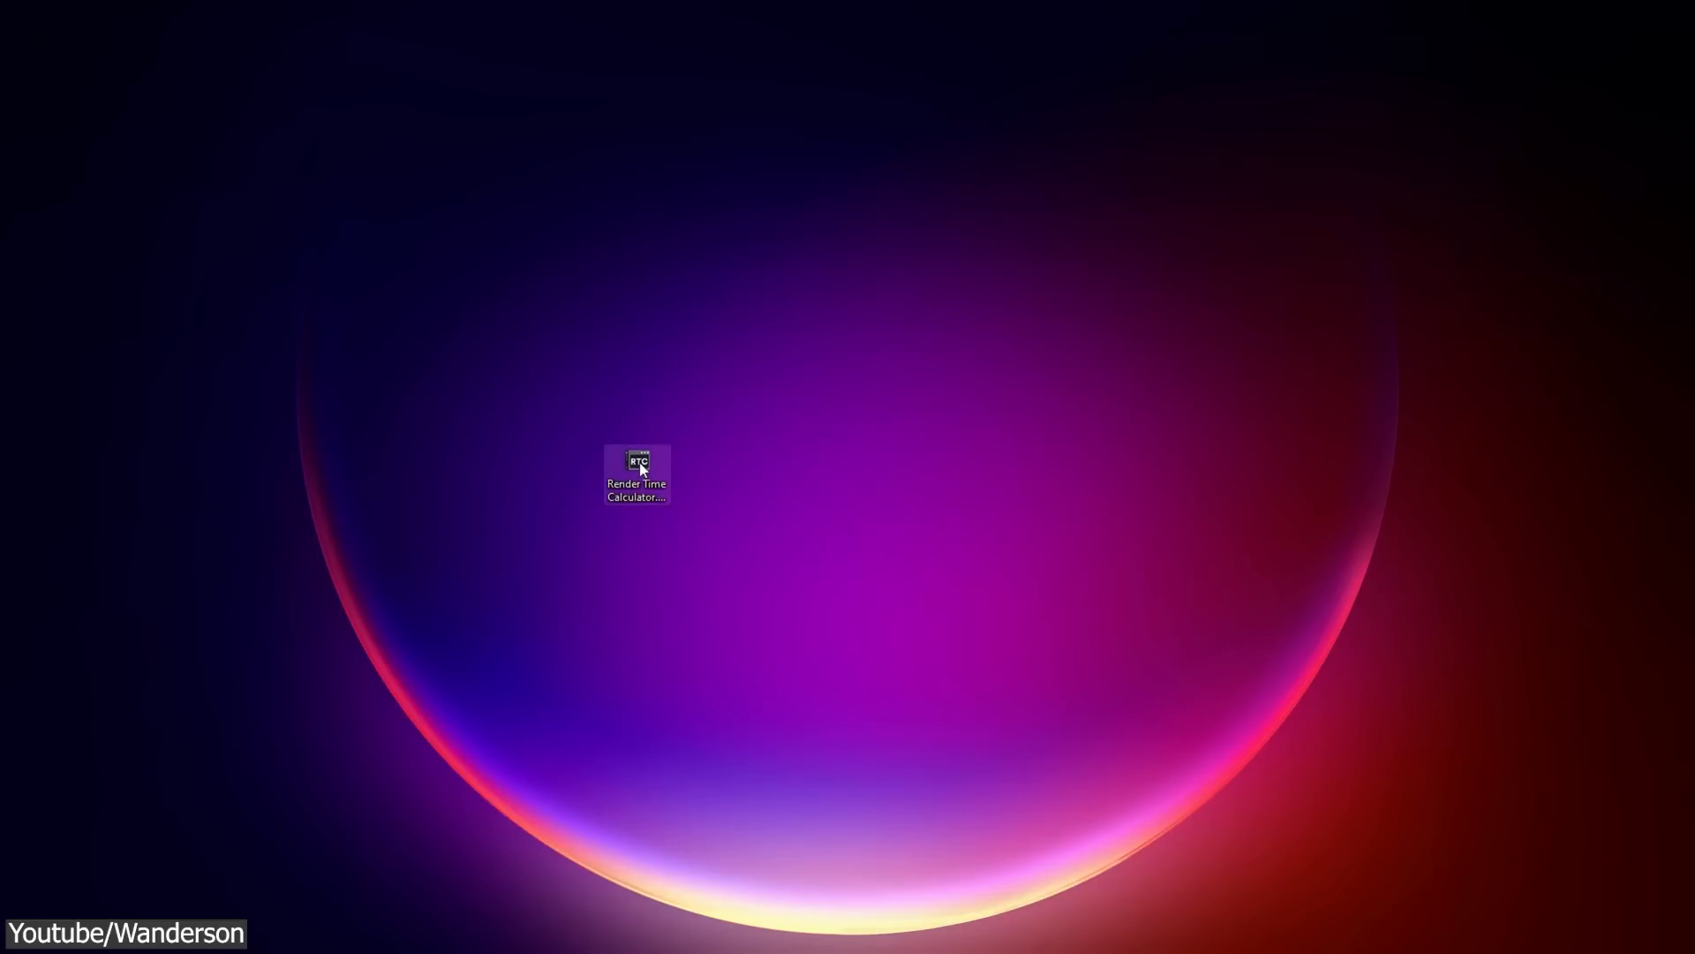
pyautogui.doubleClick(636, 467)
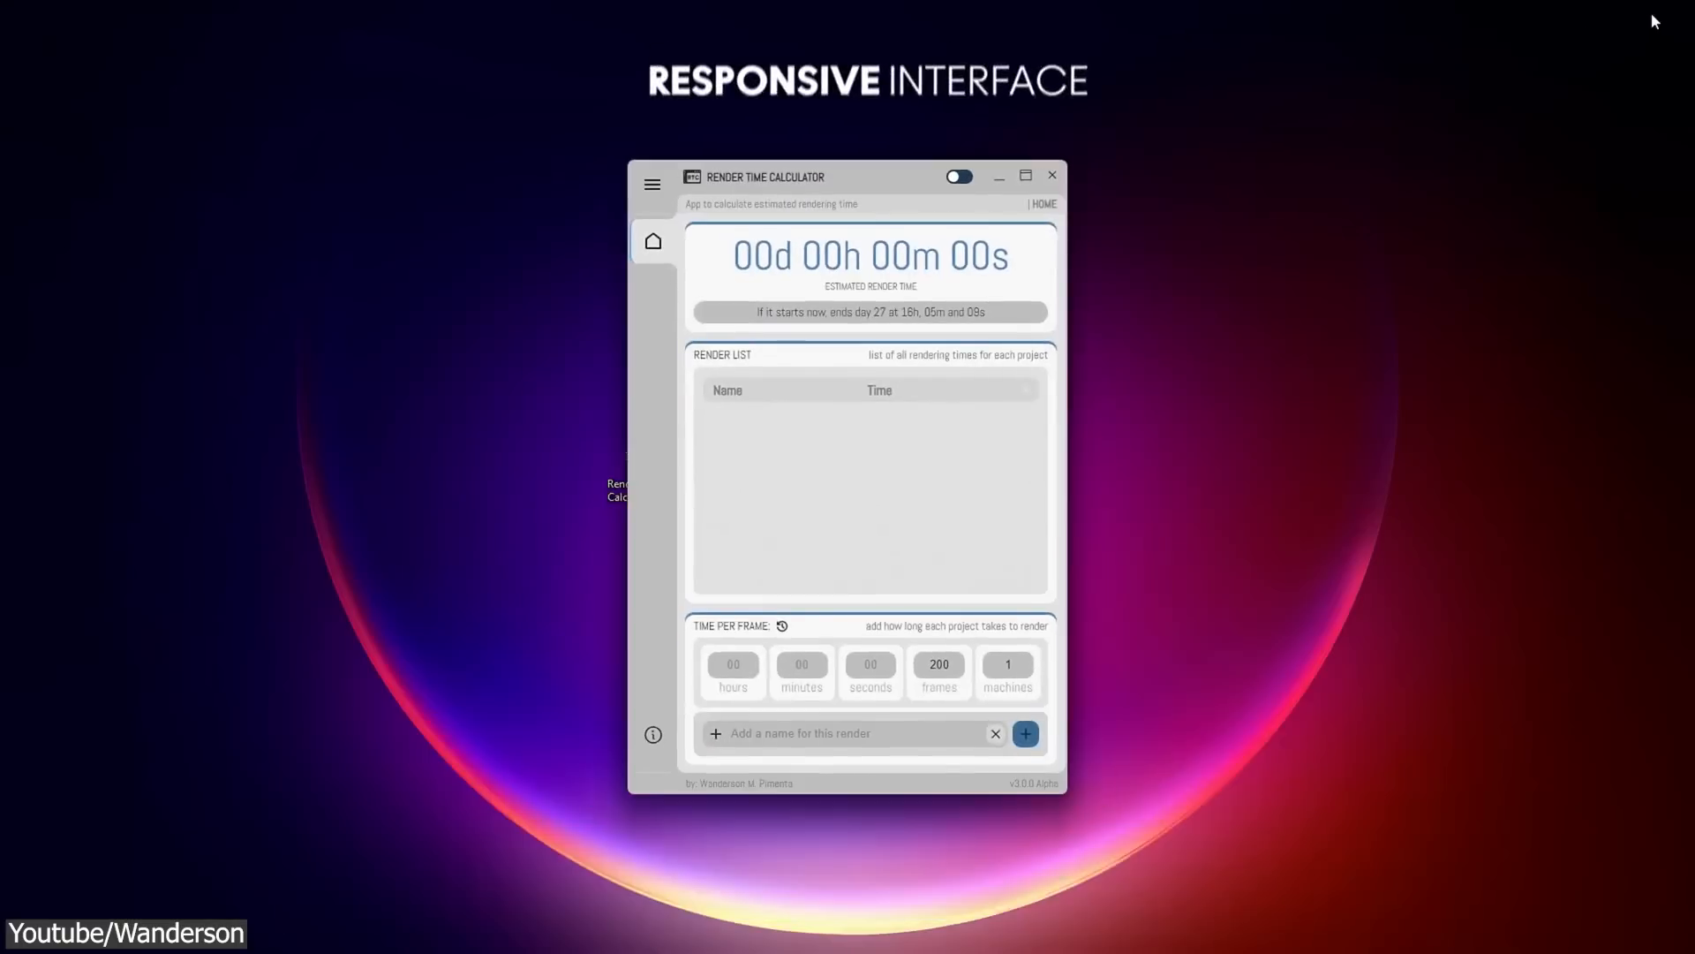
pyautogui.click(958, 177)
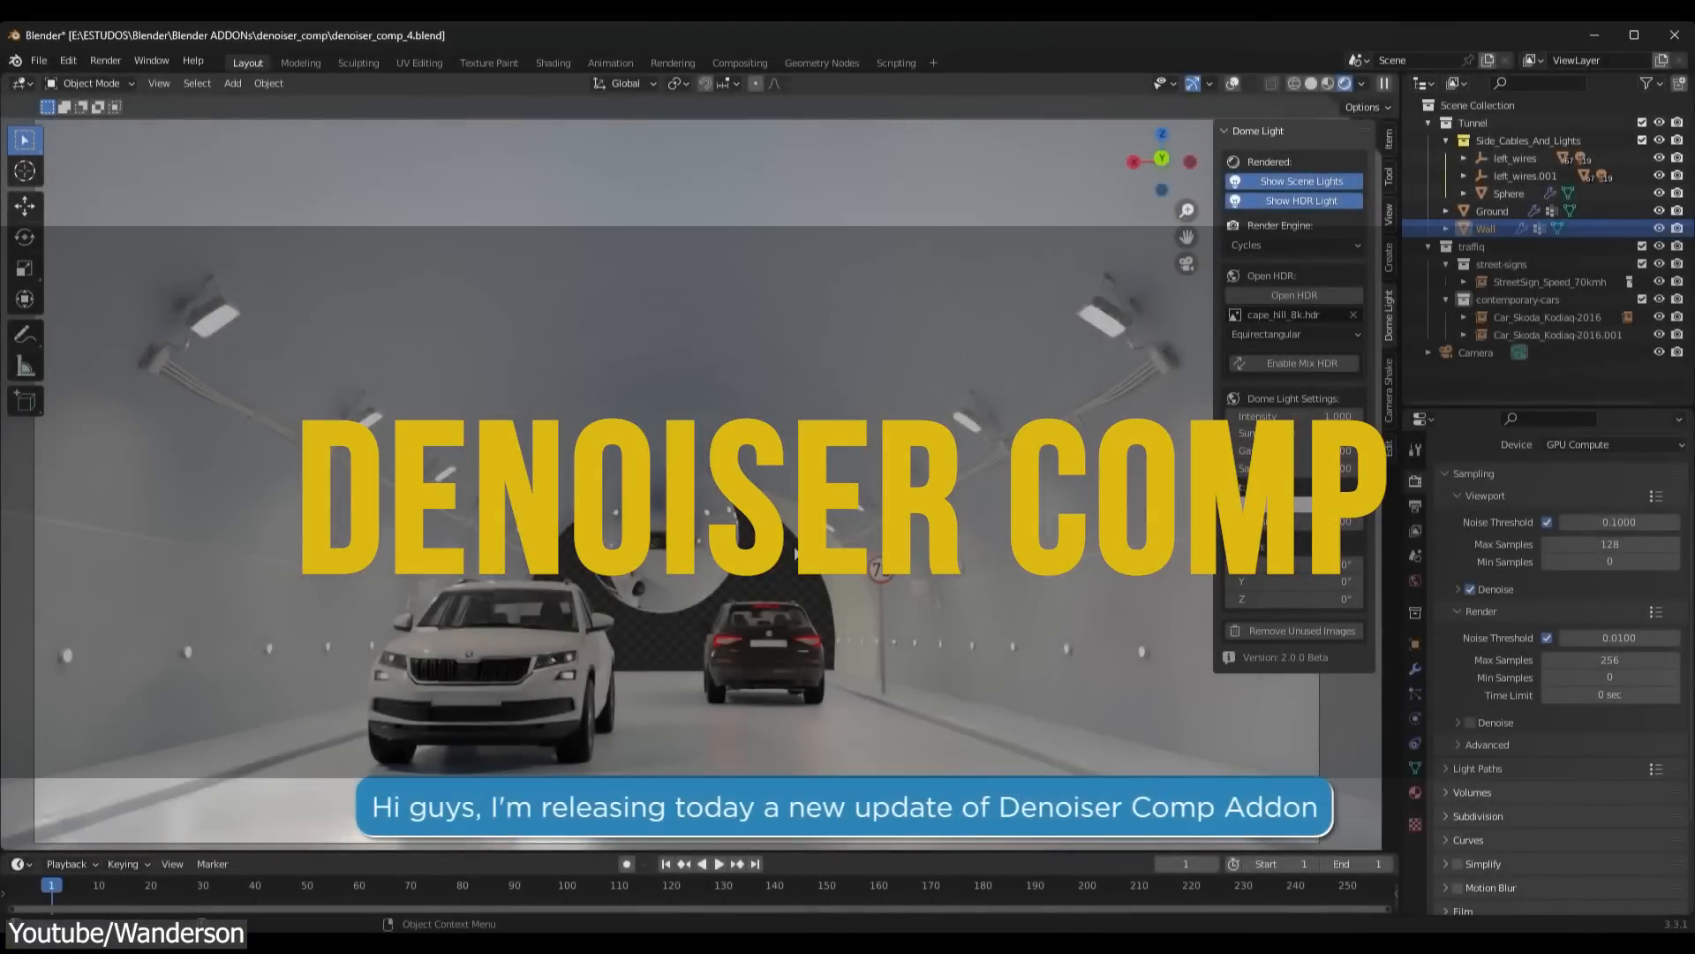
# Add the Denoiser Comp node group in the Compositing workspace, confirming the extra passes
pyautogui.click(740, 63)
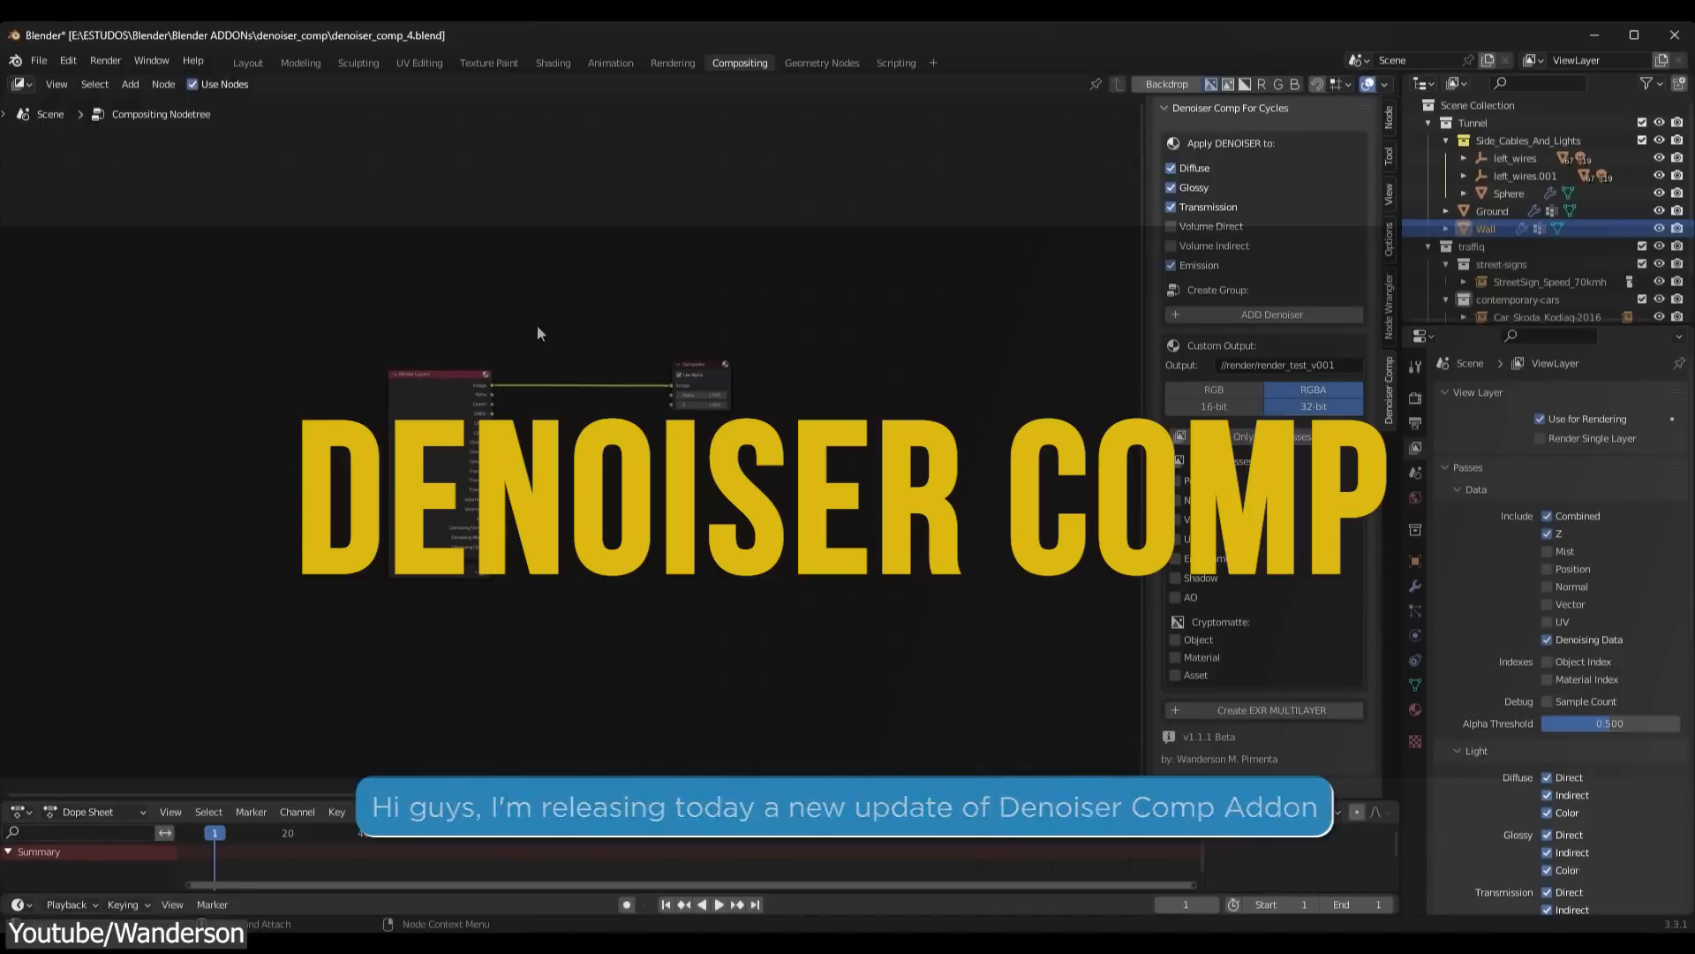
pyautogui.click(1262, 314)
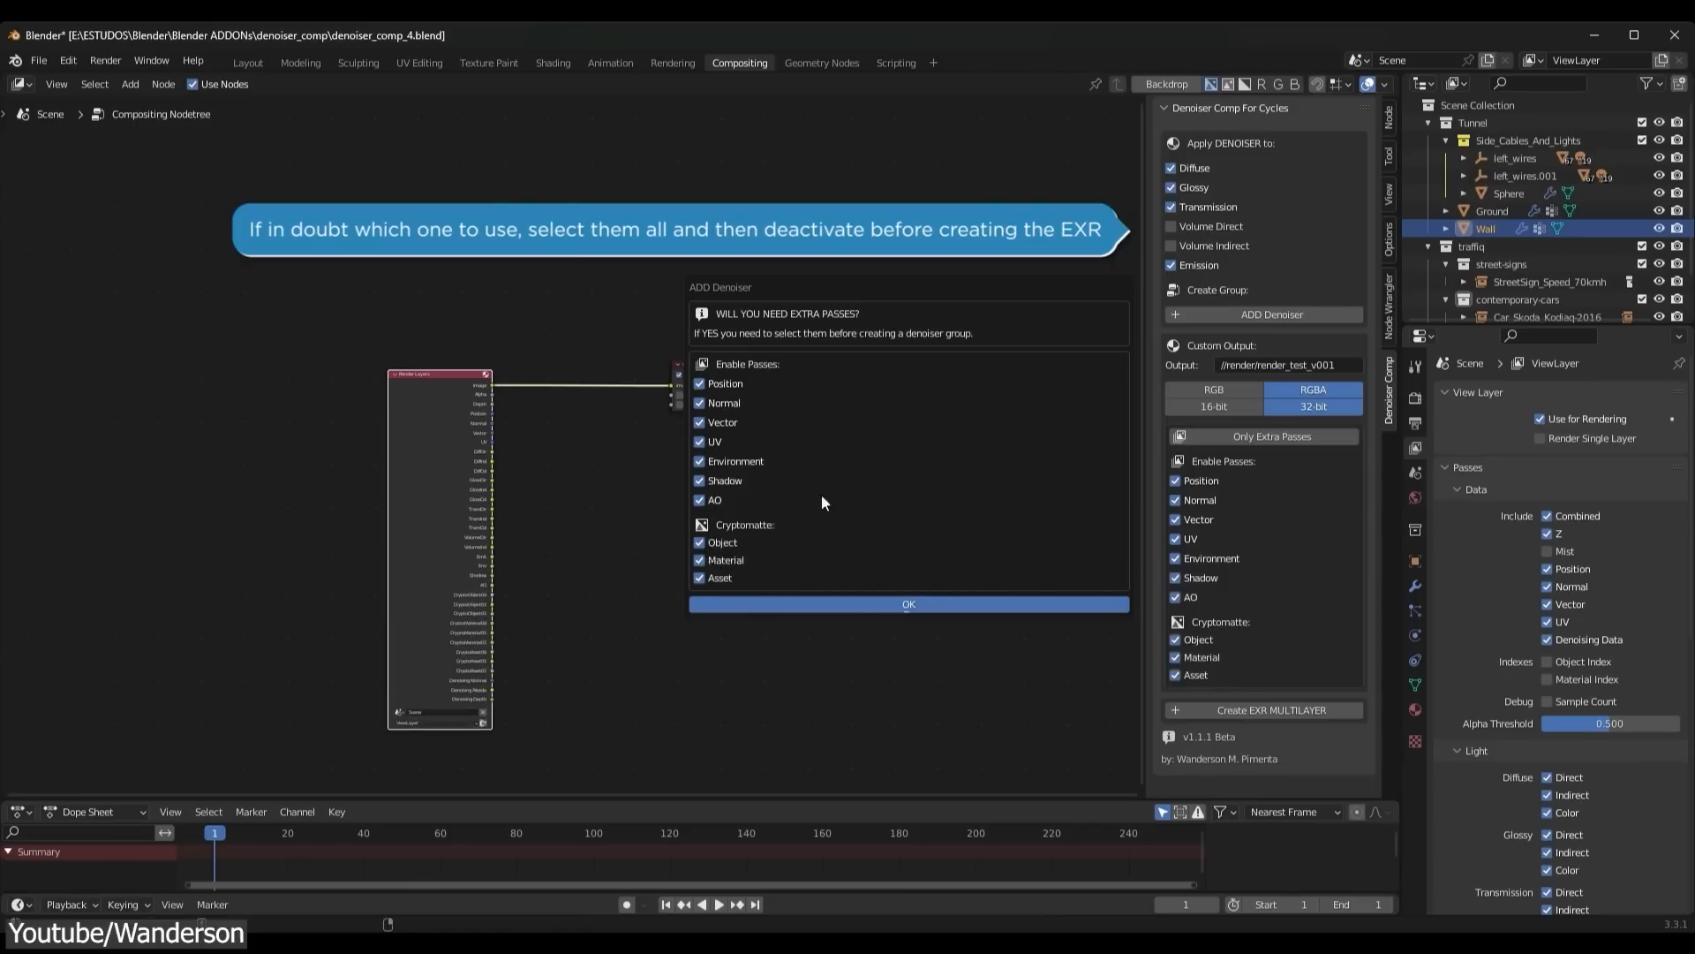
pyautogui.click(906, 603)
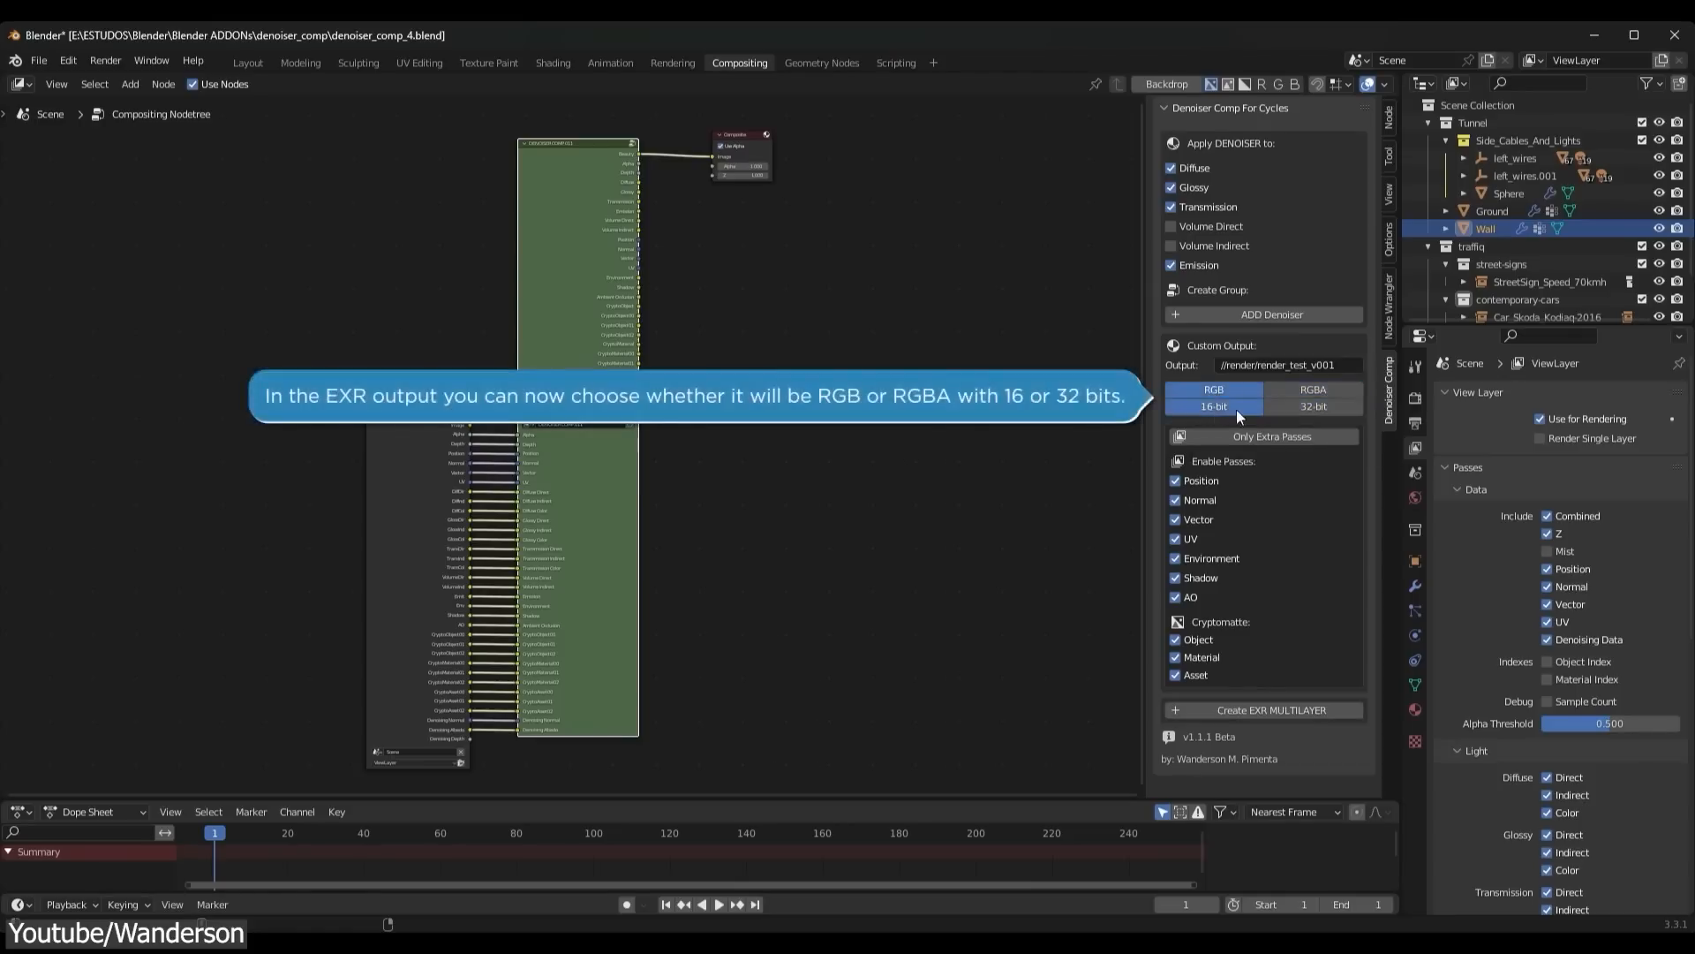
# Set the denoiser's custom EXR output to RGBA 32-bit
pyautogui.click(1313, 396)
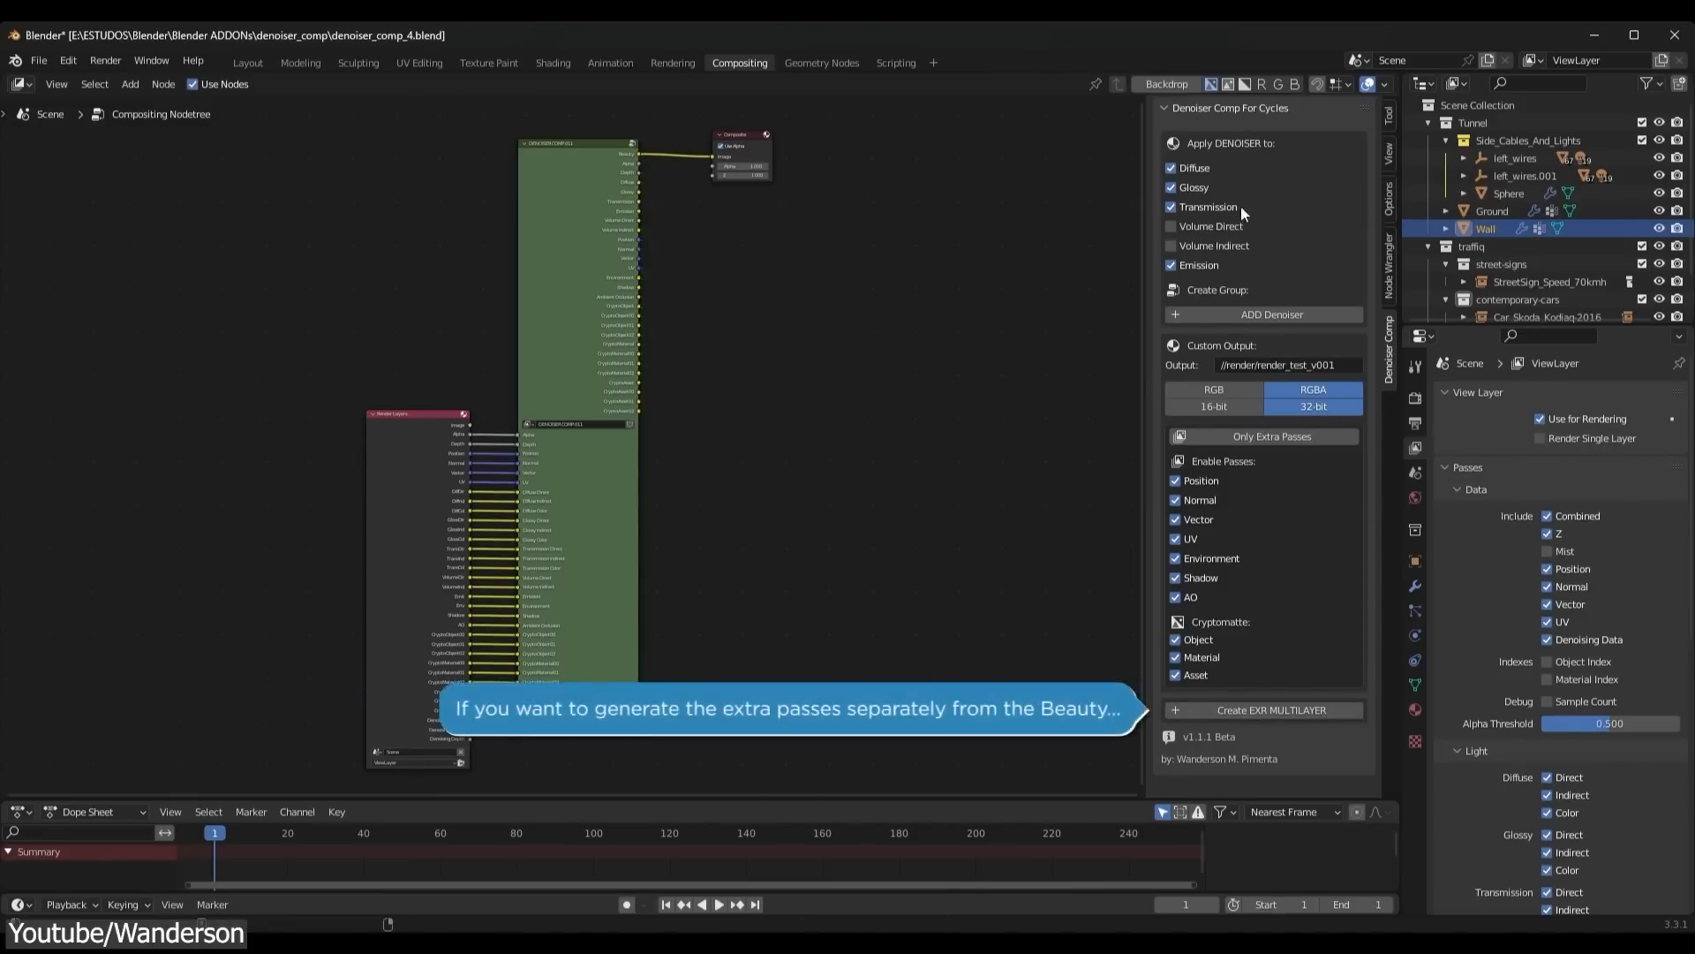
pyautogui.click(1272, 436)
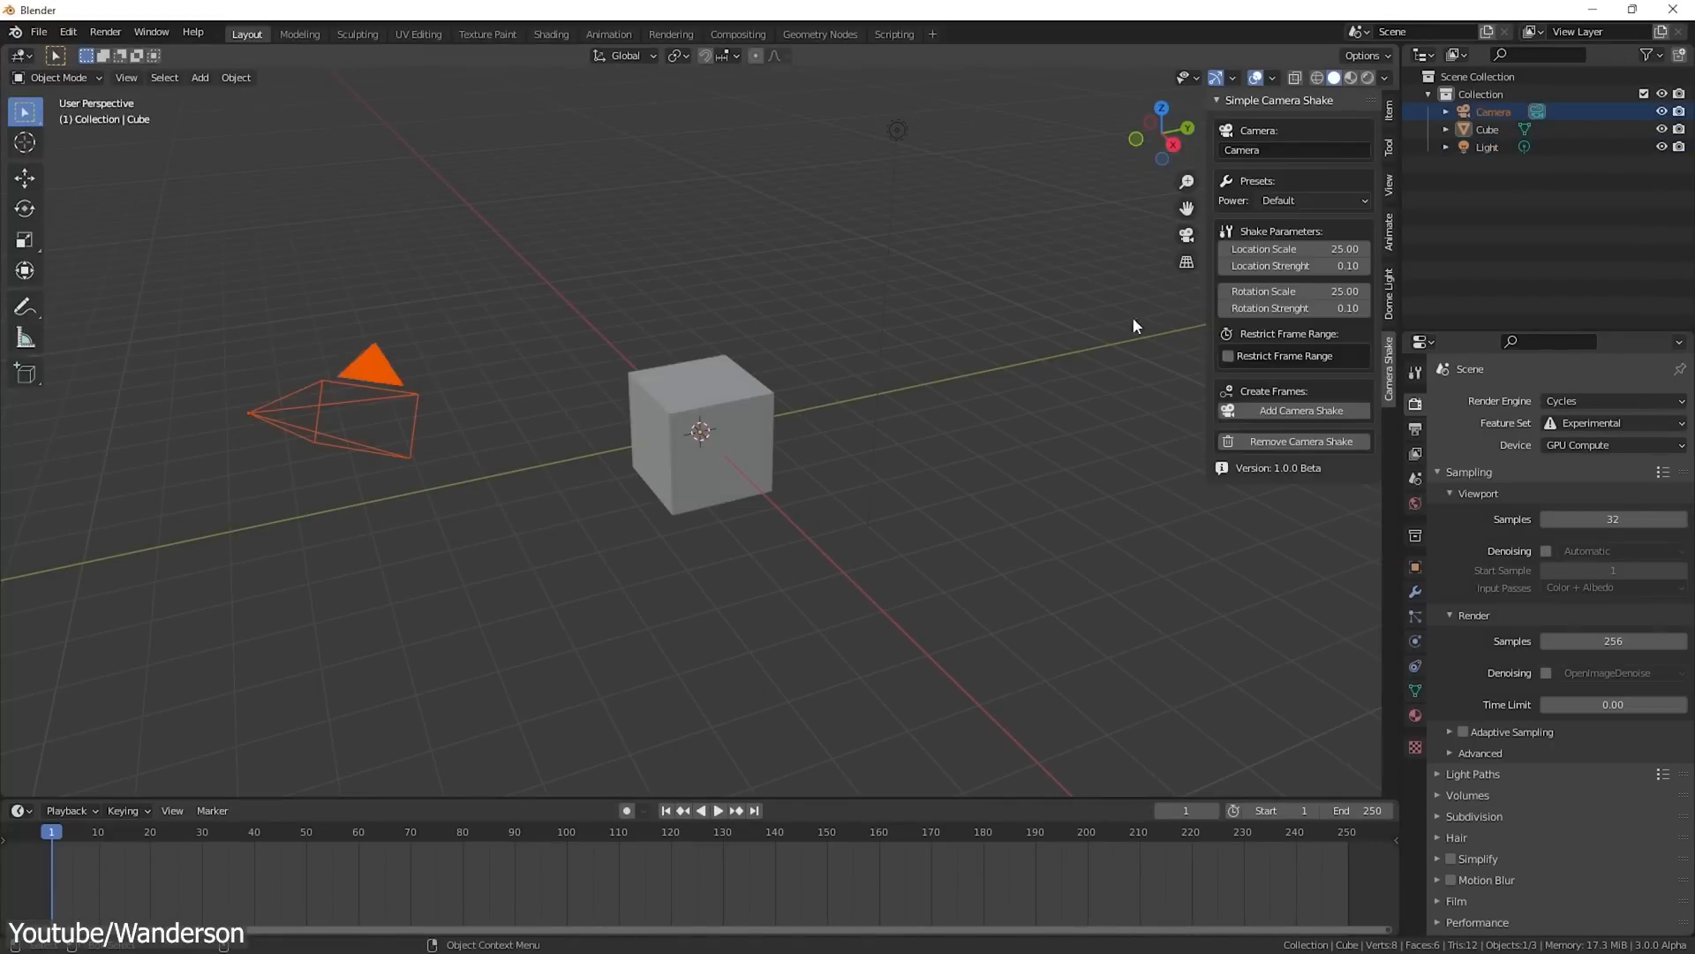
pyautogui.moveTo(1292, 249)
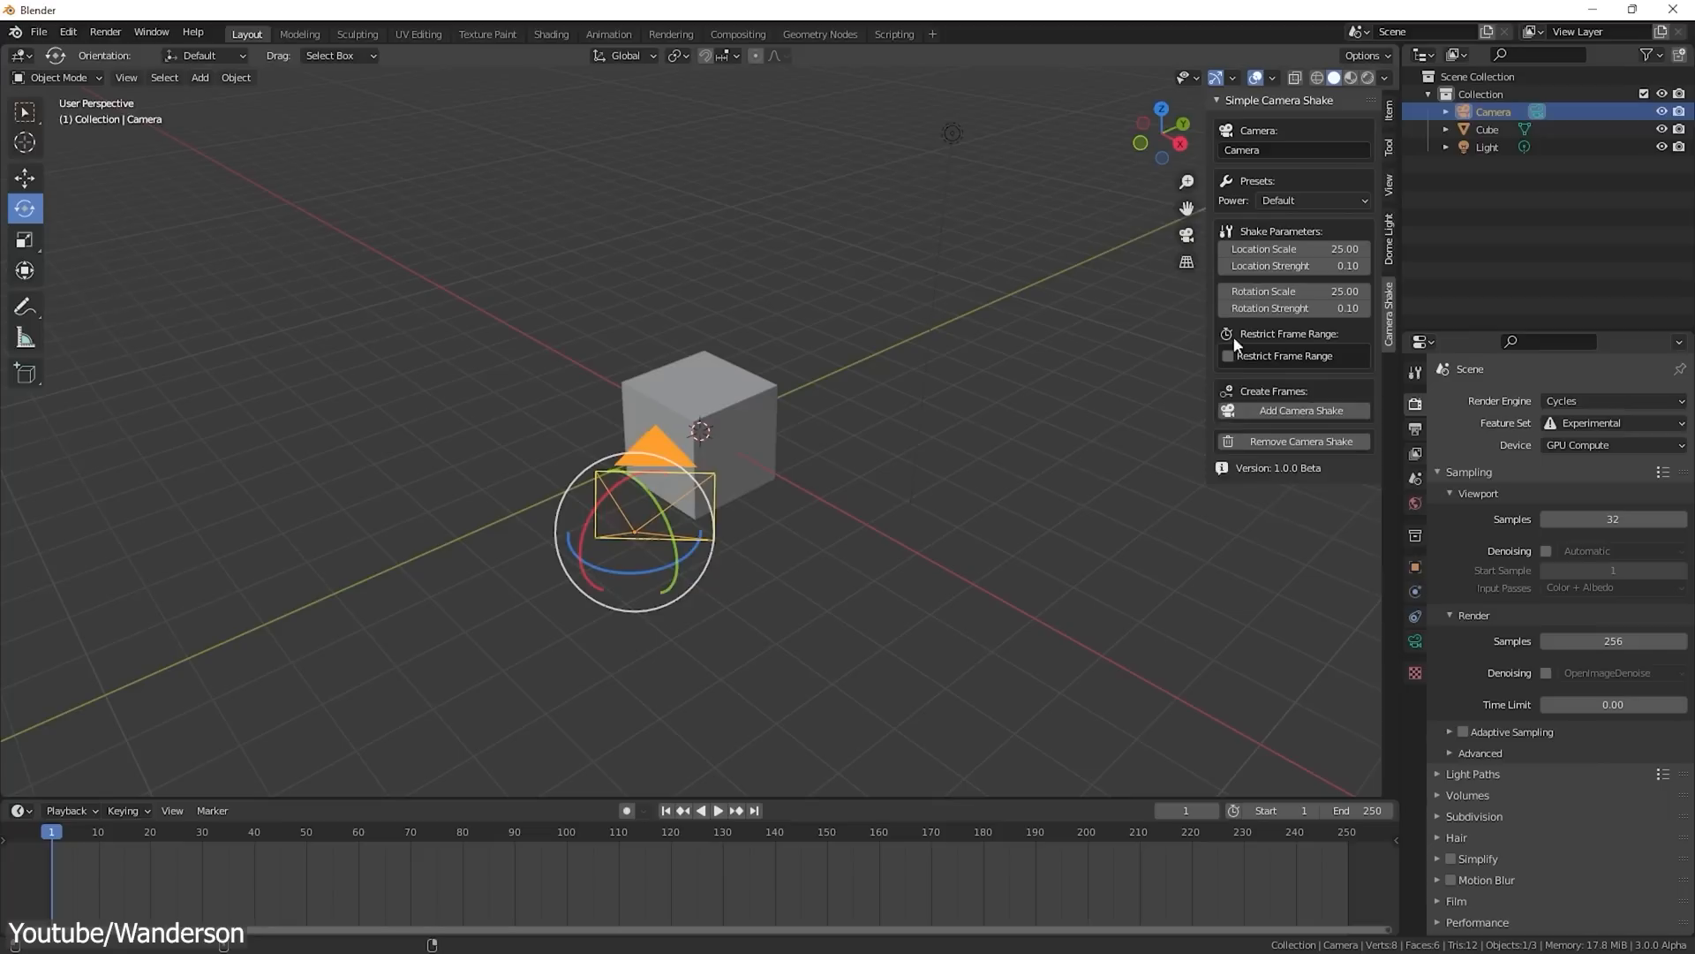
# Look through the camera at the cube and turn the timeline into a Graph Editor
pyautogui.click(1227, 356)
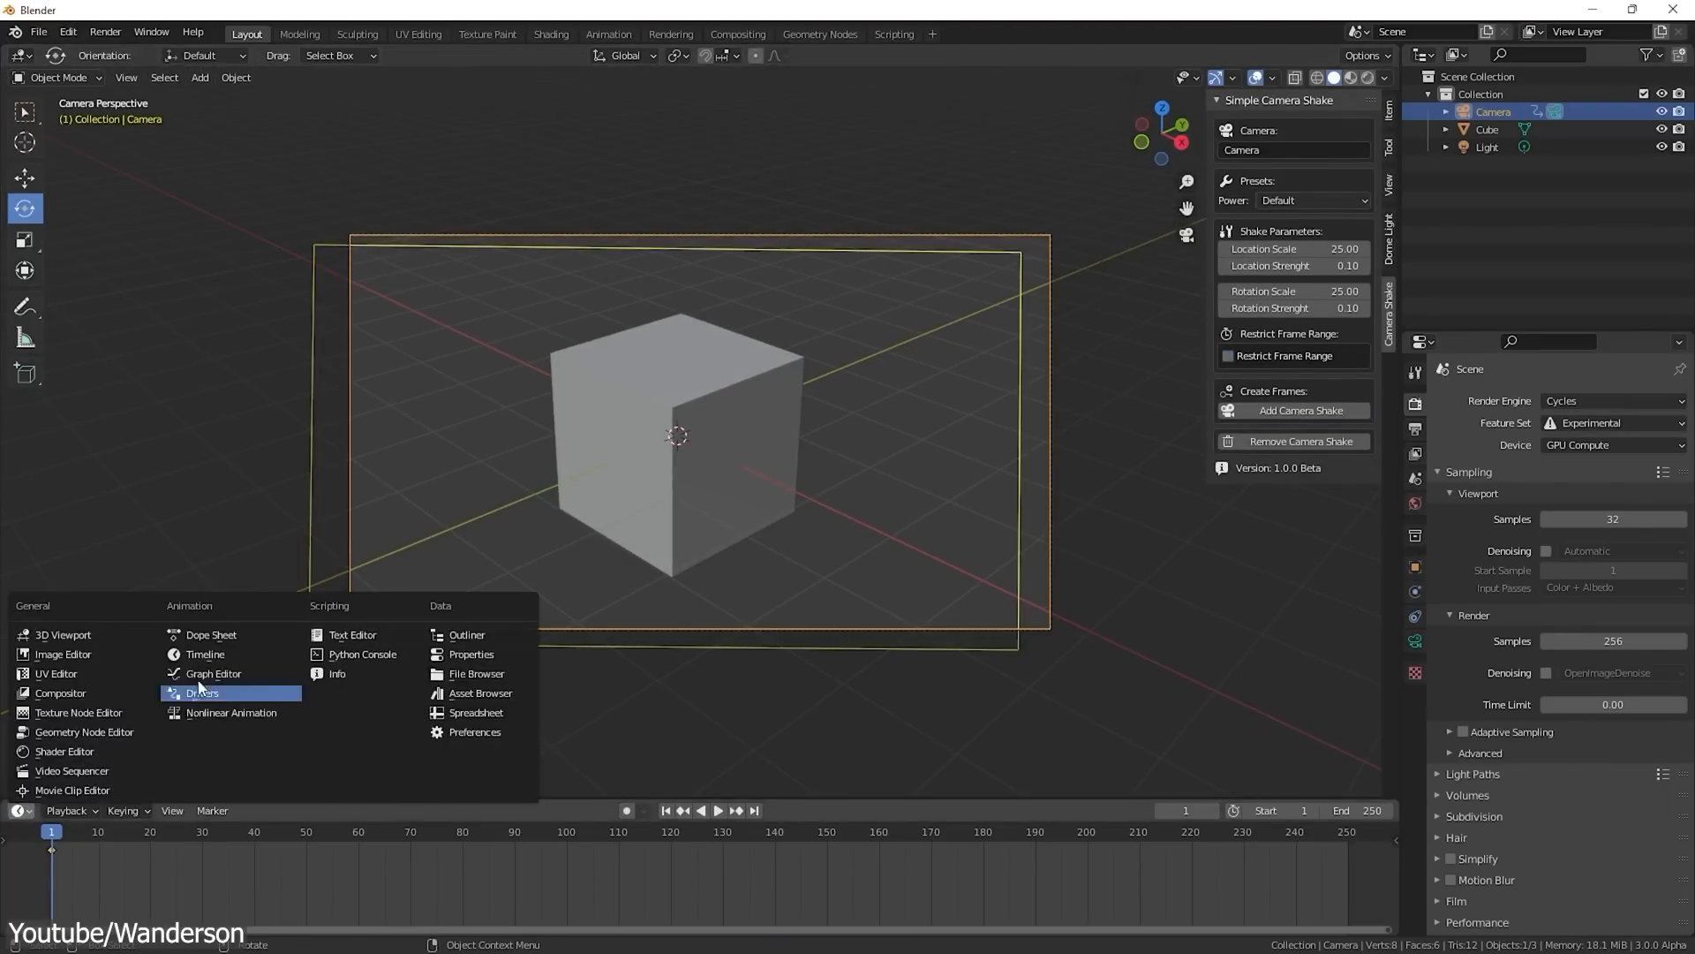
pyautogui.click(213, 673)
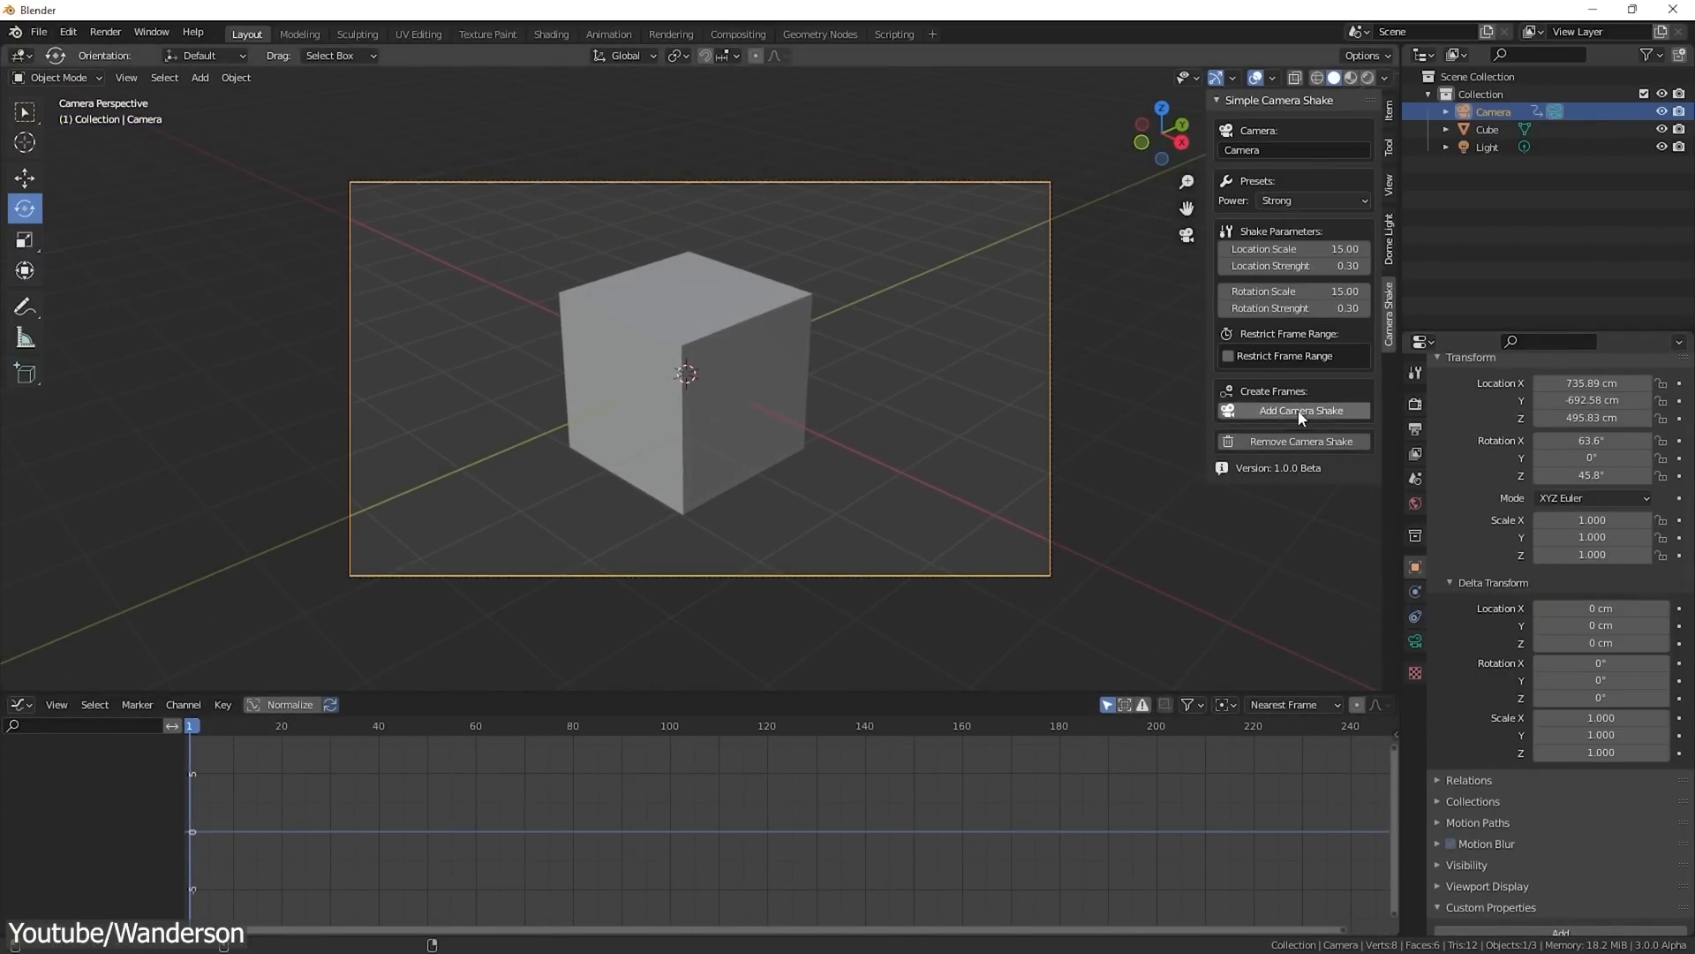
# Restrict the shake to the frame range and add camera shake curves to the camera
pyautogui.click(1300, 410)
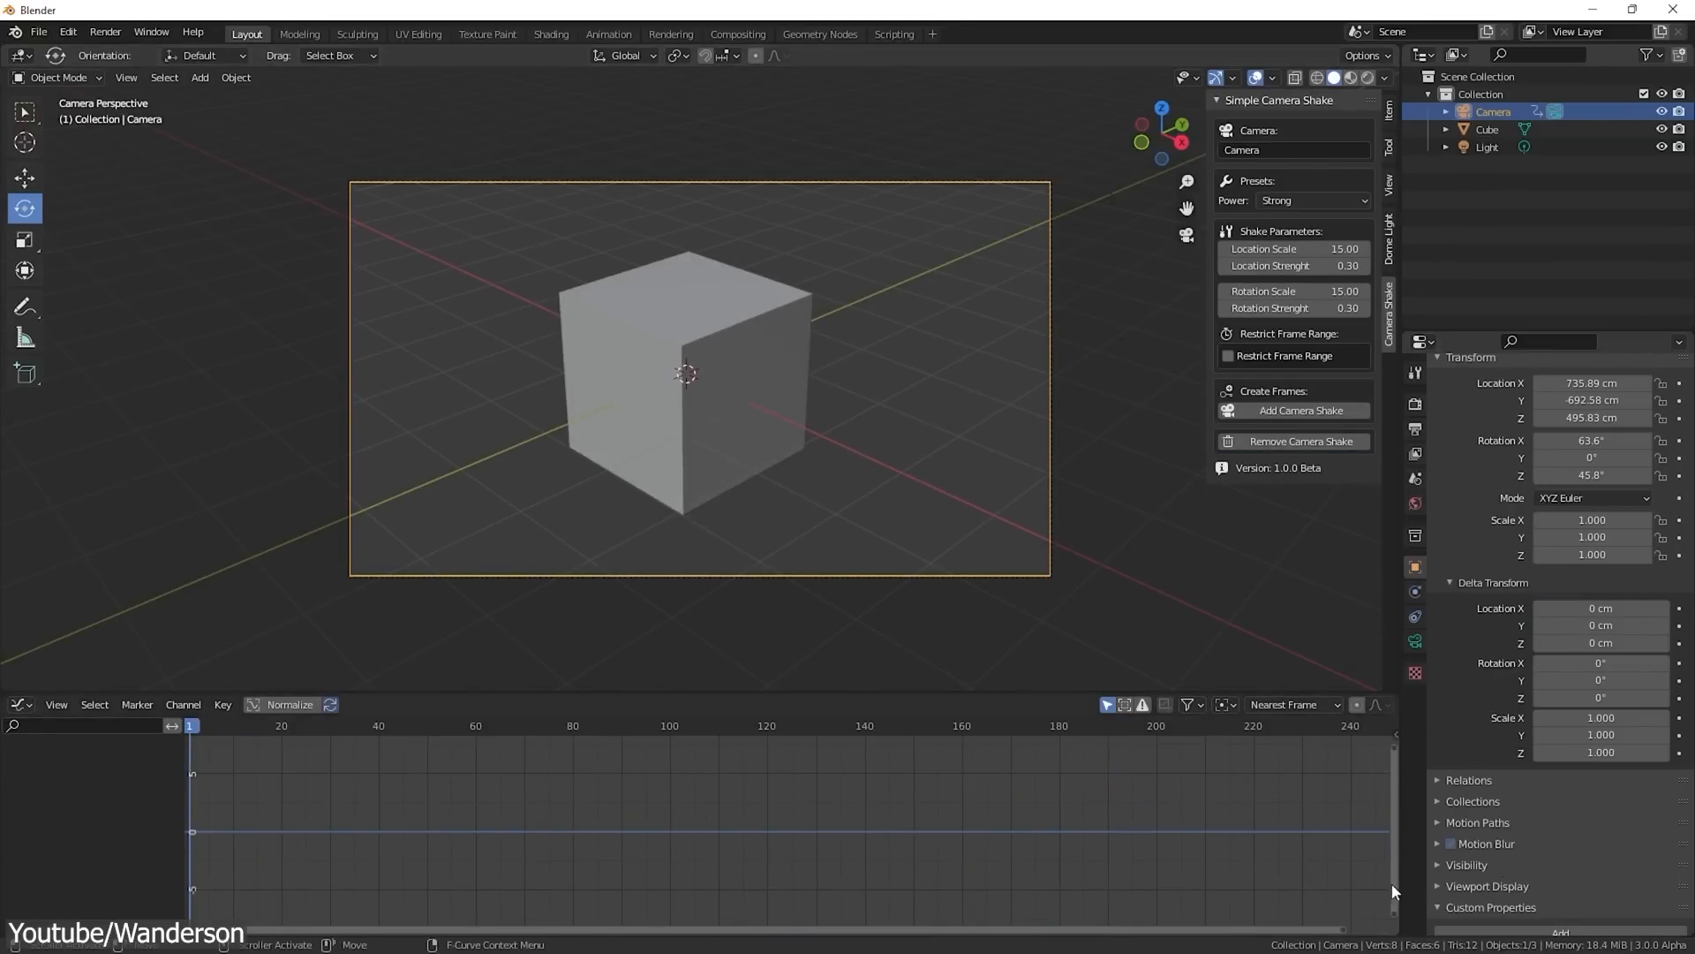
pyautogui.click(1227, 356)
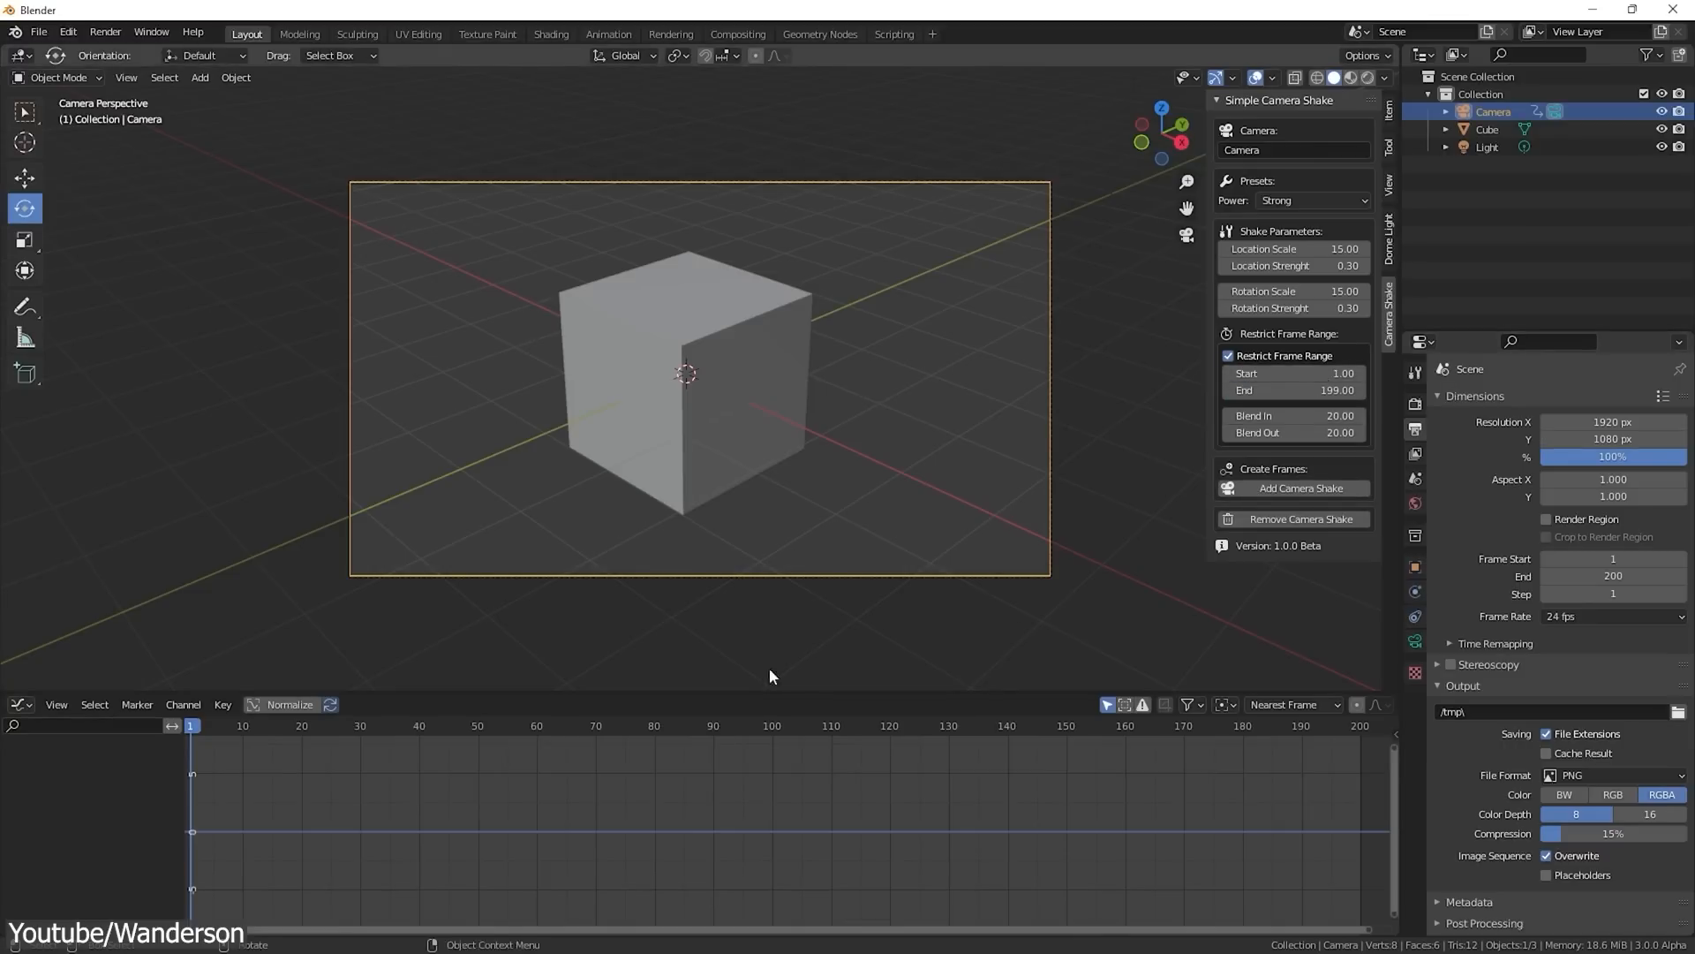
pyautogui.click(1301, 488)
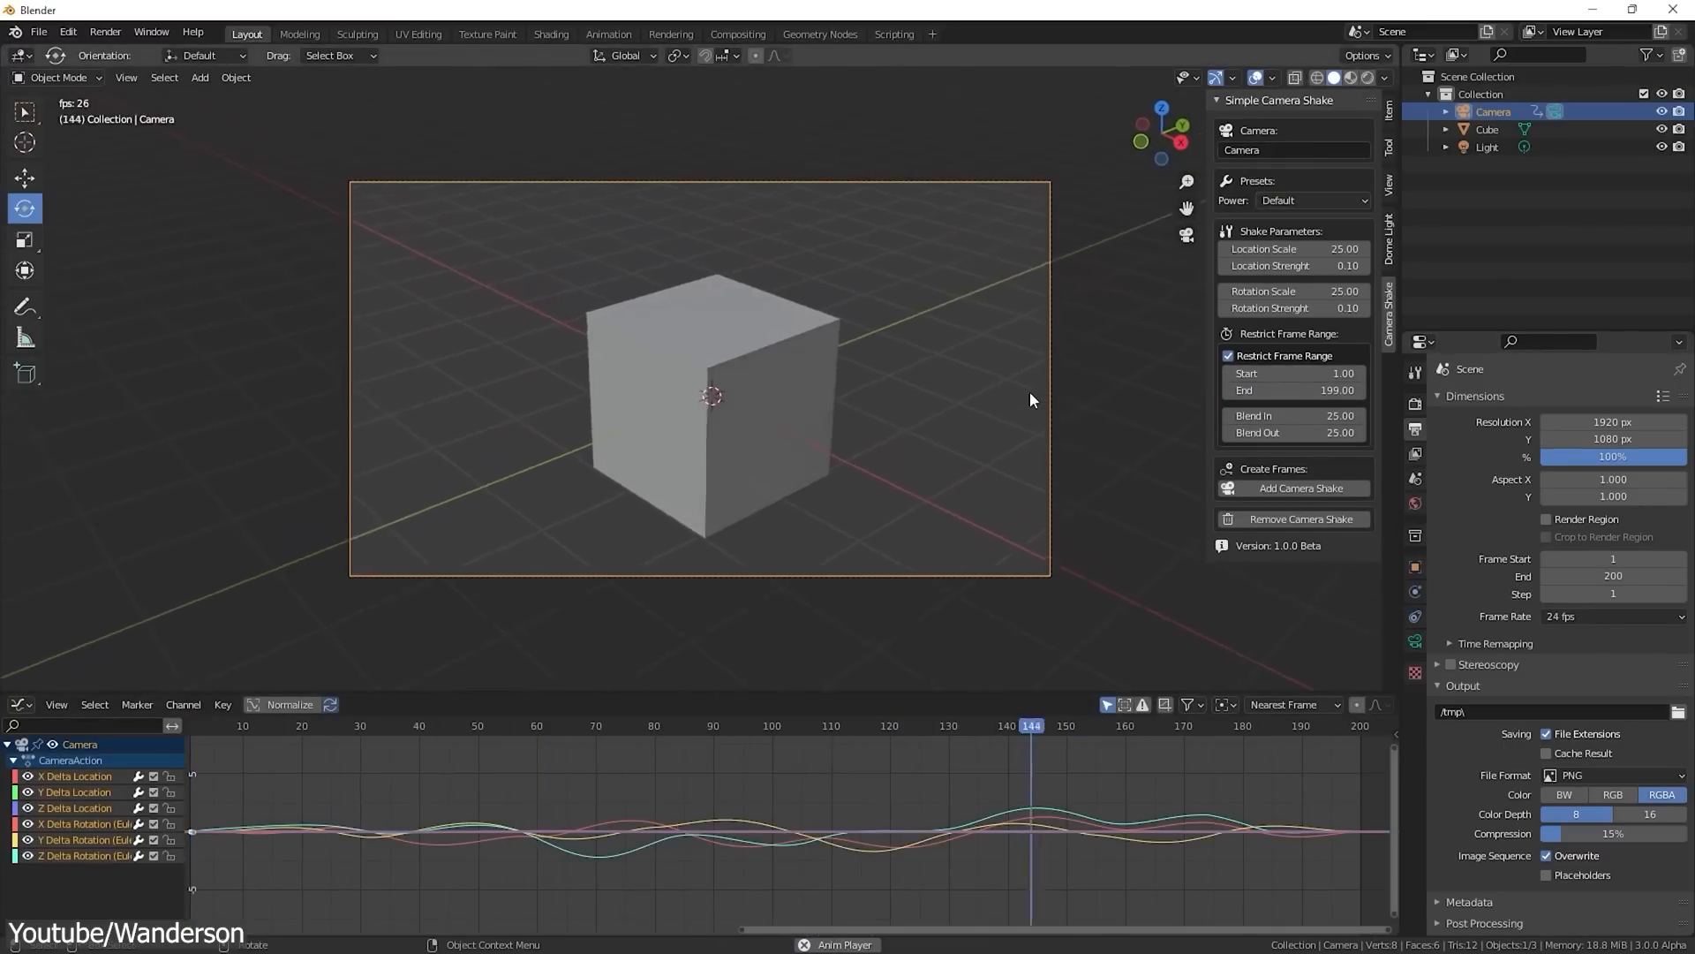
# Add a Track To object constraint to the camera
pyautogui.click(1486, 129)
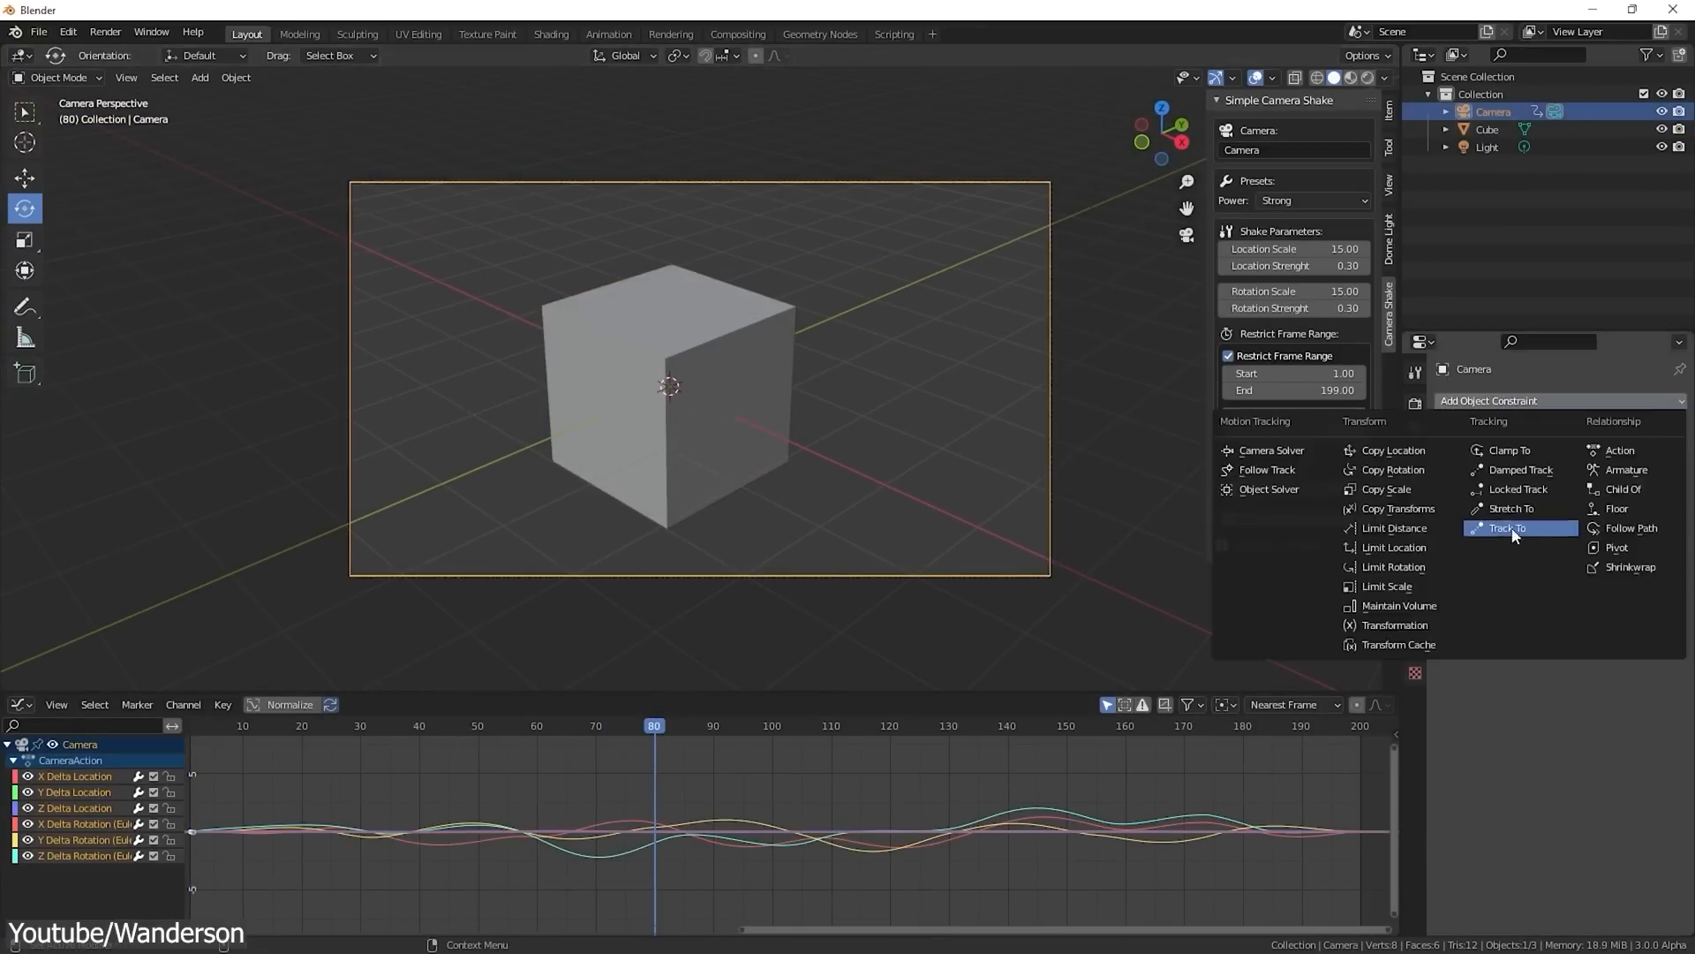
pyautogui.click(1487, 129)
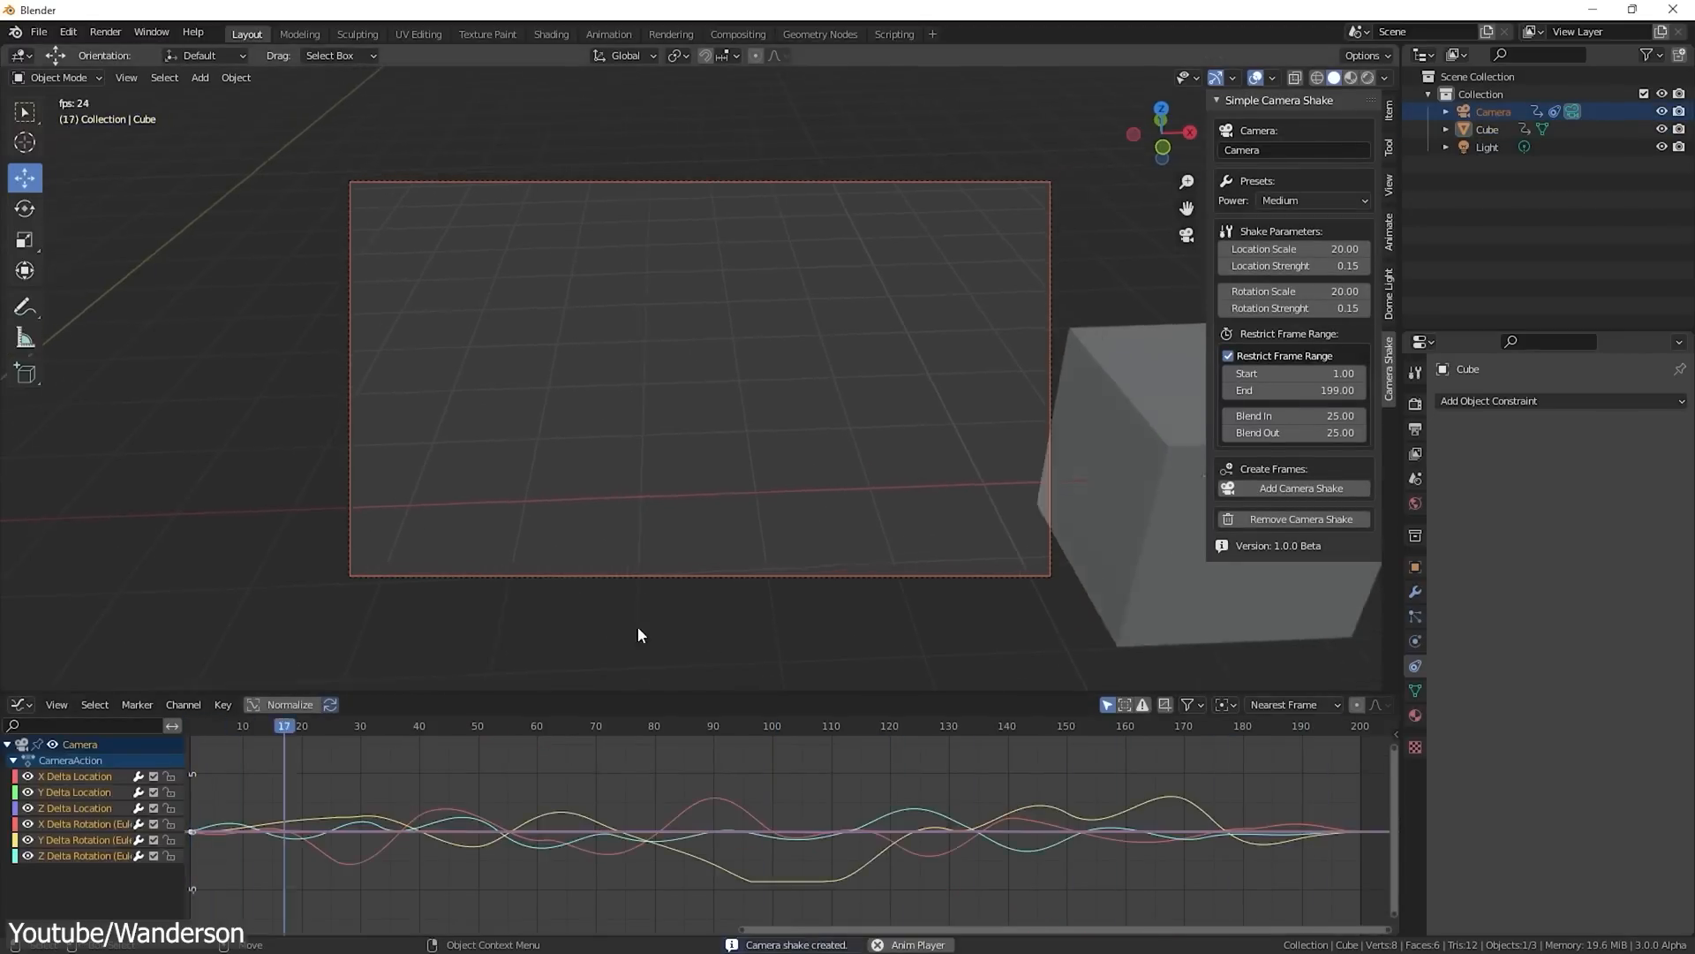
# Switch the camera shake Power preset to Strong
pyautogui.click(1312, 200)
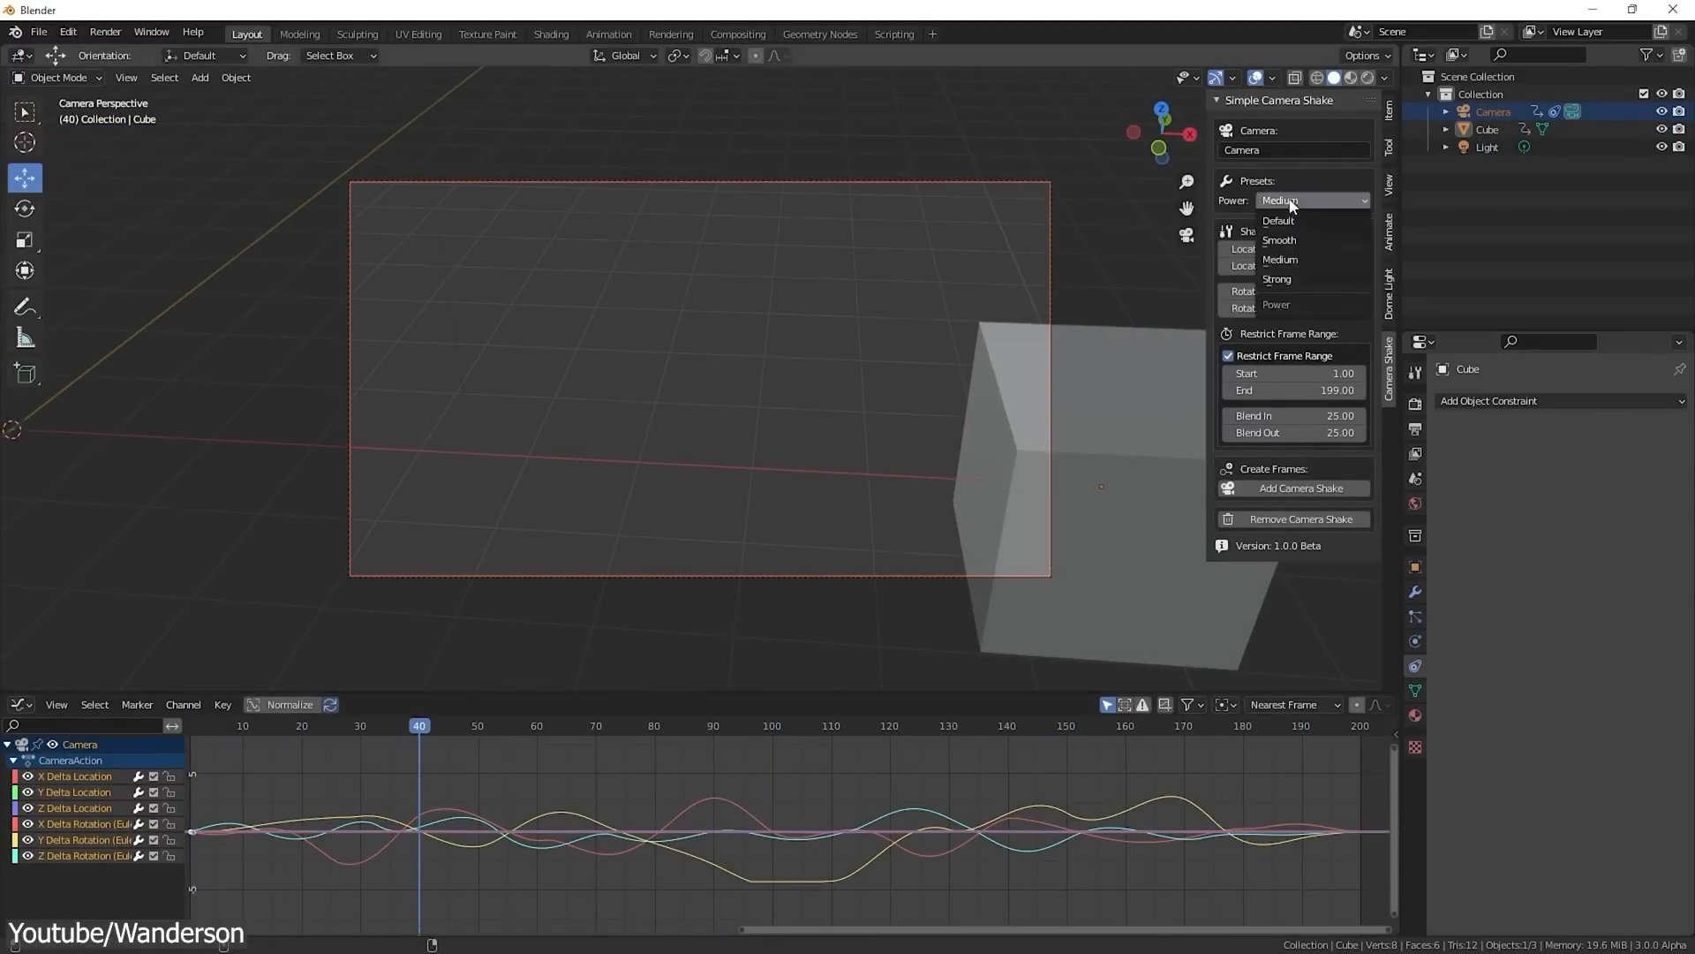
pyautogui.click(1277, 278)
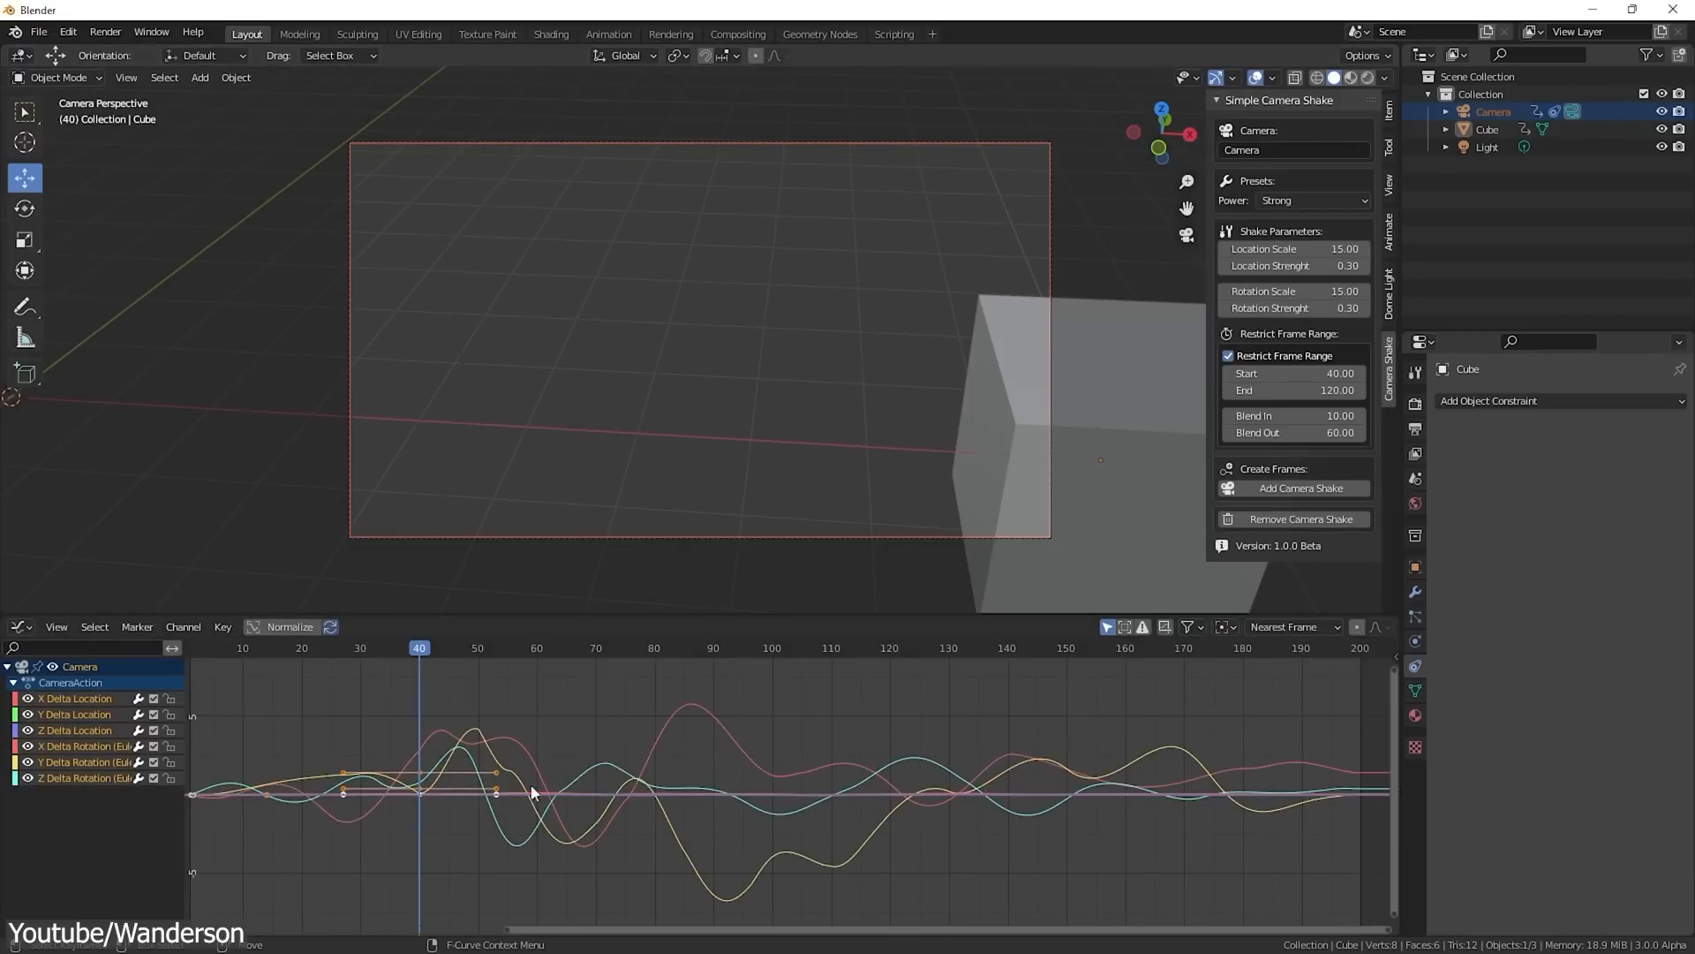